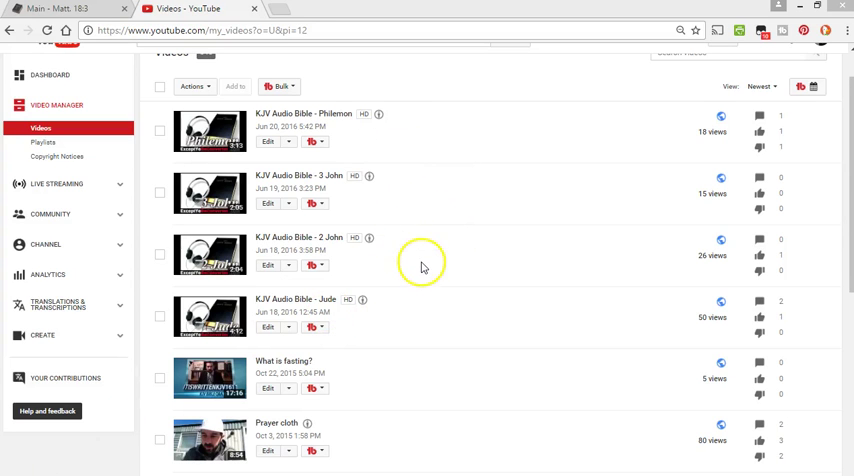
# Scroll to the bottom of page 12 of the video list and go to page 11.
pyautogui.scroll(-3)
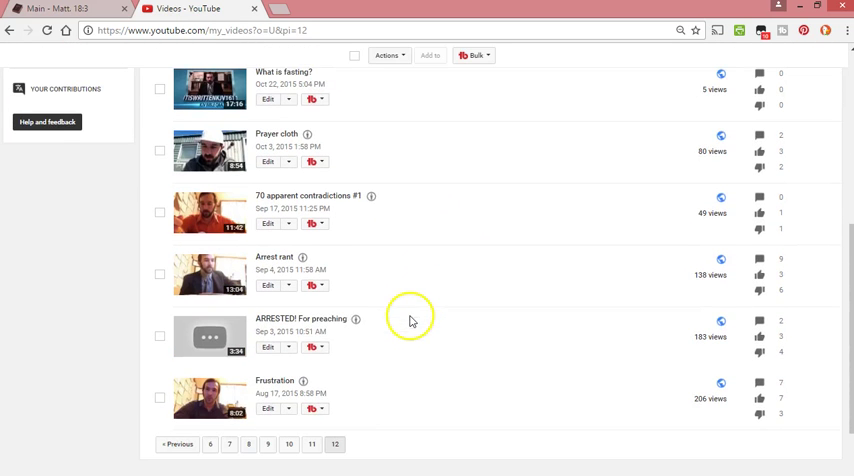
pyautogui.moveTo(347, 376)
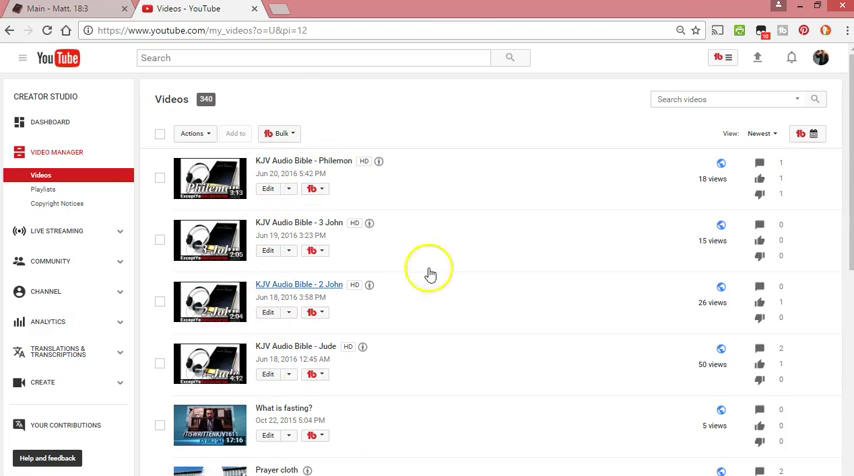
pyautogui.scroll(-3)
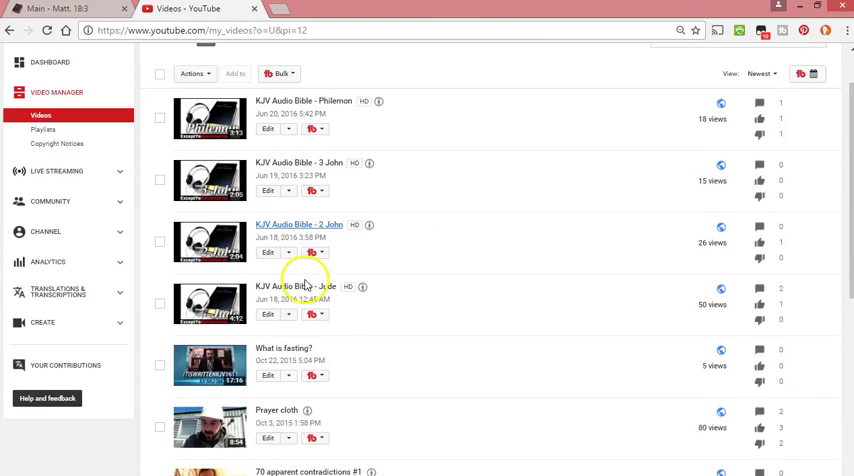
pyautogui.scroll(-3)
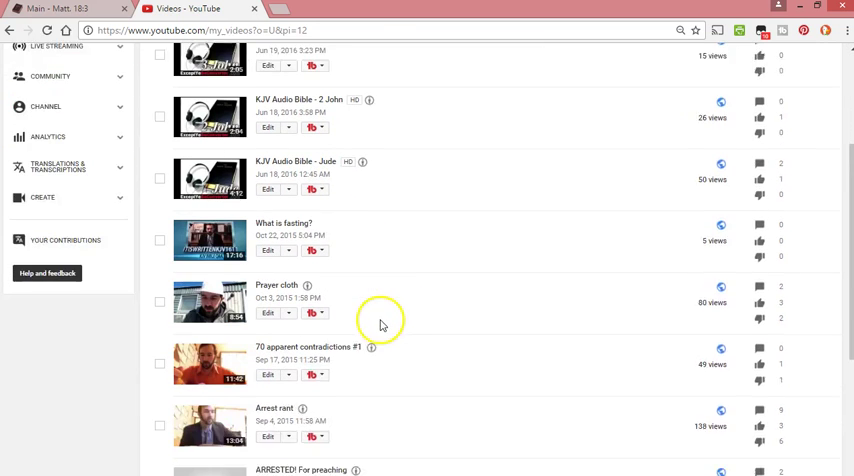
pyautogui.scroll(-3)
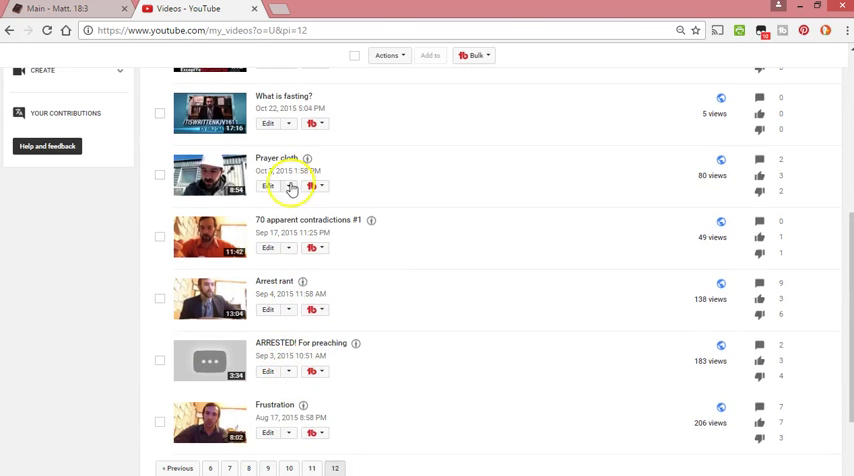
pyautogui.scroll(-3)
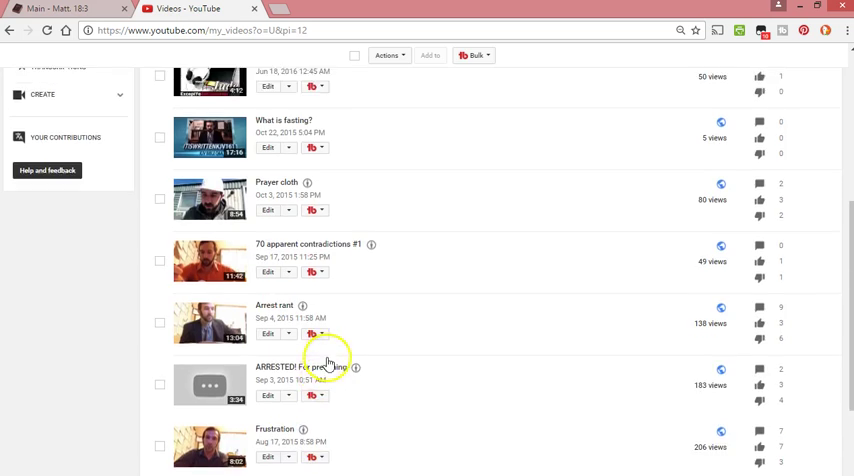
pyautogui.scroll(-3)
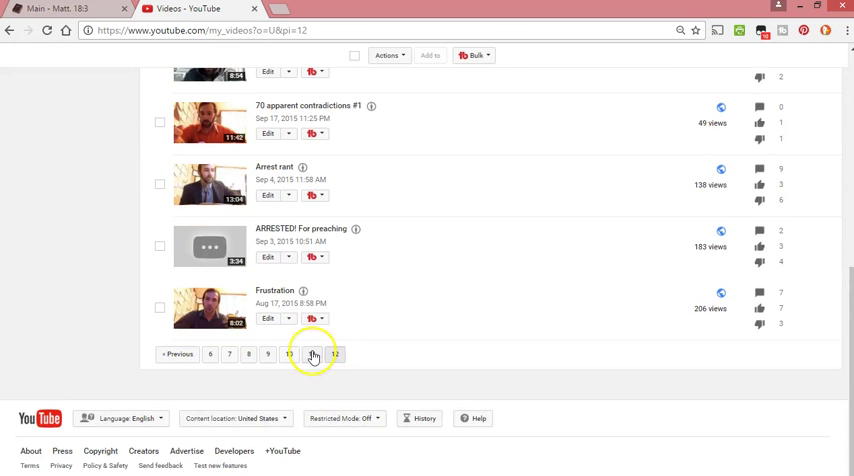
pyautogui.click(313, 354)
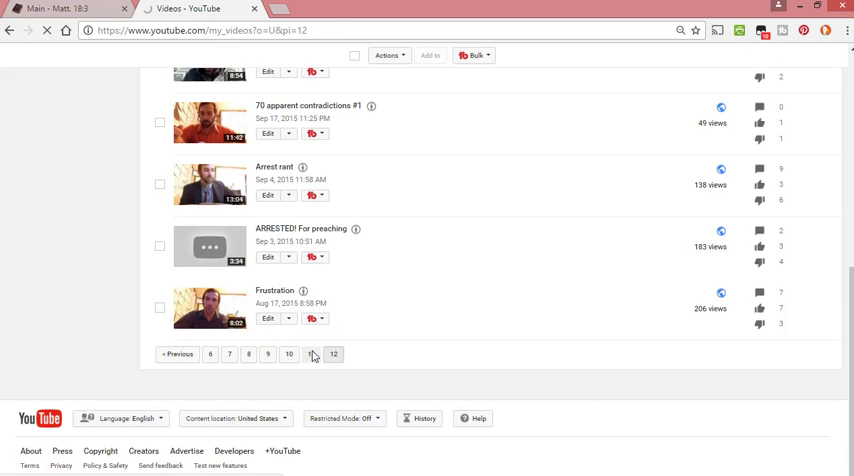
# Look over page 11's videos from top to bottom, then move to page 10.
pyautogui.click(311, 354)
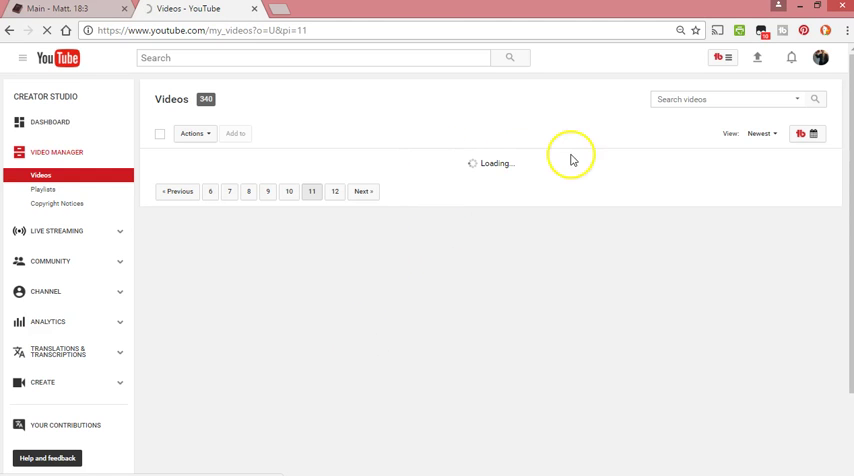
pyautogui.click(311, 191)
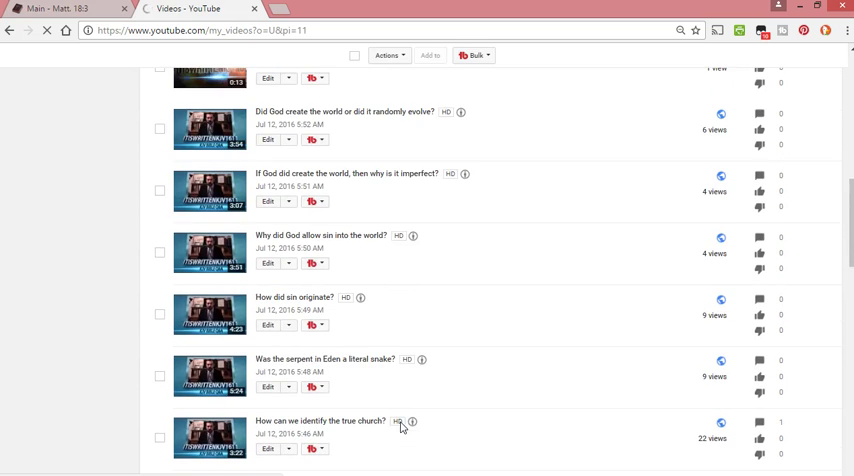
pyautogui.scroll(-3)
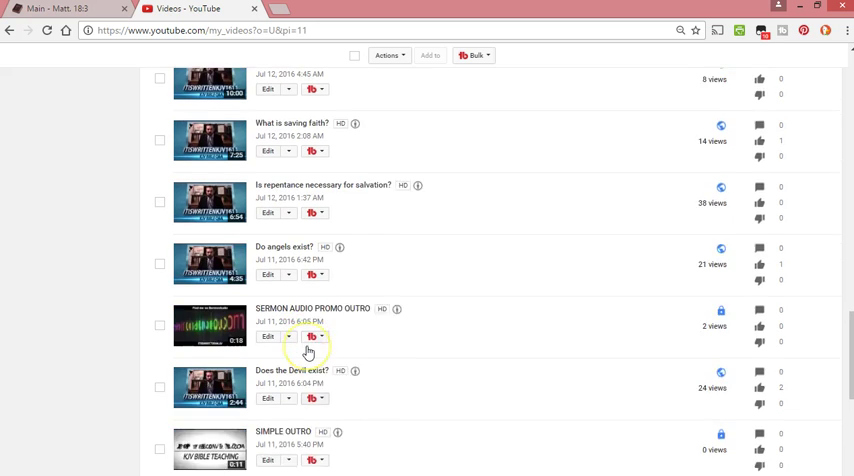
pyautogui.scroll(3)
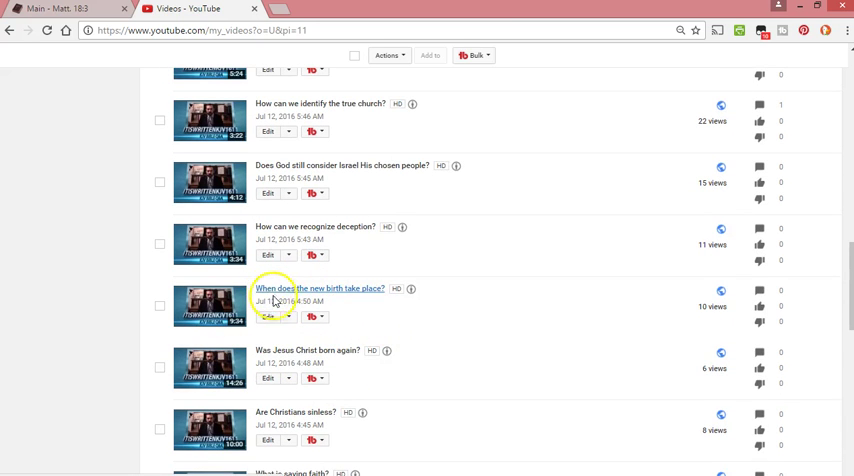
pyautogui.scroll(-3)
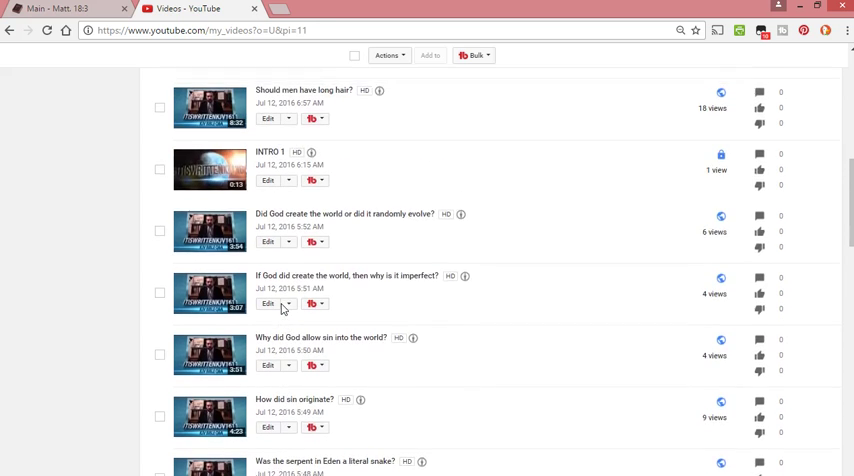
pyautogui.scroll(3)
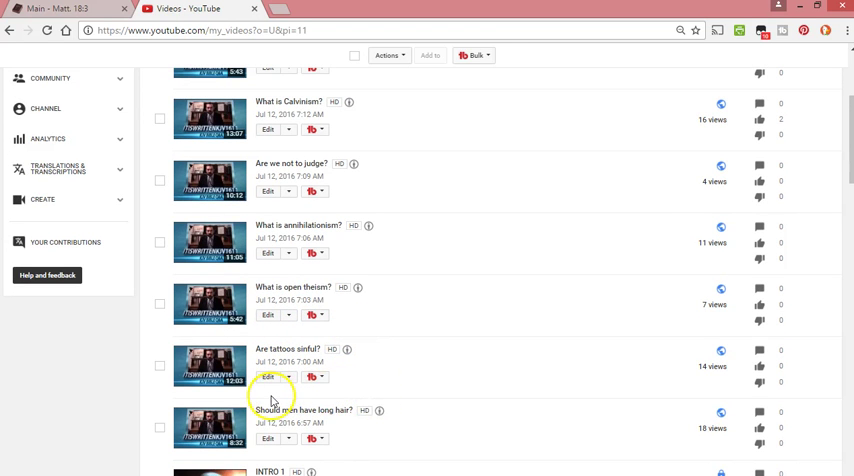
pyautogui.moveTo(280, 335)
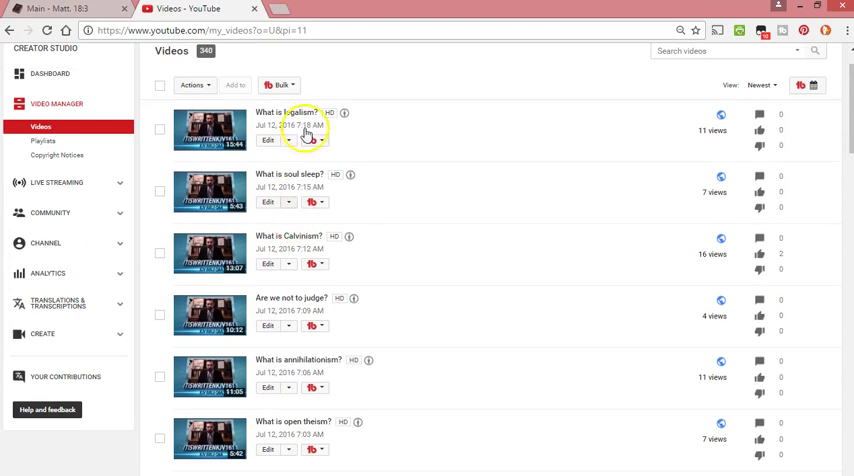
pyautogui.scroll(-3)
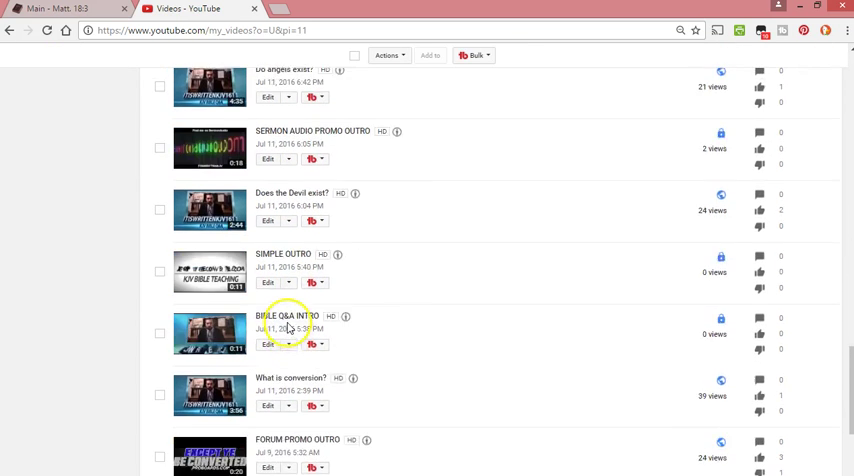
pyautogui.scroll(-3)
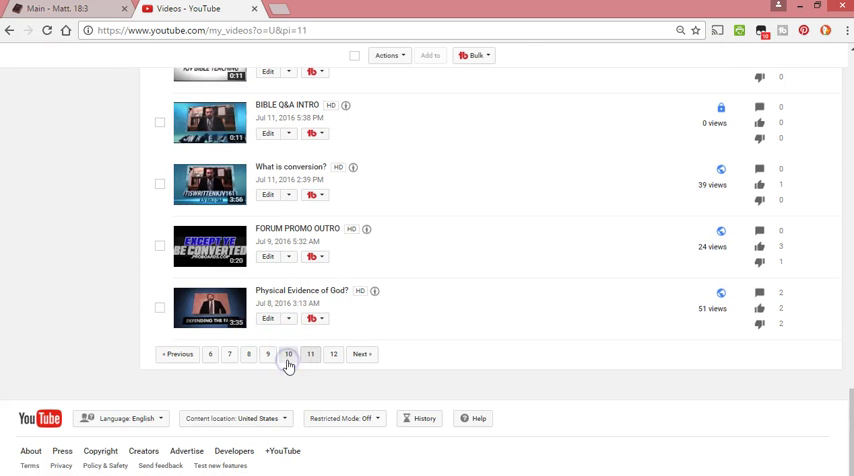
pyautogui.click(310, 354)
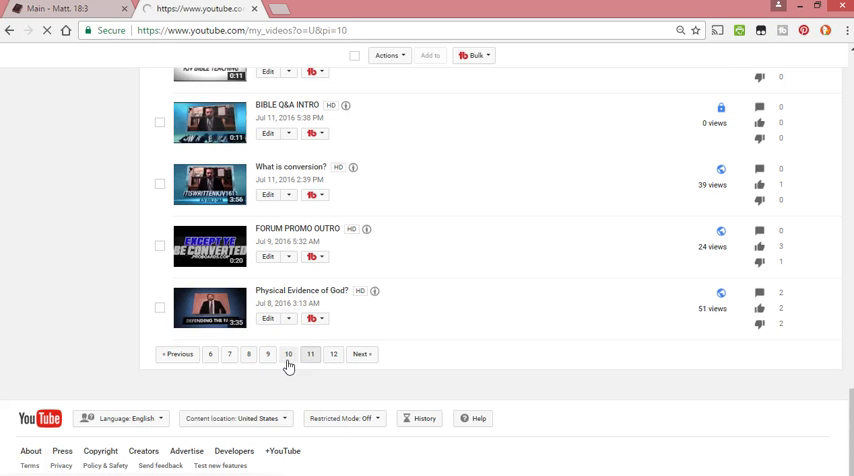
# Wait for page 10 to load, starting with 'Is everyone a child of God?'.
pyautogui.click(288, 354)
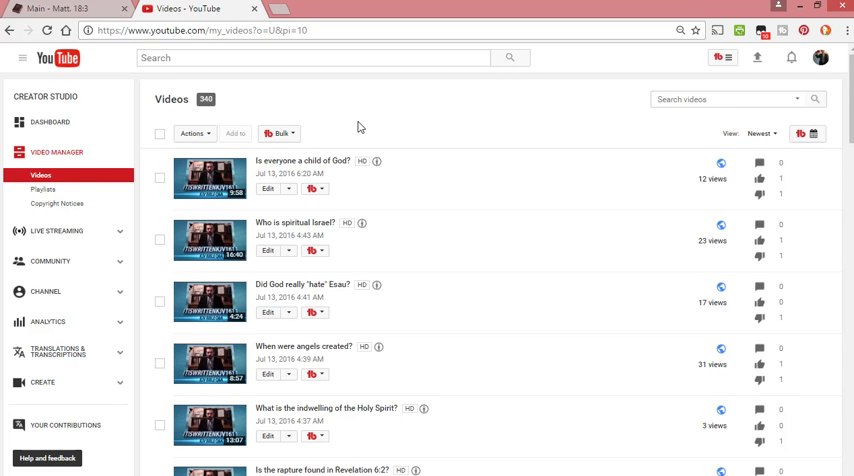
pyautogui.moveTo(406, 191)
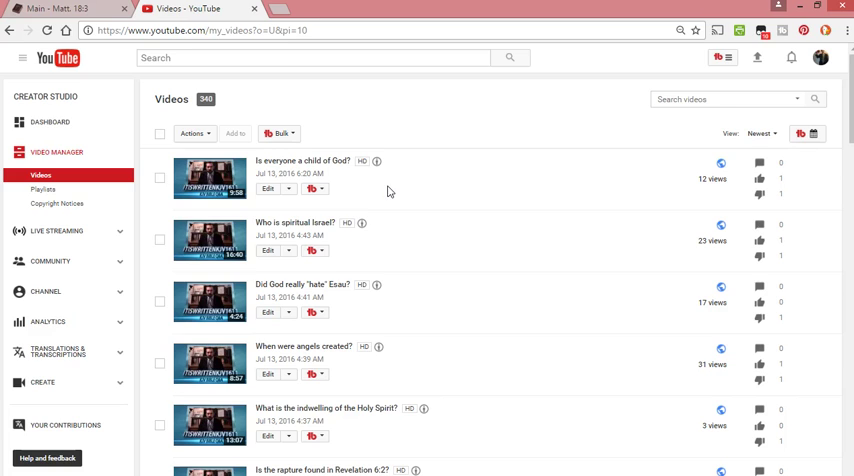
pyautogui.moveTo(388, 194)
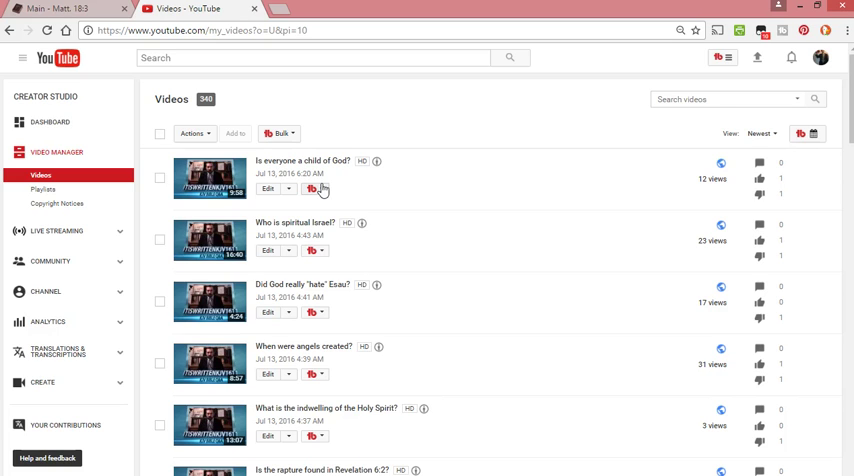
pyautogui.moveTo(320, 189)
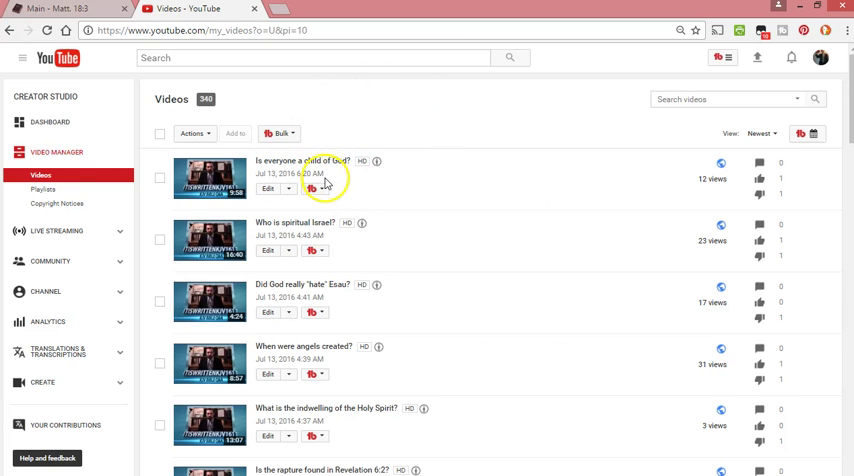
pyautogui.moveTo(409, 167)
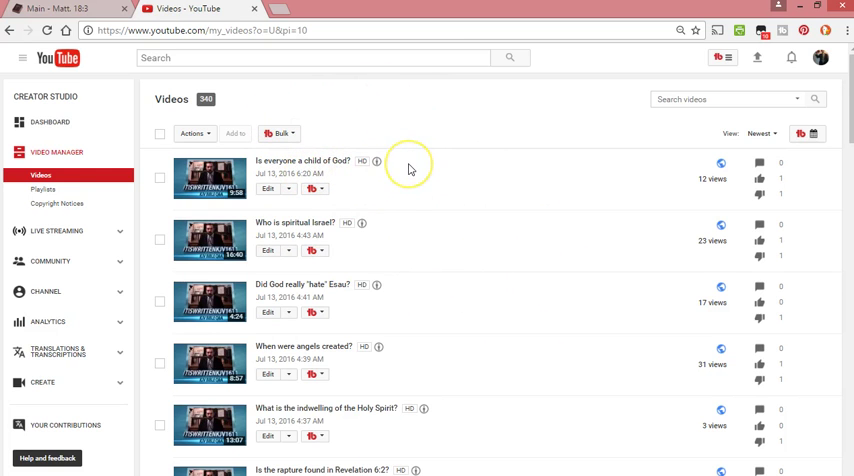
pyautogui.moveTo(449, 110)
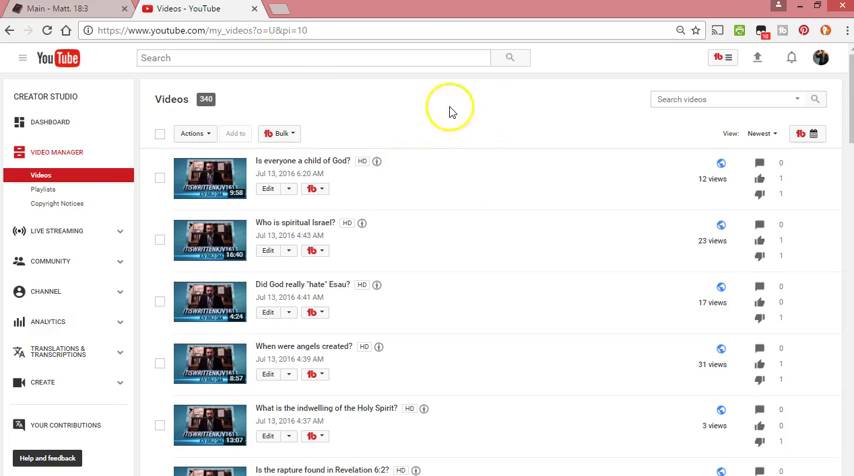
pyautogui.moveTo(362, 139)
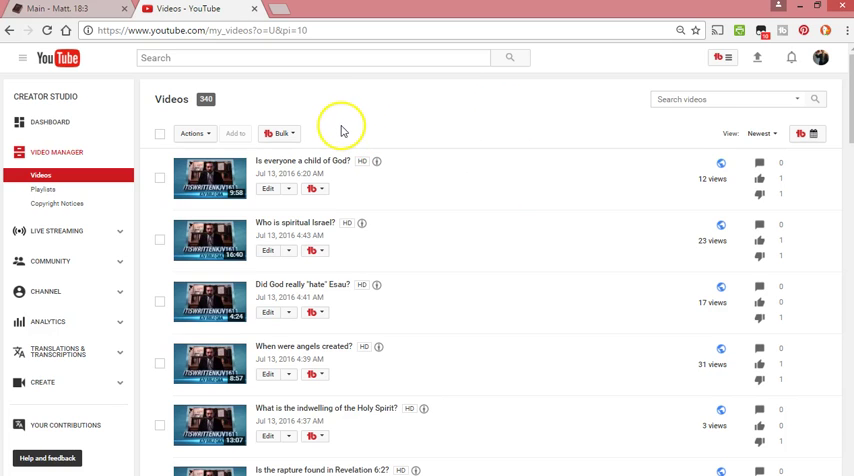
pyautogui.moveTo(338, 129)
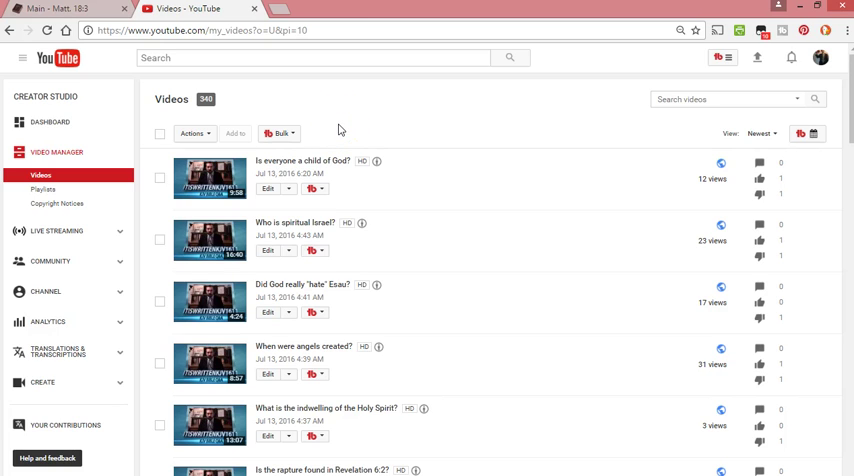
pyautogui.moveTo(333, 124)
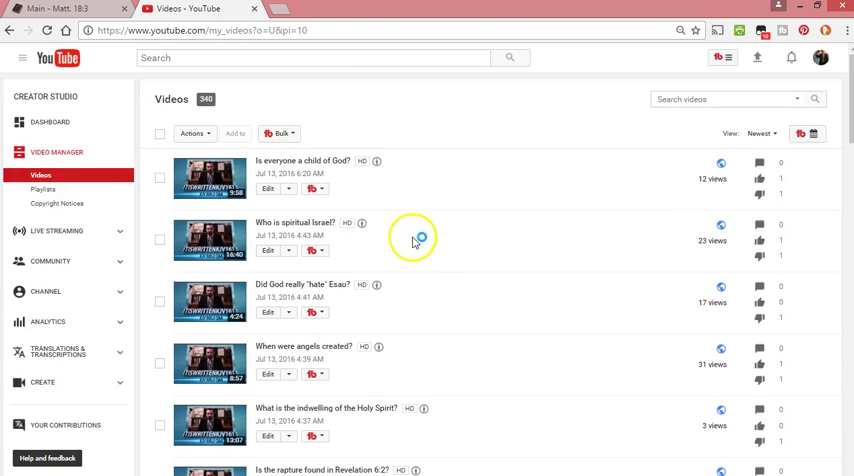
pyautogui.moveTo(338, 239)
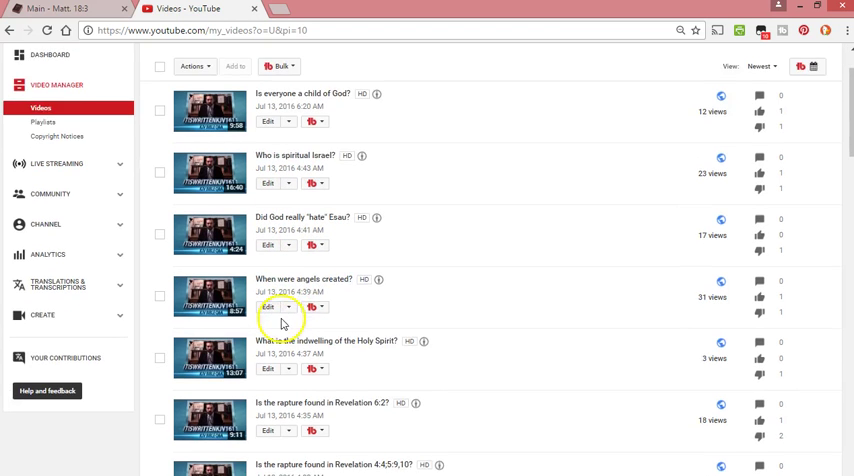
# Tick the Revelation 6:2, 4:1,2 and 3:10,11 rapture videos for removal.
pyautogui.scroll(-3)
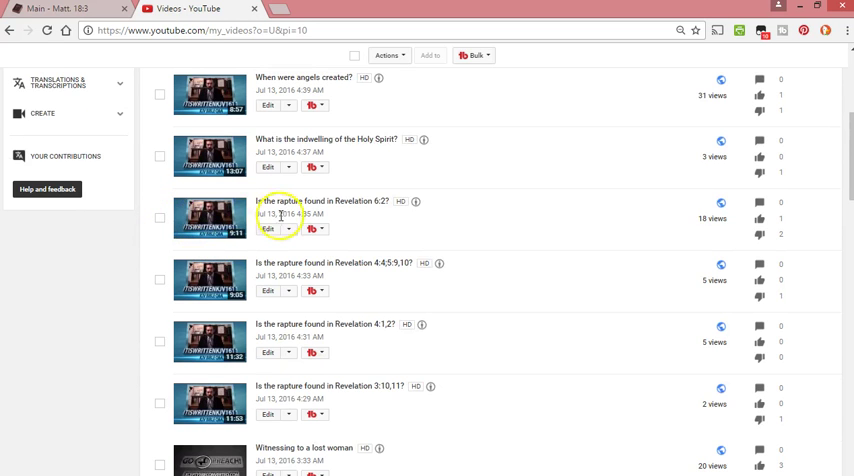
pyautogui.moveTo(162, 218)
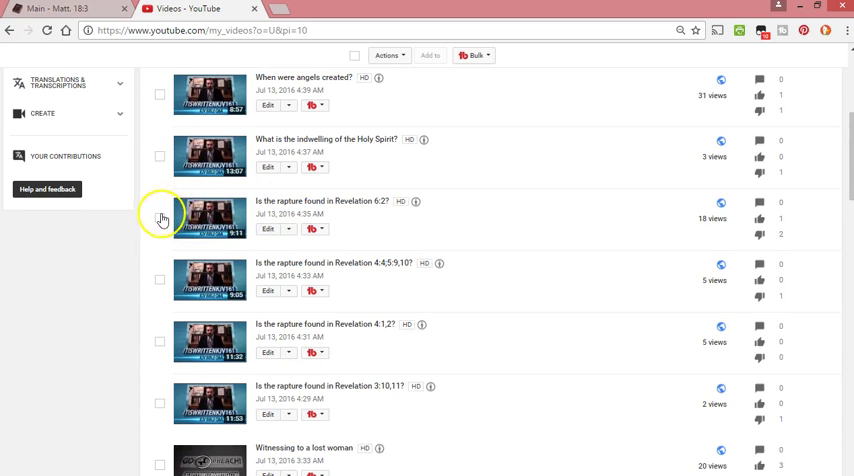
pyautogui.moveTo(188, 218)
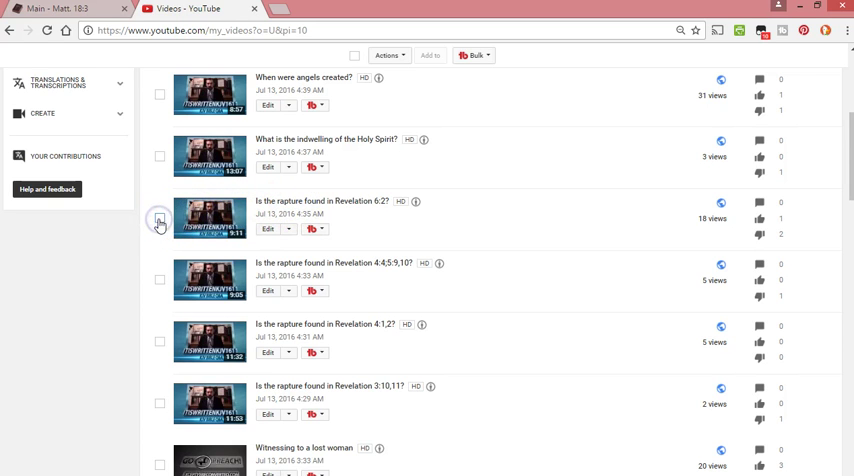
pyautogui.click(158, 218)
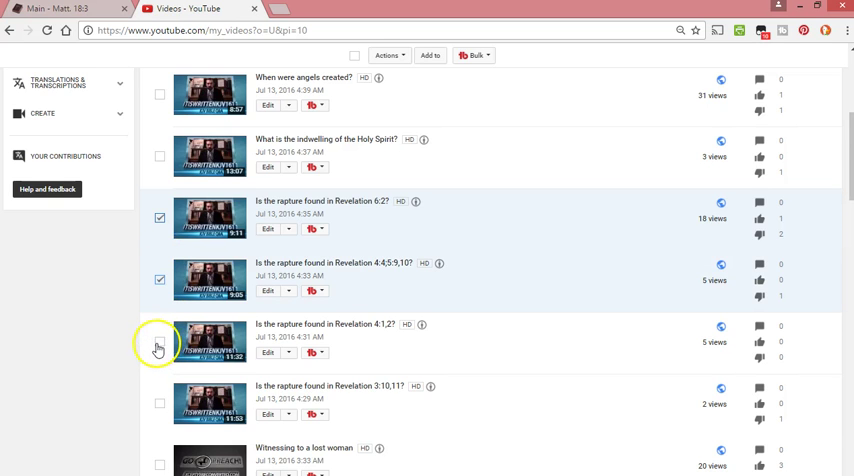
pyautogui.click(159, 341)
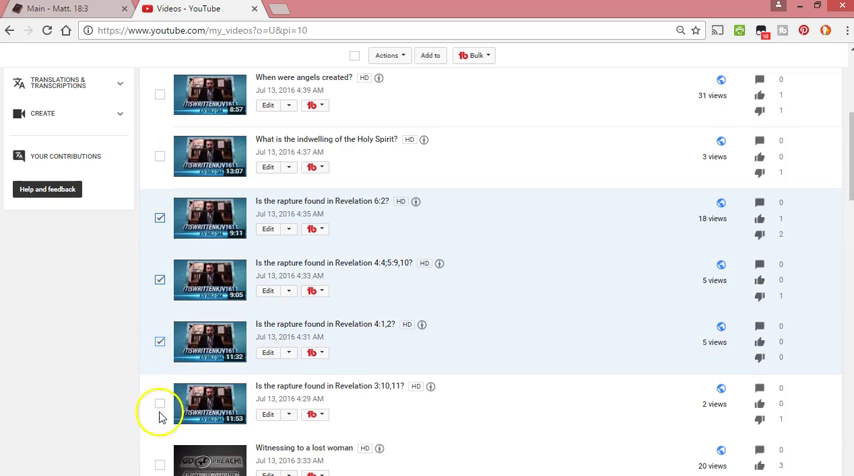
pyautogui.click(159, 405)
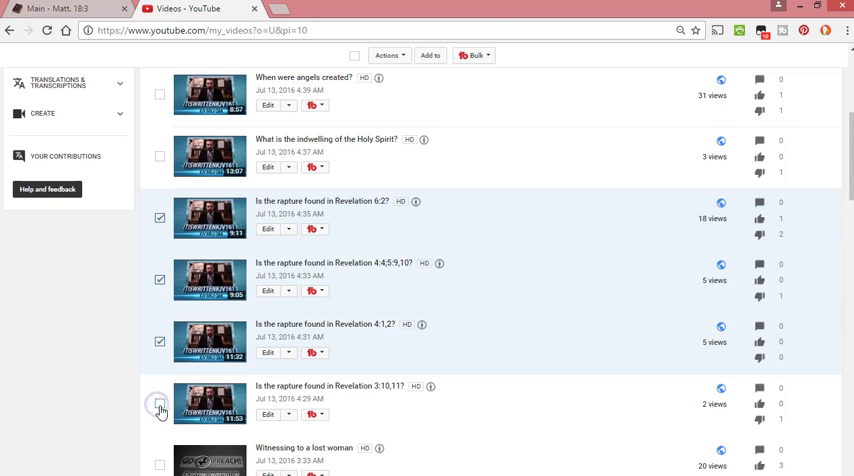
# Scroll through the rest of page 10 to its end.
pyautogui.scroll(-3)
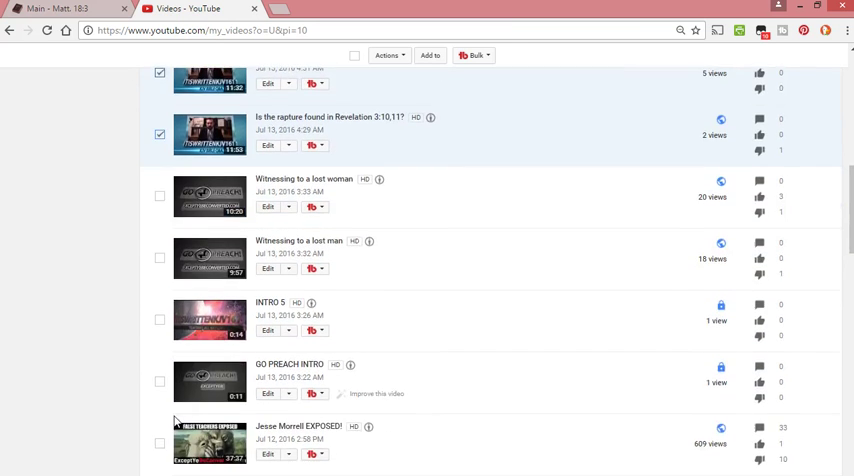
pyautogui.scroll(-3)
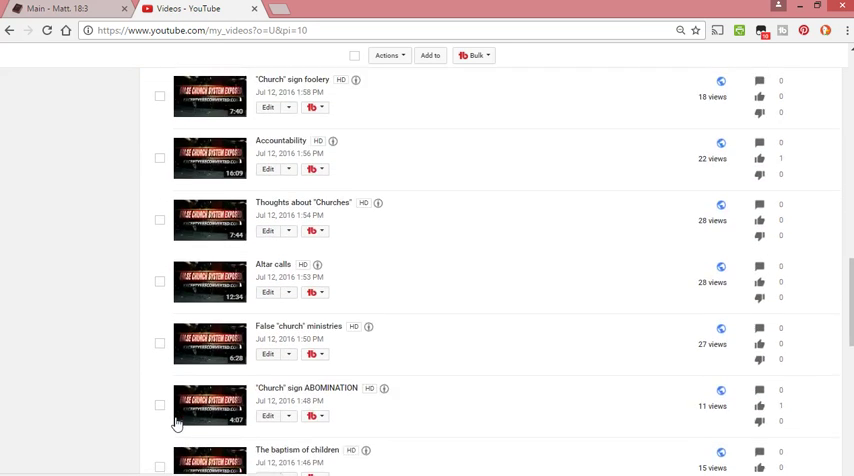
pyautogui.scroll(3)
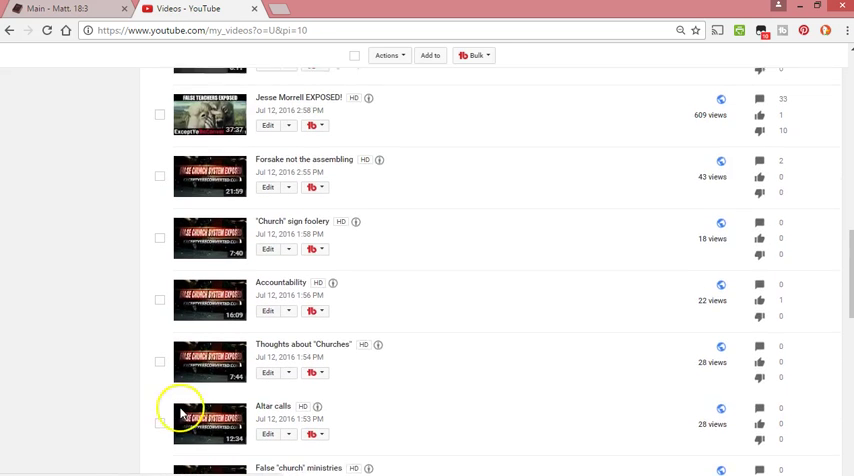
pyautogui.scroll(3)
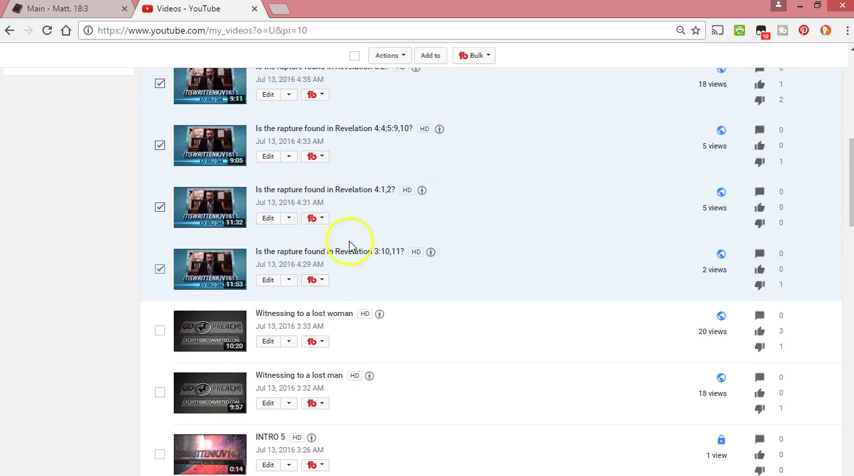
pyautogui.scroll(-3)
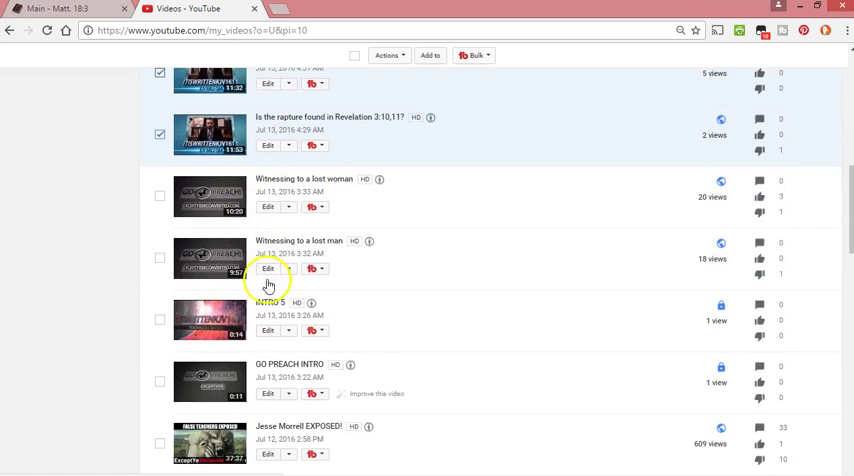
pyautogui.scroll(-3)
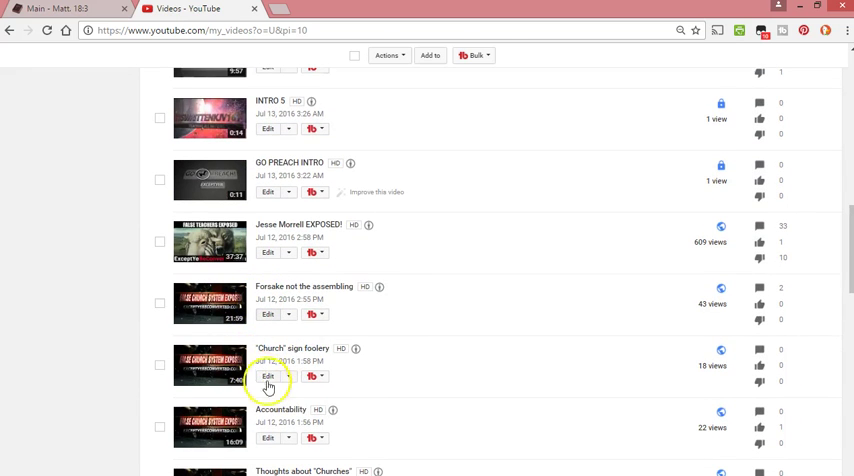
pyautogui.scroll(-3)
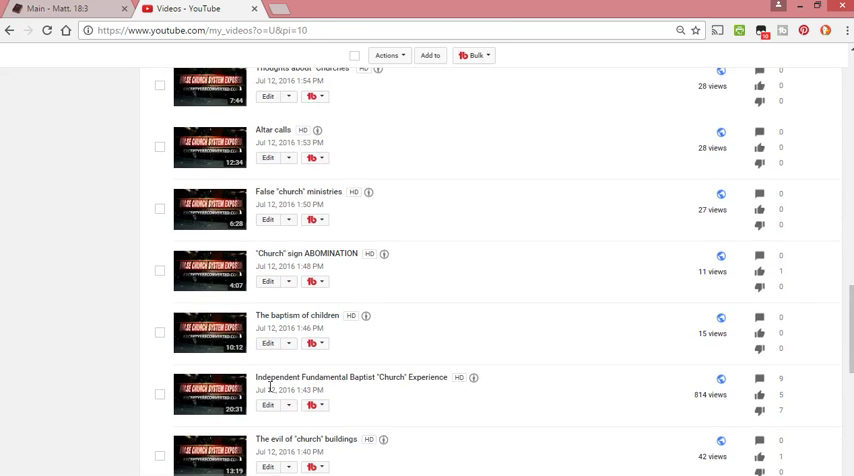
pyautogui.scroll(-3)
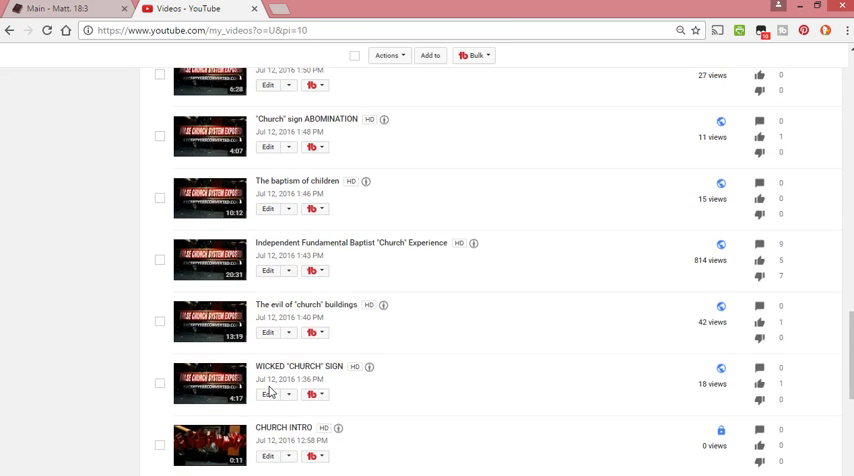
pyautogui.scroll(-3)
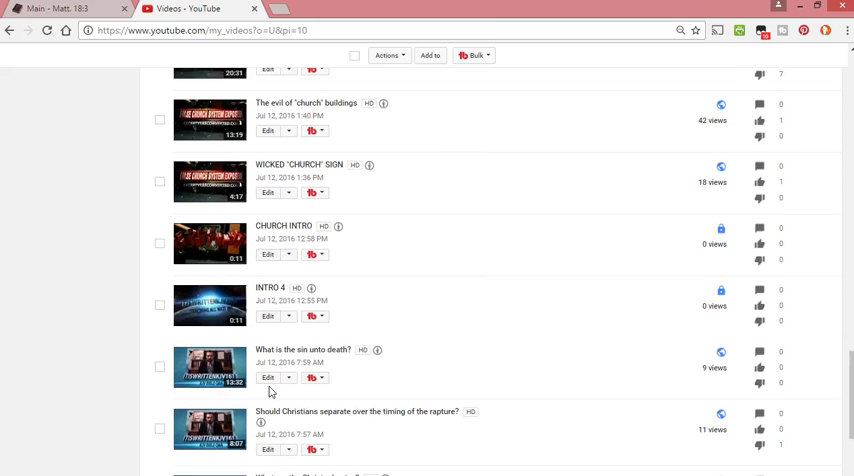
pyautogui.scroll(-3)
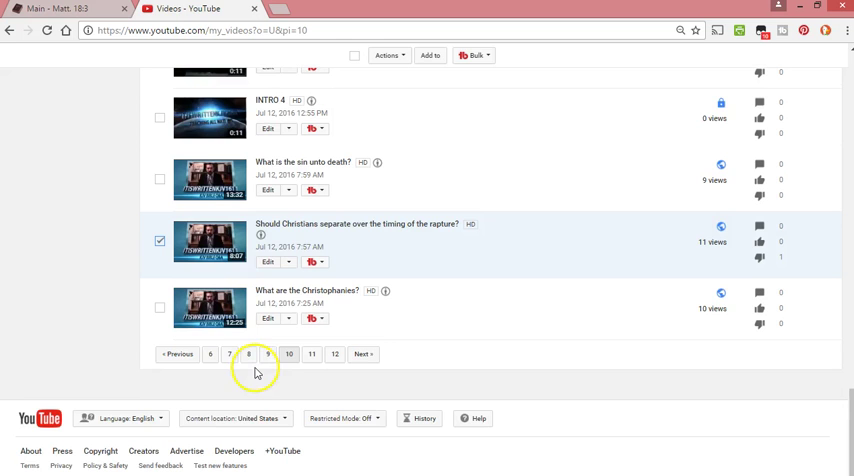
# Permanently delete the five ticked rapture videos, bringing the count to 335.
pyautogui.click(268, 354)
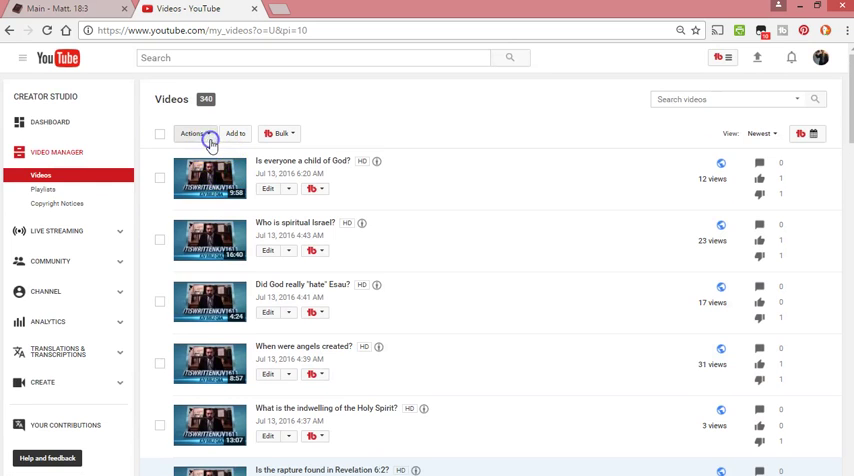
pyautogui.click(195, 133)
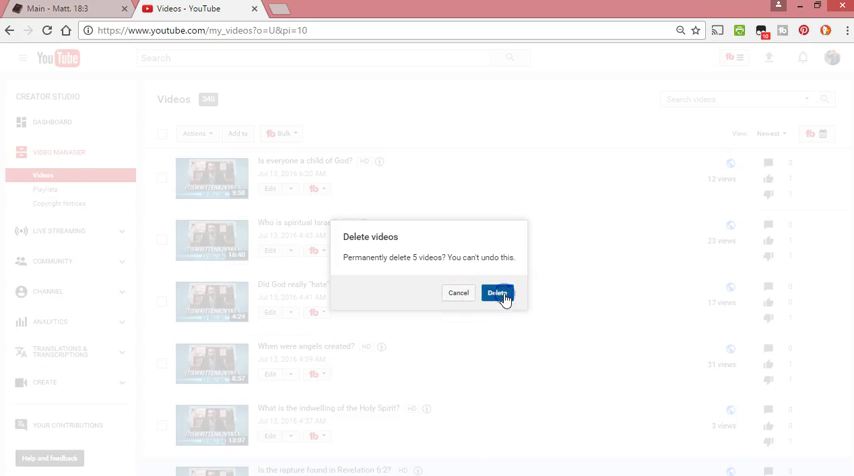
pyautogui.click(498, 293)
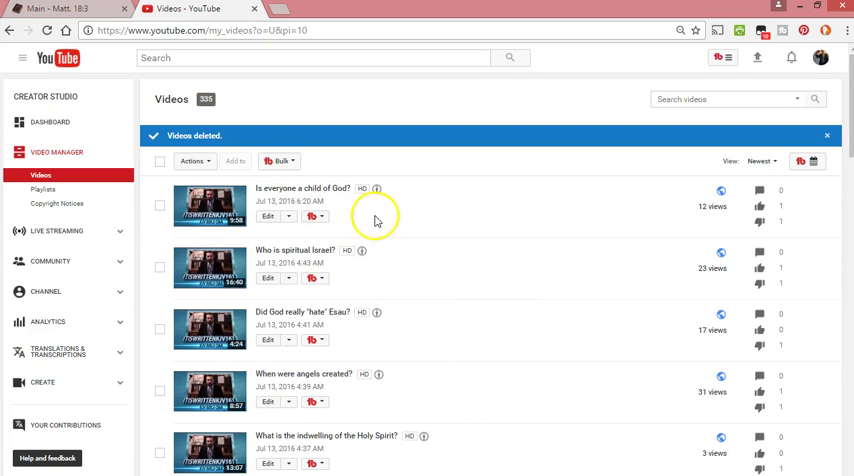
pyautogui.scroll(-3)
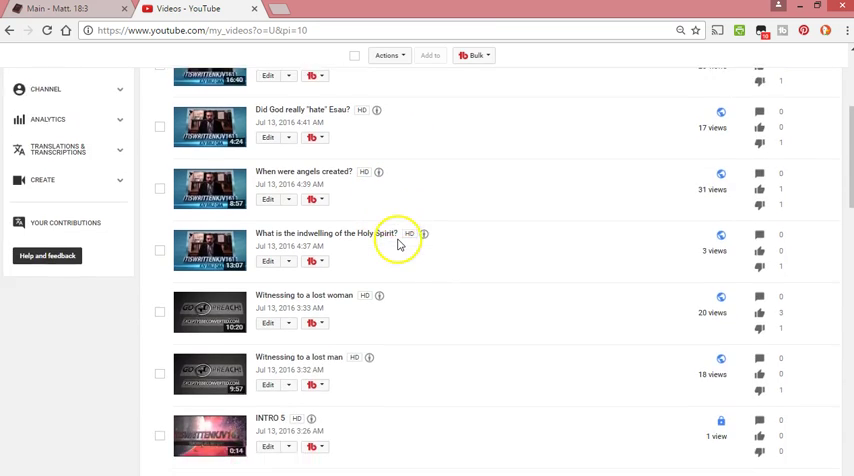
pyautogui.scroll(-3)
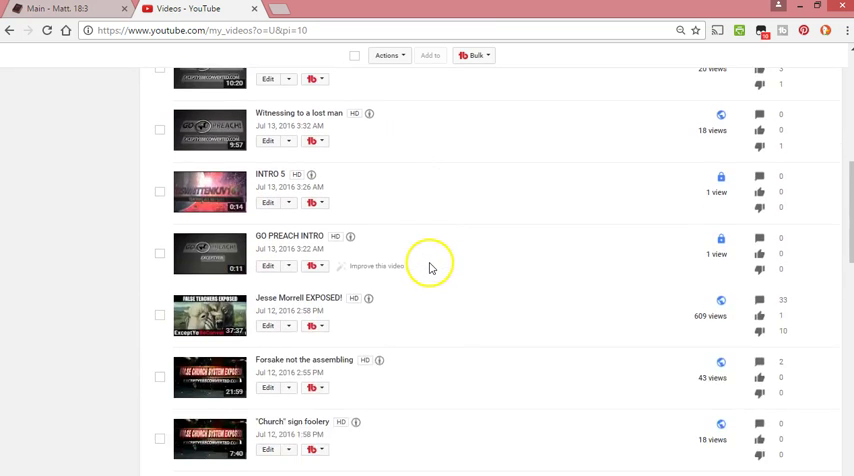
pyautogui.scroll(-3)
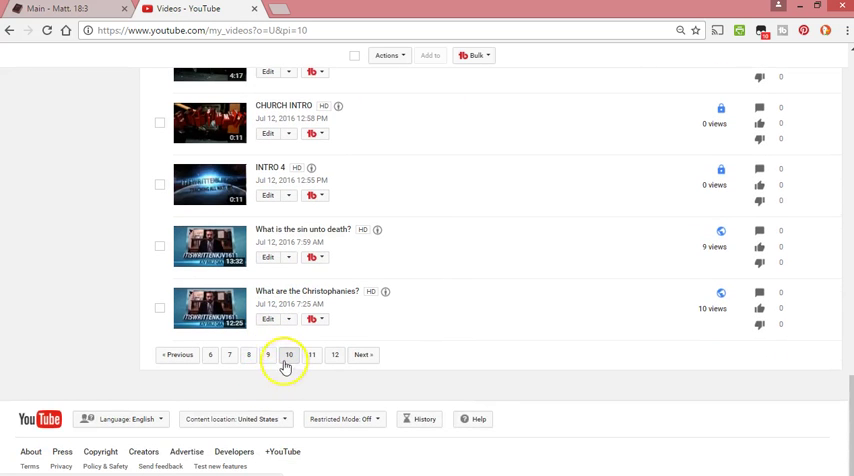
# Go to page 9 and scroll down through its videos to the page links.
pyautogui.click(267, 355)
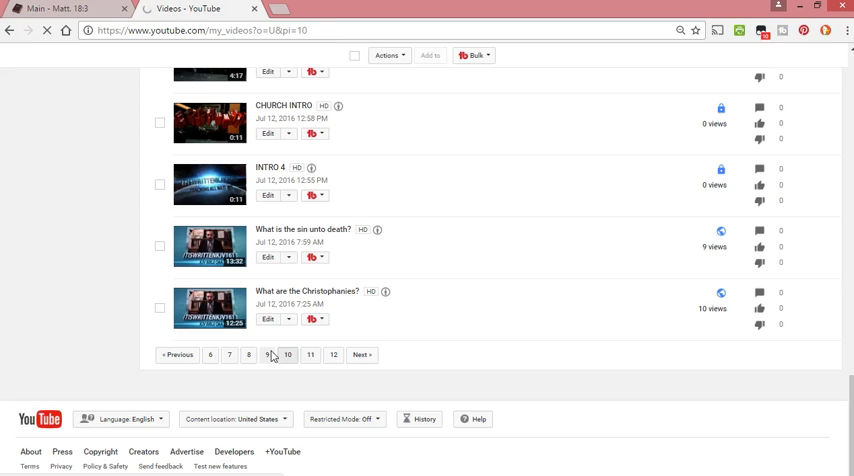
pyautogui.click(269, 355)
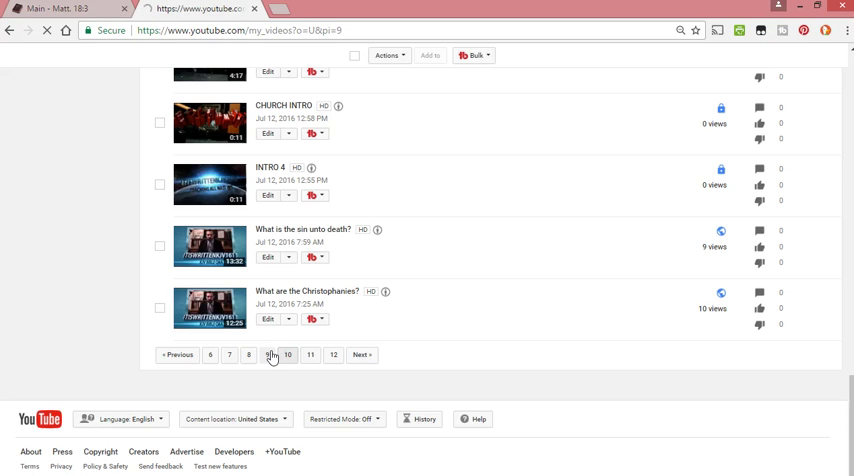
pyautogui.click(269, 355)
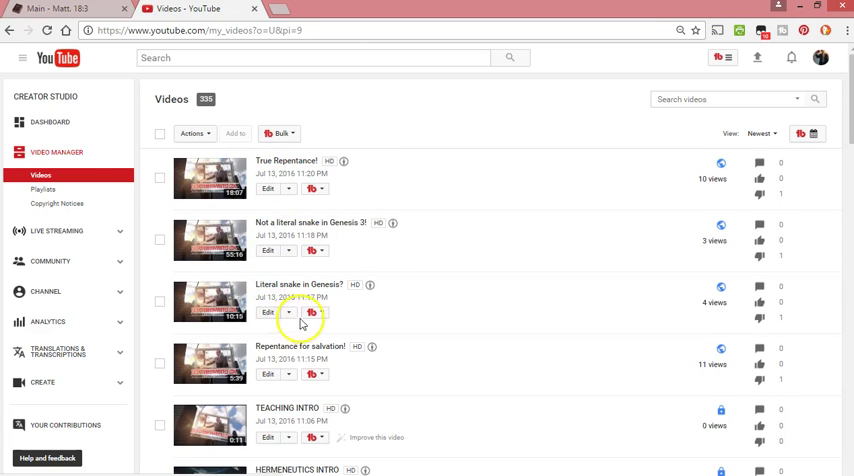
pyautogui.moveTo(300, 271)
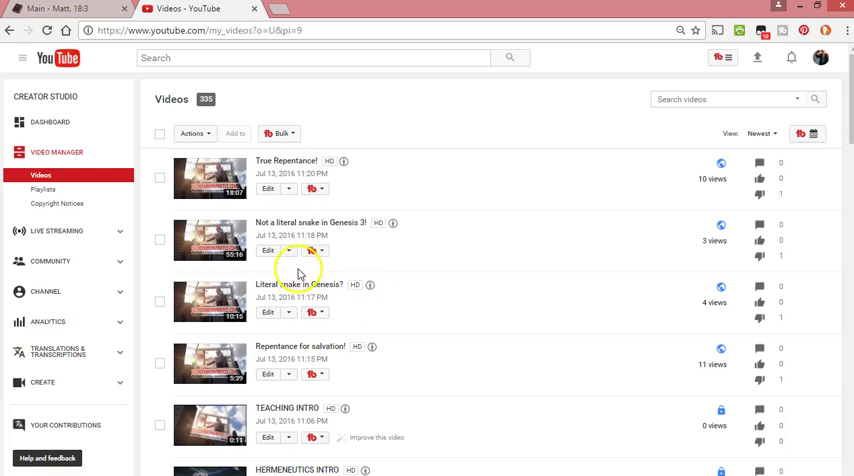
pyautogui.scroll(-3)
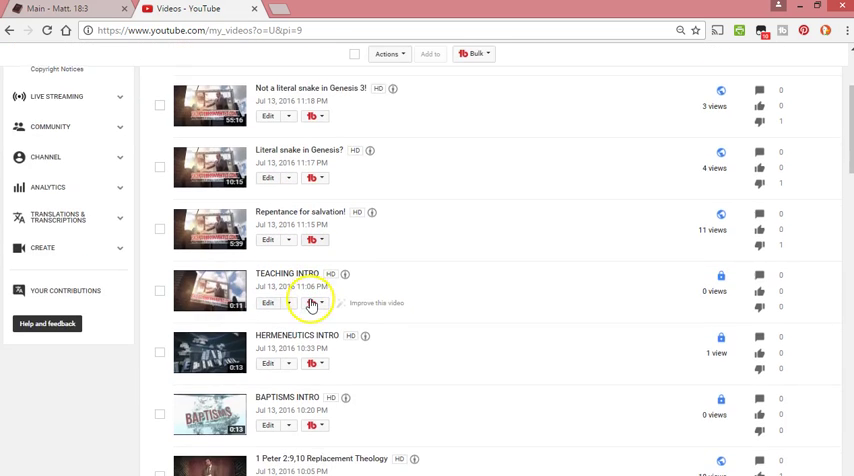
pyautogui.scroll(-3)
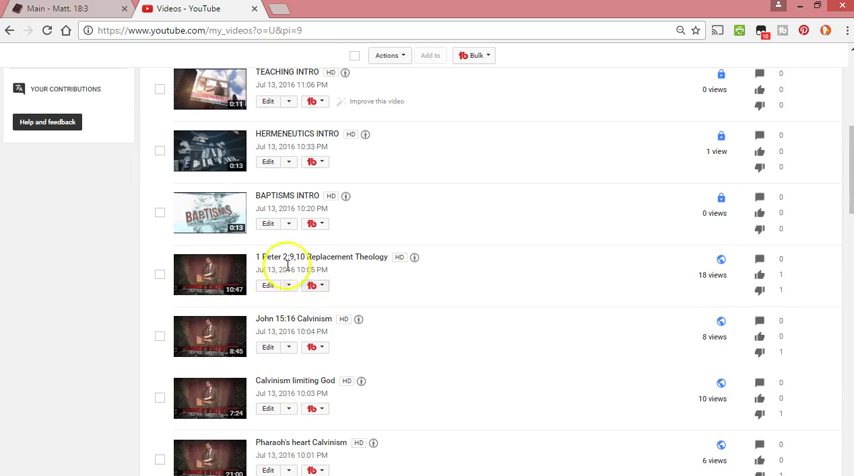
pyautogui.scroll(-3)
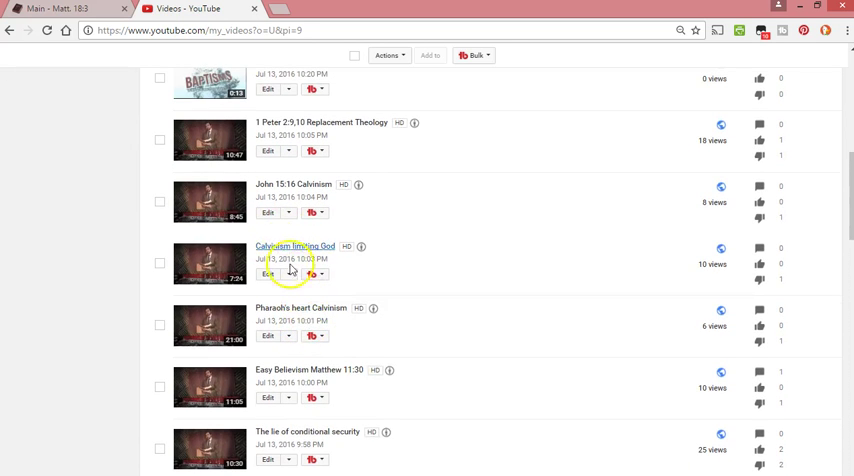
pyautogui.scroll(-3)
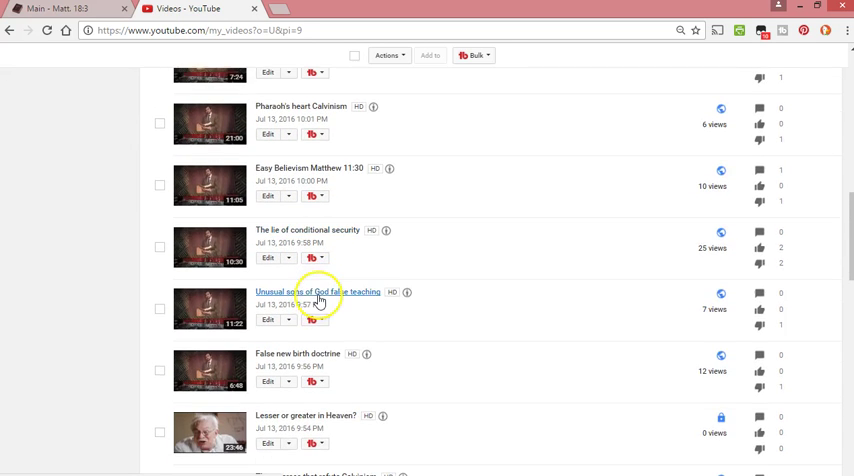
pyautogui.scroll(-3)
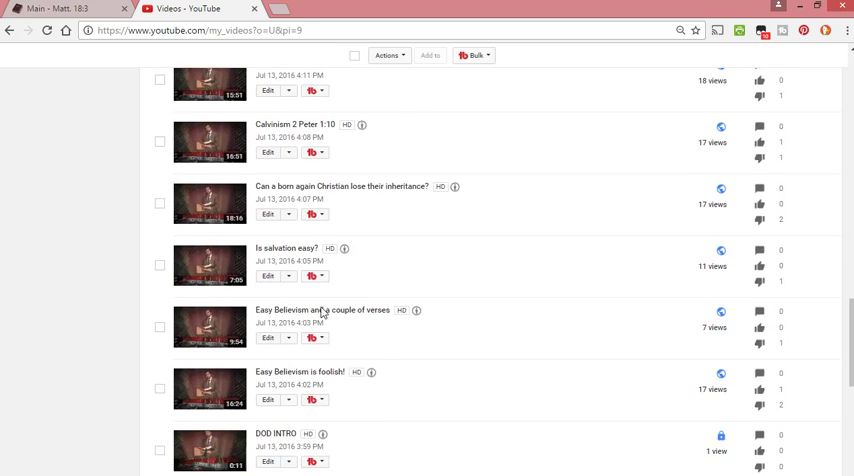
pyautogui.scroll(-3)
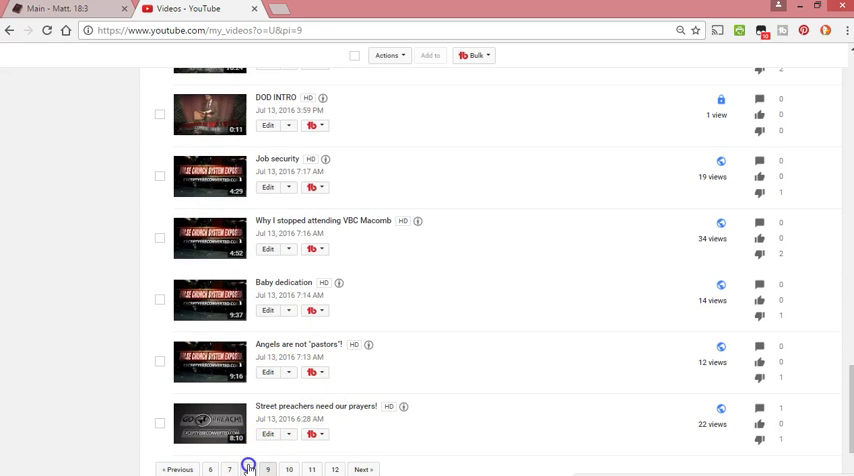
pyautogui.click(267, 469)
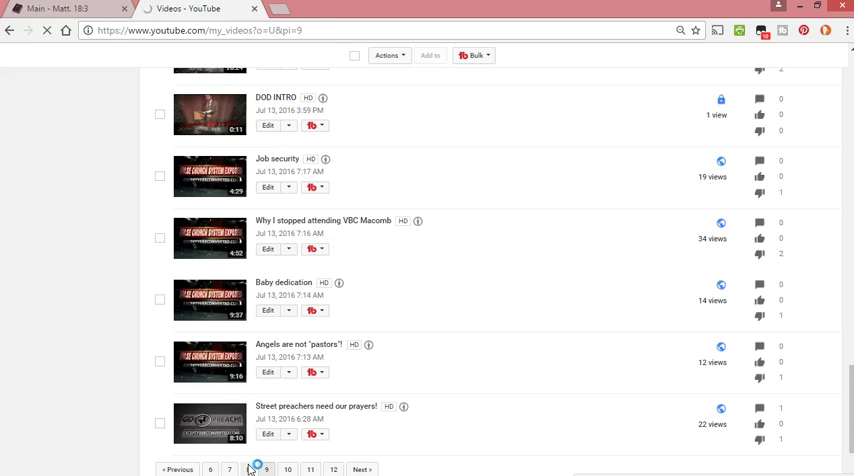
pyautogui.click(267, 469)
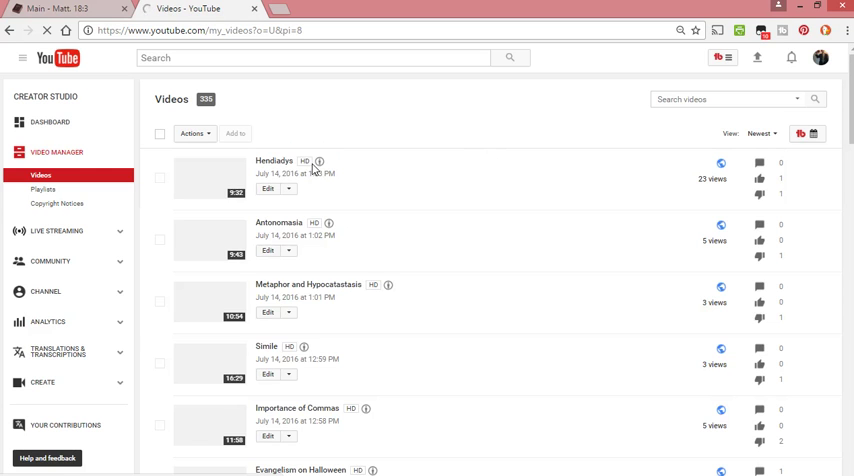
pyautogui.moveTo(461, 216)
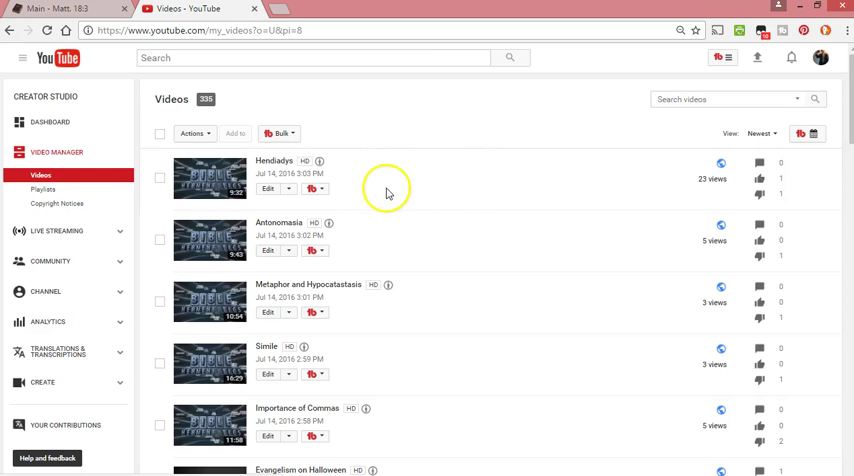
pyautogui.scroll(-3)
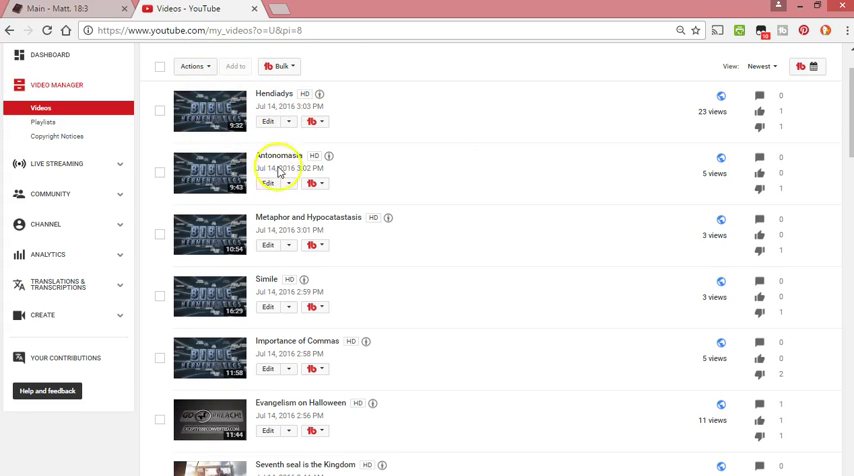
pyautogui.scroll(-3)
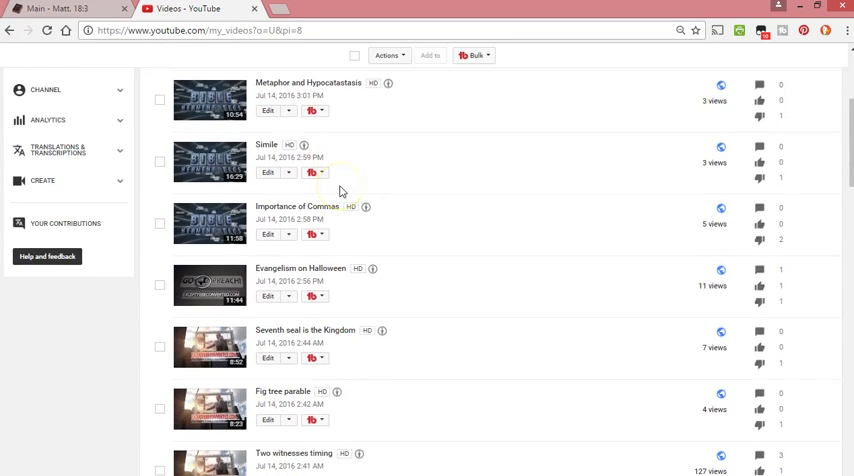
pyautogui.scroll(-3)
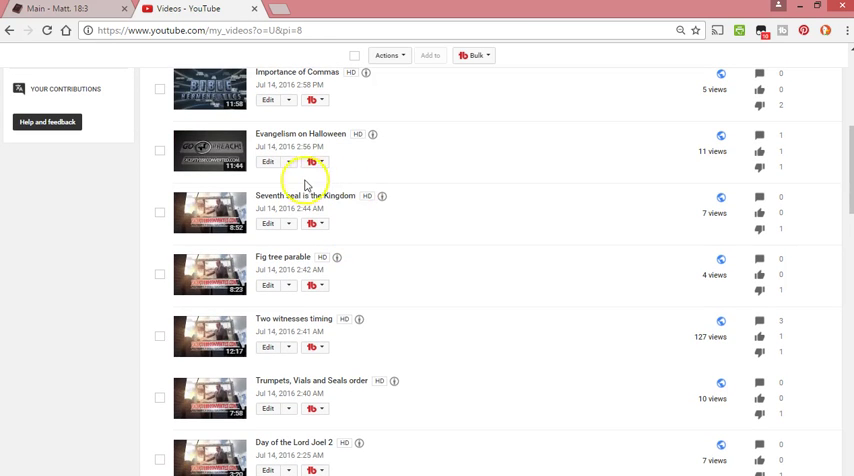
pyautogui.moveTo(360, 227)
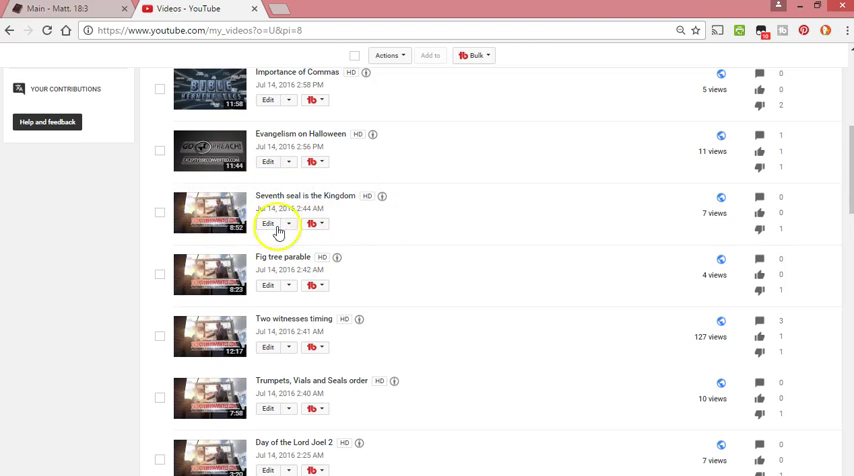
pyautogui.scroll(-3)
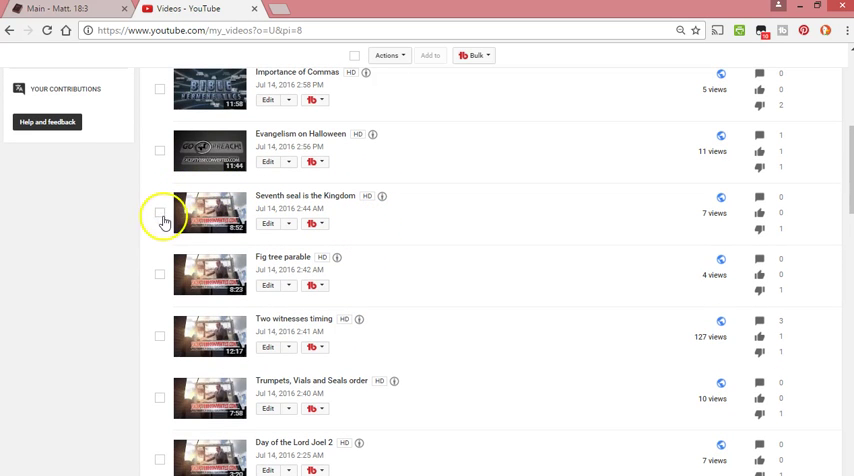
pyautogui.moveTo(383, 234)
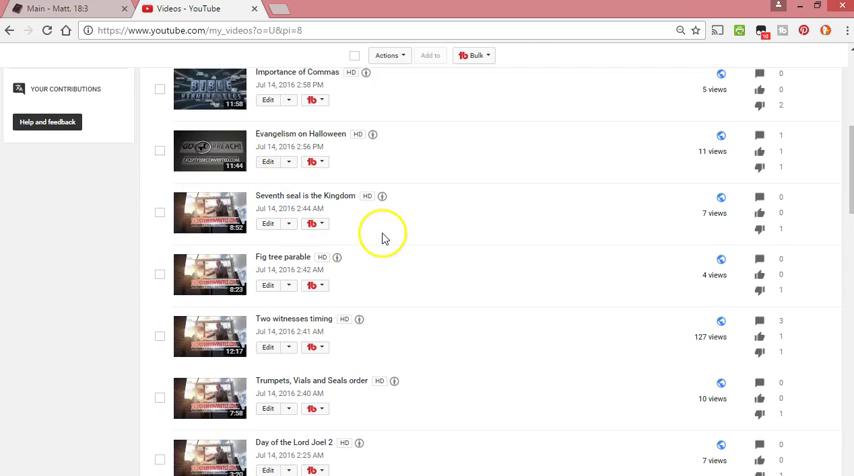
# Tick Two witnesses timing, Trumpets/Vials/Seals order, and Day of the Lord through Mark of the beast timing.
pyautogui.scroll(-3)
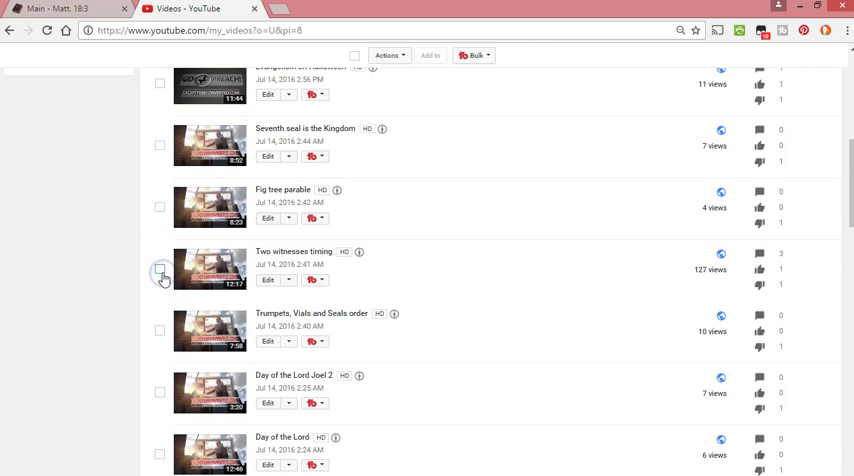
pyautogui.click(159, 266)
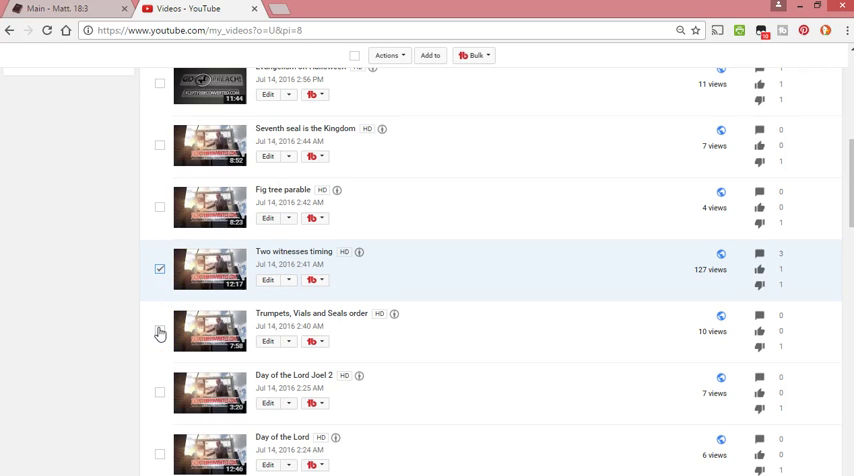
pyautogui.click(159, 332)
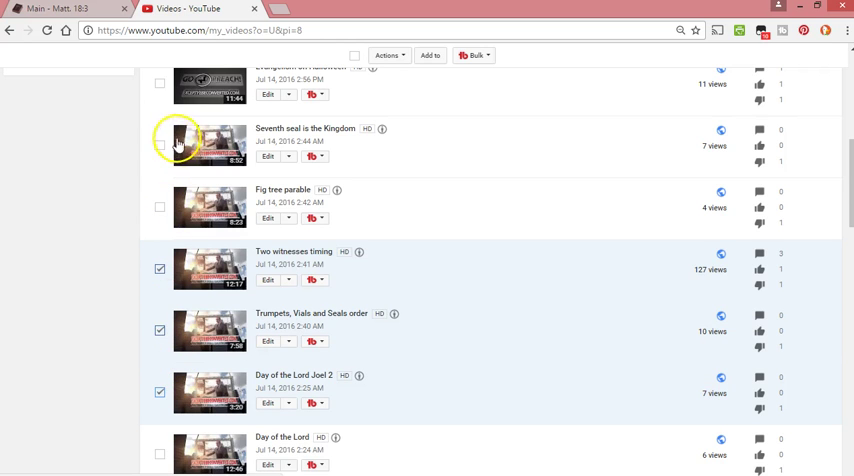
pyautogui.moveTo(222, 209)
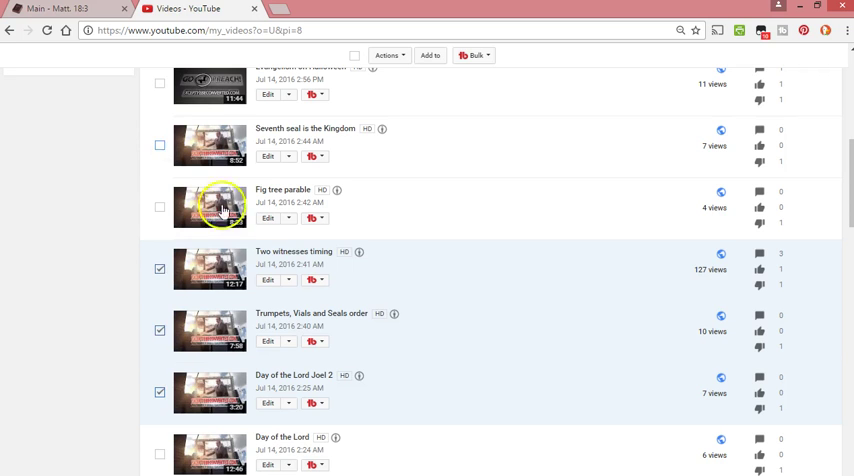
pyautogui.scroll(-3)
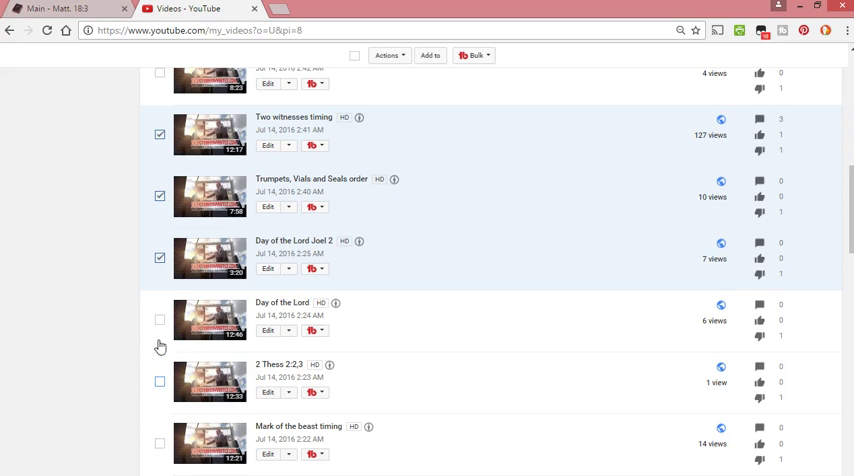
pyautogui.click(159, 382)
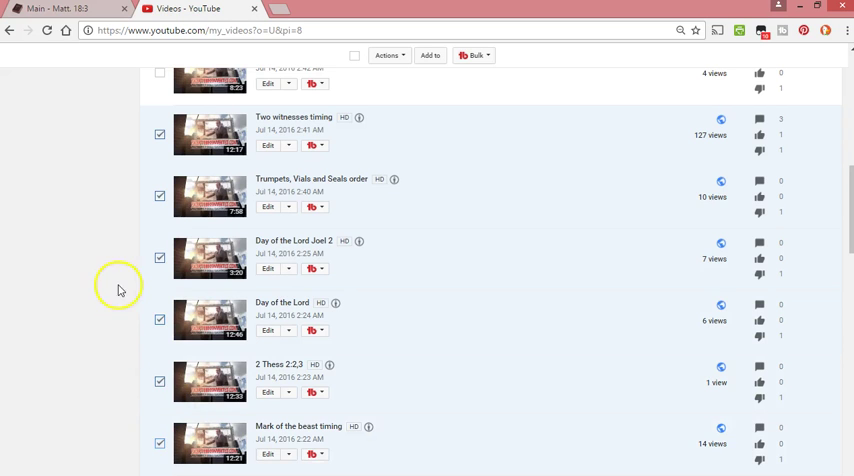
# Scroll through the rest of the page past Some eternal security verses.
pyautogui.scroll(-3)
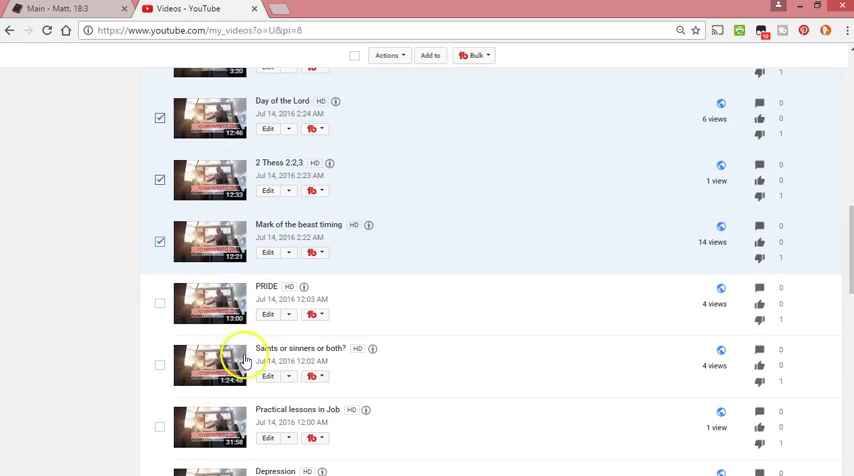
pyautogui.scroll(-3)
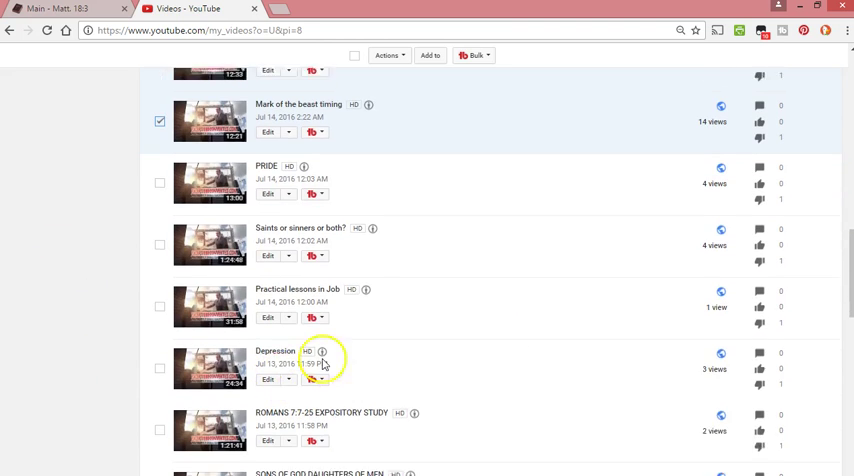
pyautogui.scroll(-3)
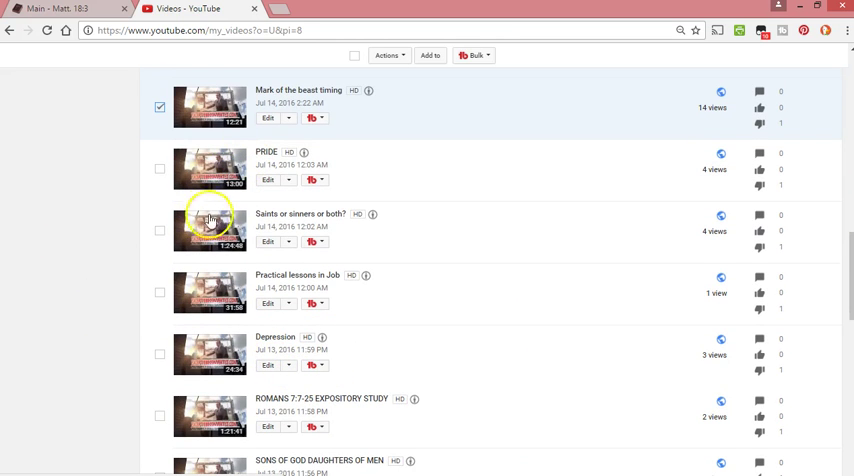
pyautogui.moveTo(315, 393)
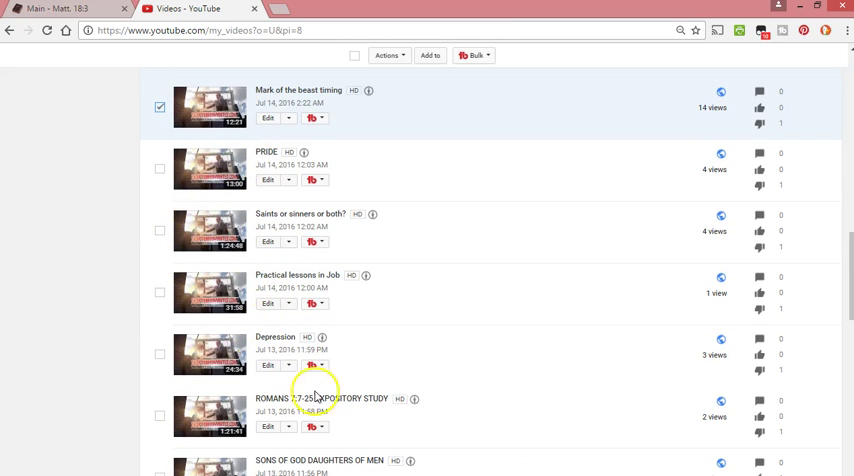
pyautogui.scroll(-3)
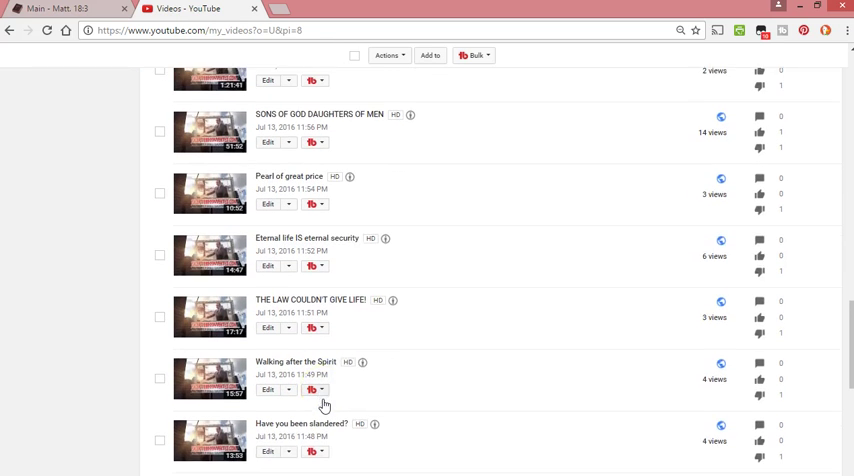
pyautogui.scroll(-3)
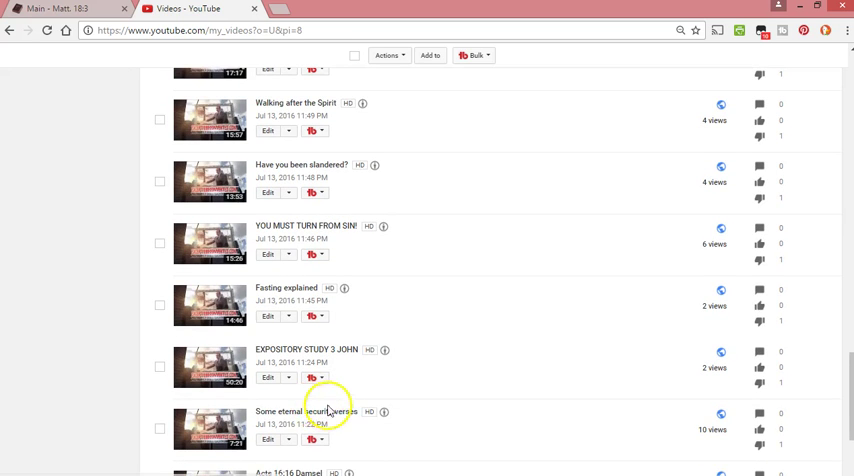
pyautogui.scroll(-3)
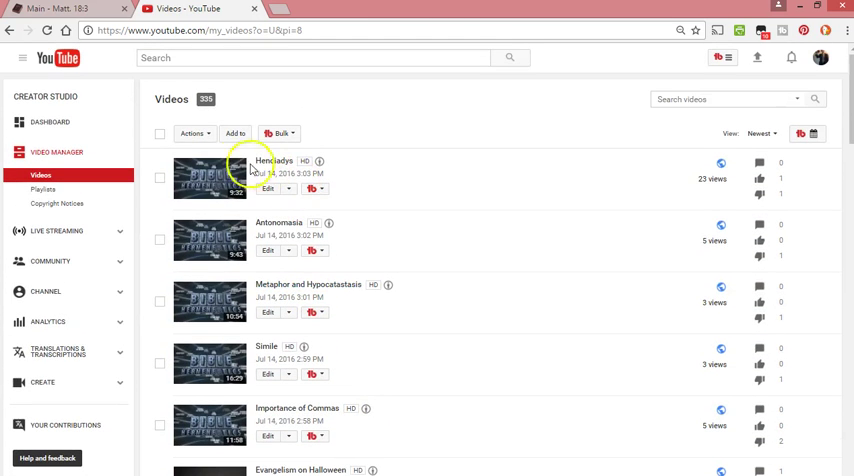
# Permanently delete the seven ticked end-times videos, dropping the count to 328, and go to page 7.
pyautogui.click(194, 133)
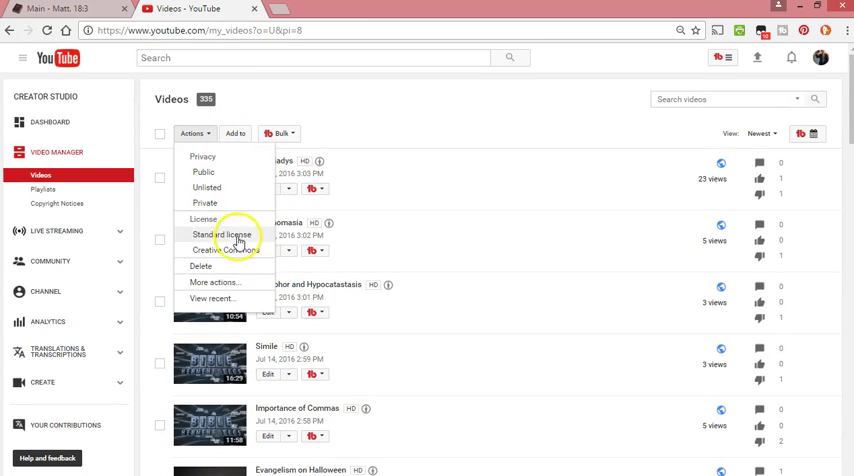
pyautogui.moveTo(201, 266)
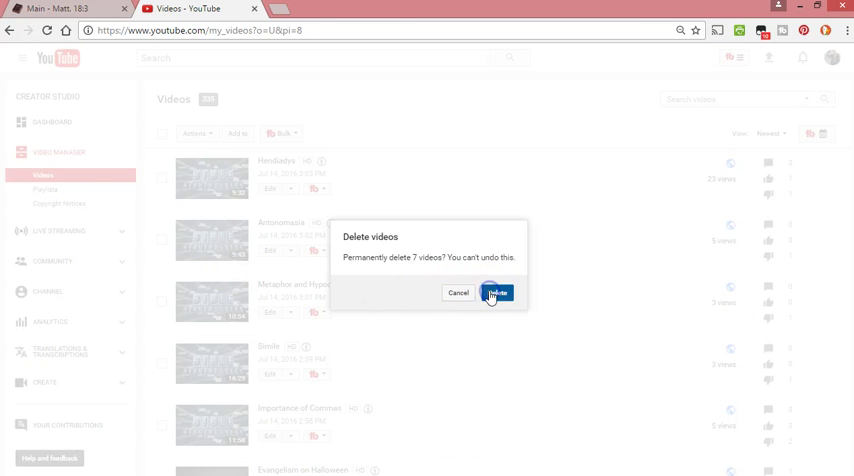
pyautogui.click(496, 292)
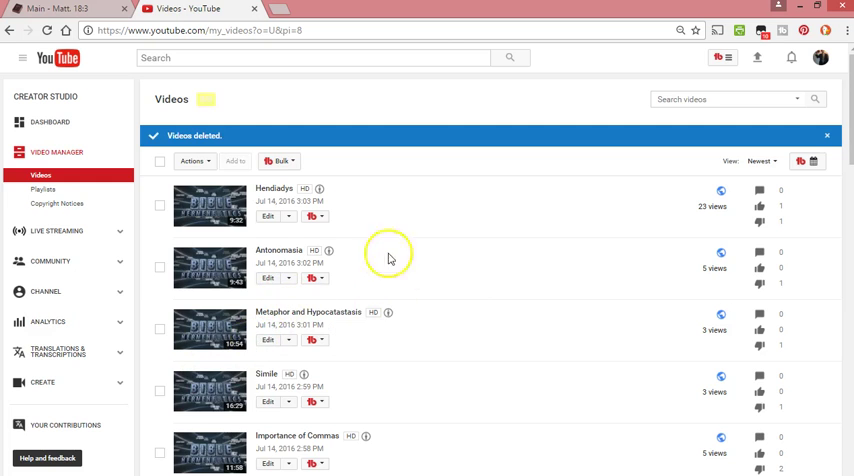
pyautogui.scroll(-3)
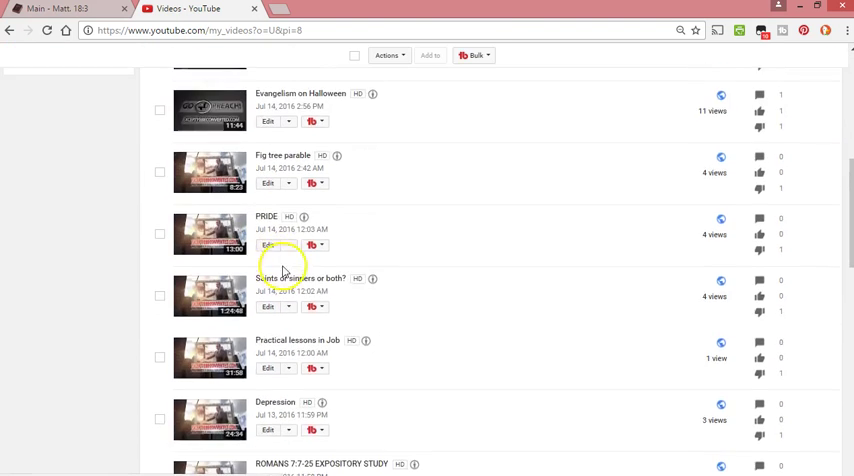
pyautogui.scroll(-3)
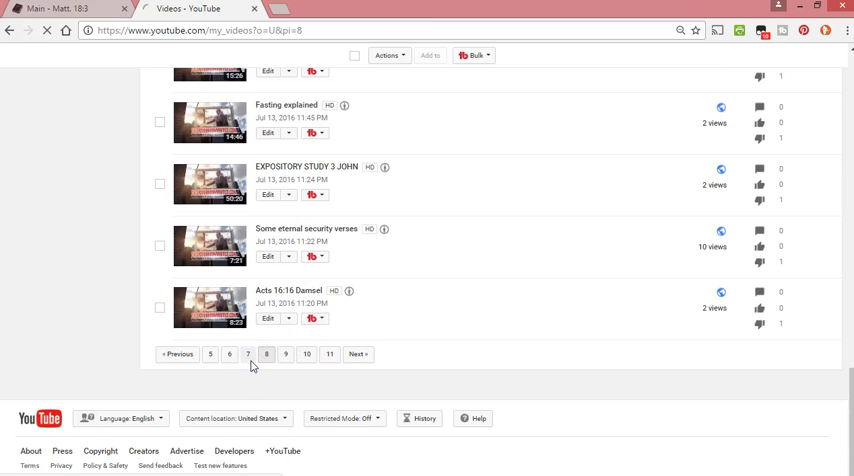
pyautogui.click(248, 354)
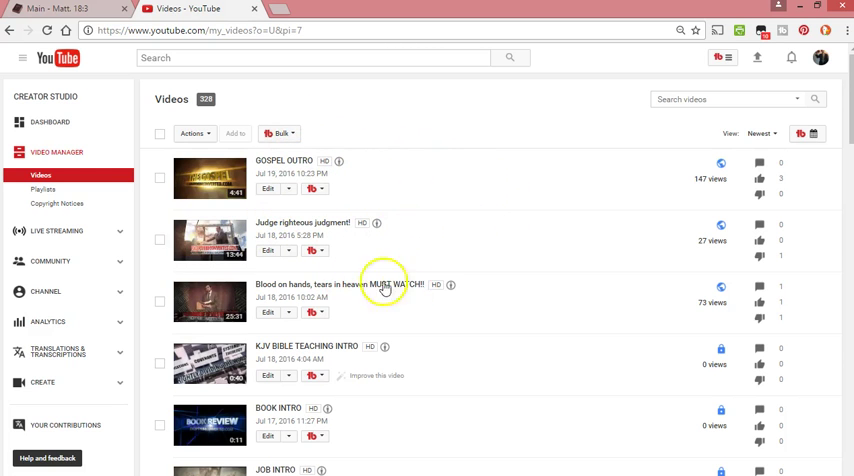
pyautogui.scroll(-3)
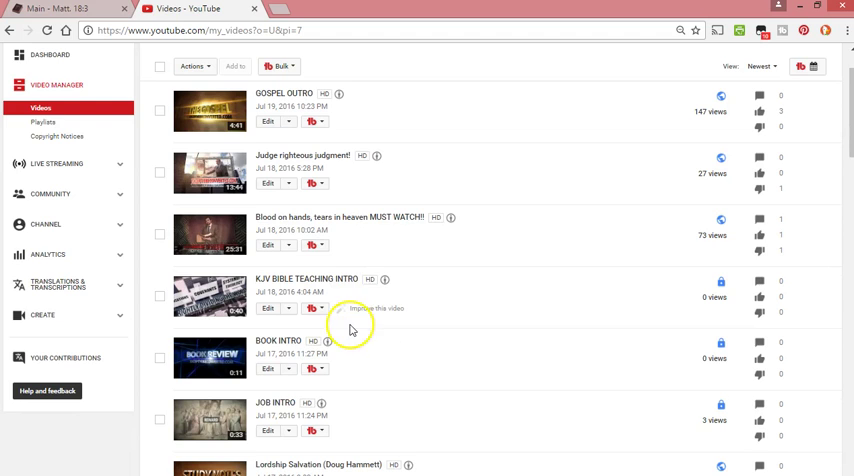
pyautogui.moveTo(356, 244)
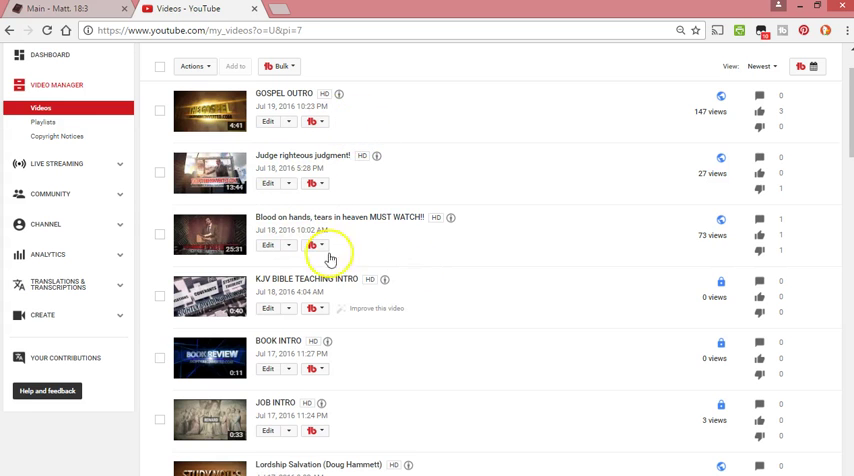
pyautogui.scroll(-3)
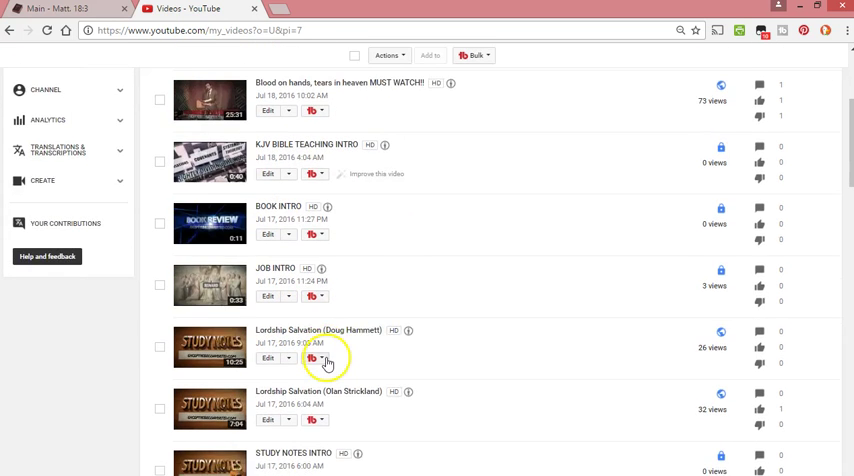
pyautogui.scroll(-3)
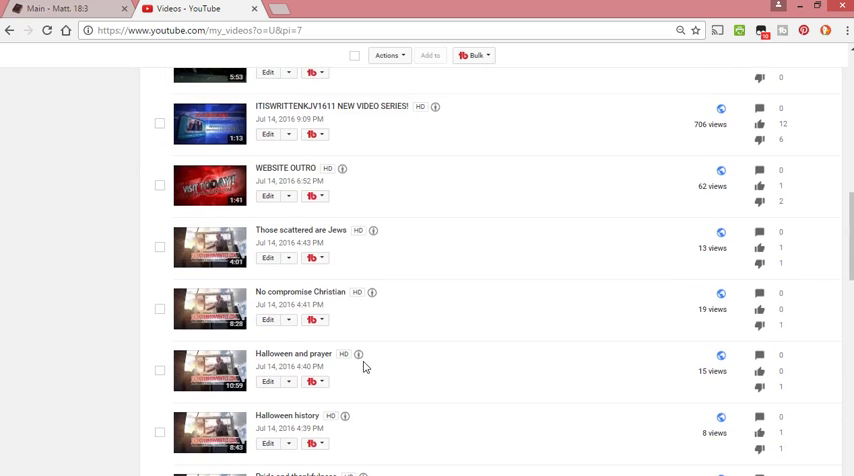
pyautogui.scroll(-3)
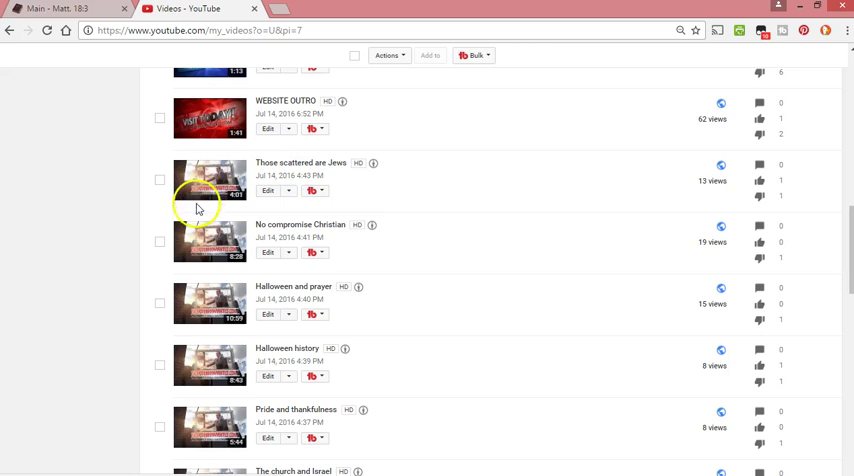
pyautogui.moveTo(184, 258)
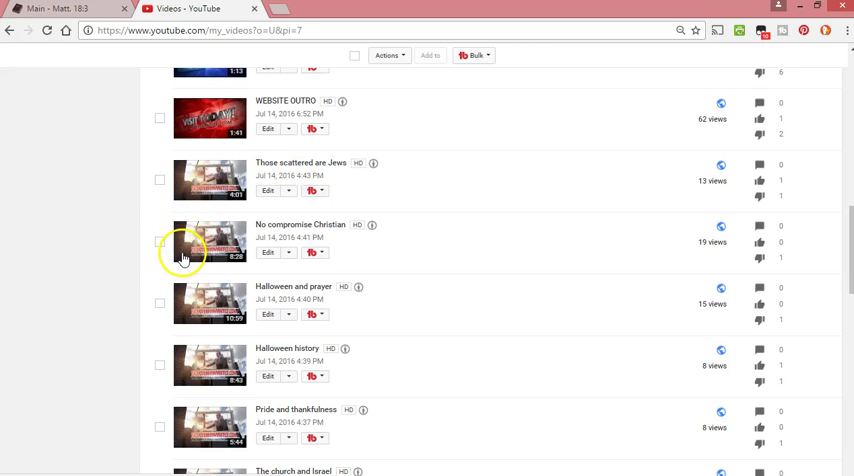
pyautogui.scroll(-3)
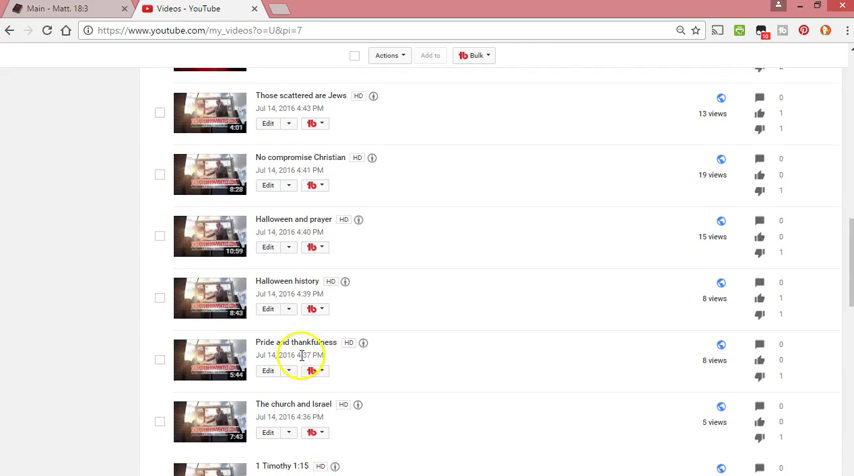
pyautogui.scroll(-3)
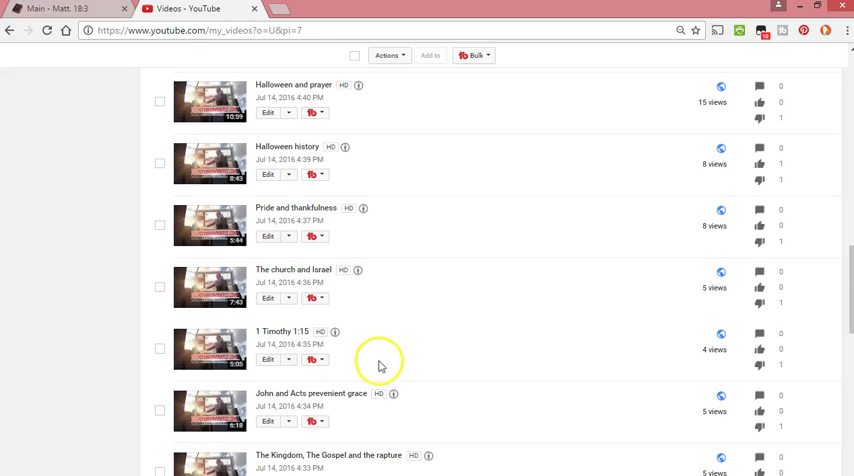
pyautogui.scroll(-3)
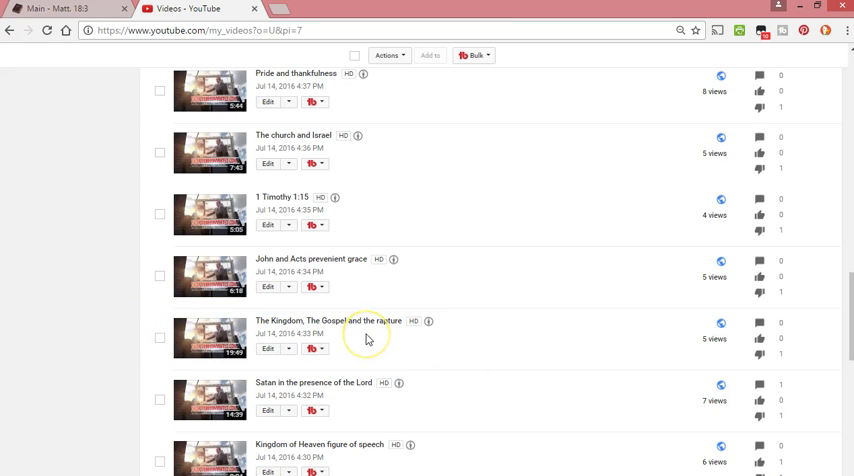
pyautogui.scroll(-3)
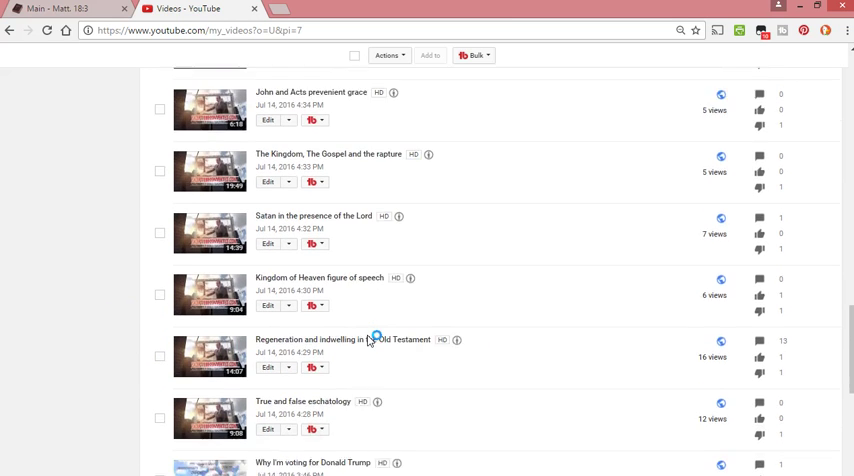
pyautogui.scroll(-3)
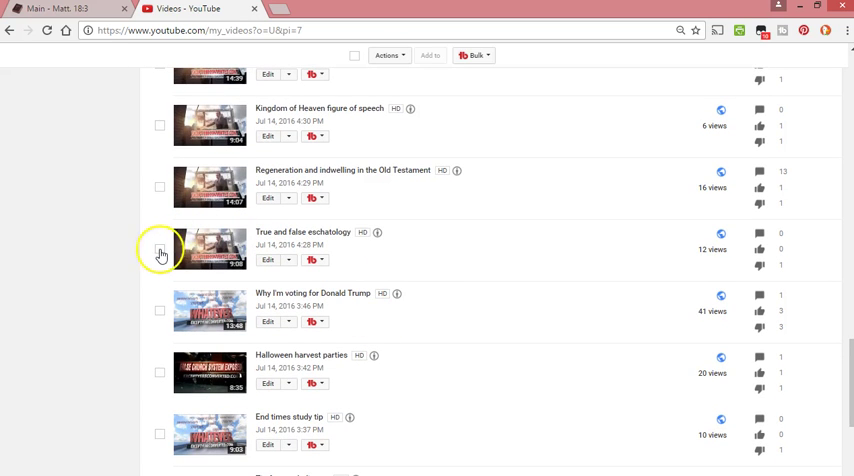
# Tick True and false eschatology, Why I'm voting for Donald Trump, and End times study tip.
pyautogui.click(159, 250)
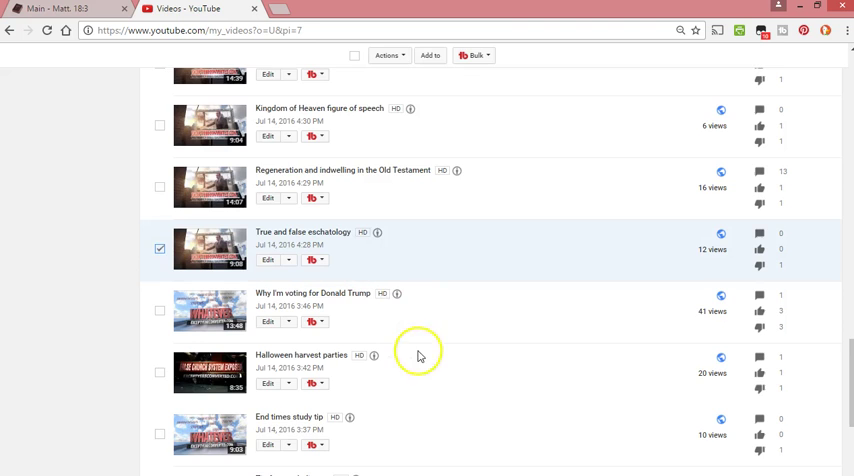
pyautogui.scroll(-3)
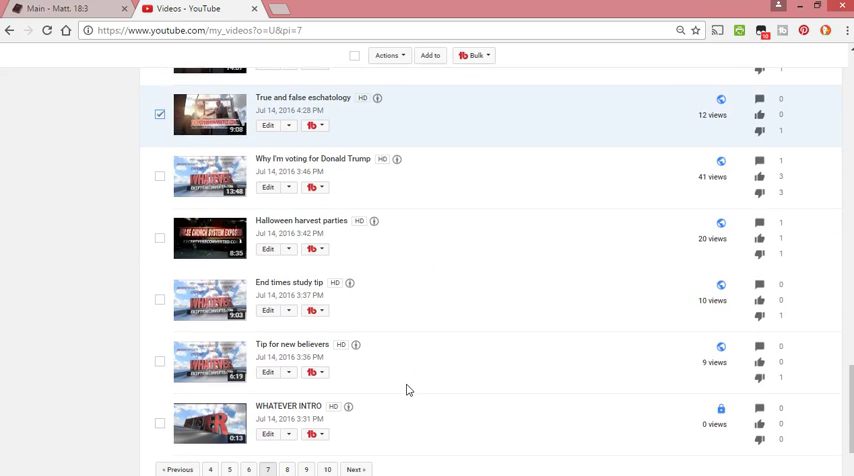
pyautogui.scroll(-3)
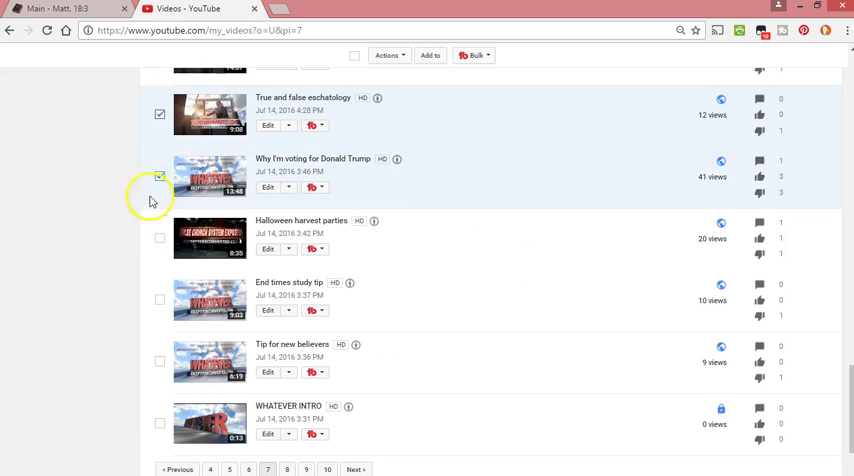
pyautogui.scroll(-3)
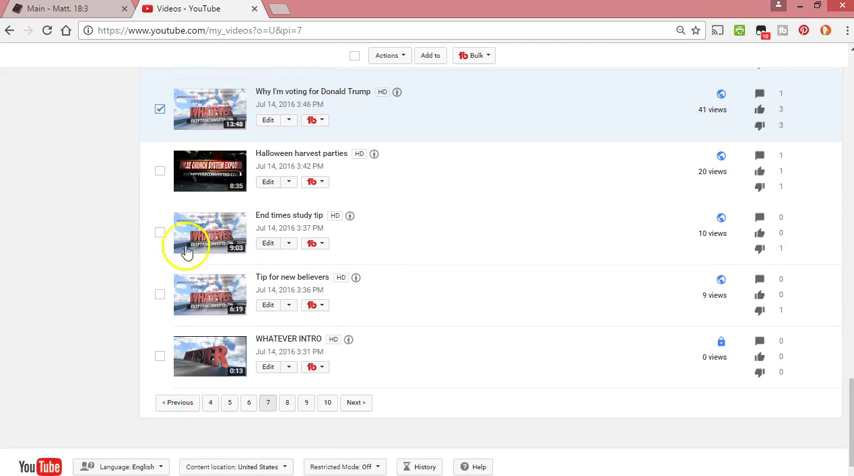
pyautogui.click(159, 239)
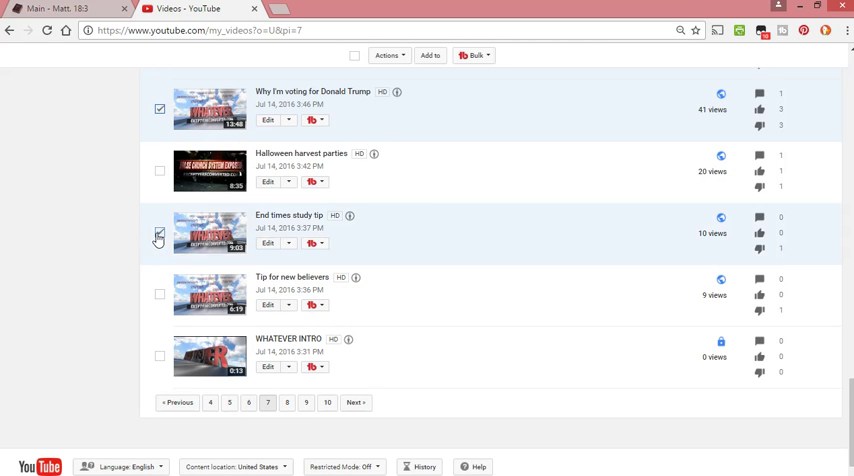
pyautogui.scroll(-3)
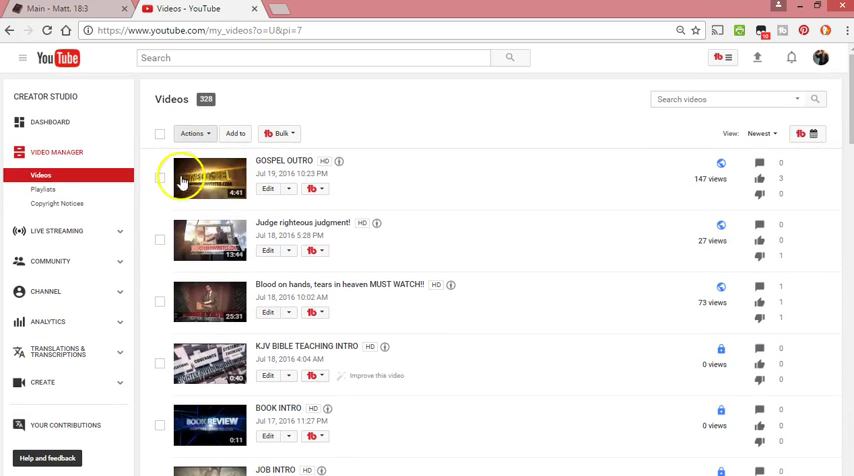
# Permanently delete the three ticked page-7 videos after cancelling the first confirmation.
pyautogui.click(193, 133)
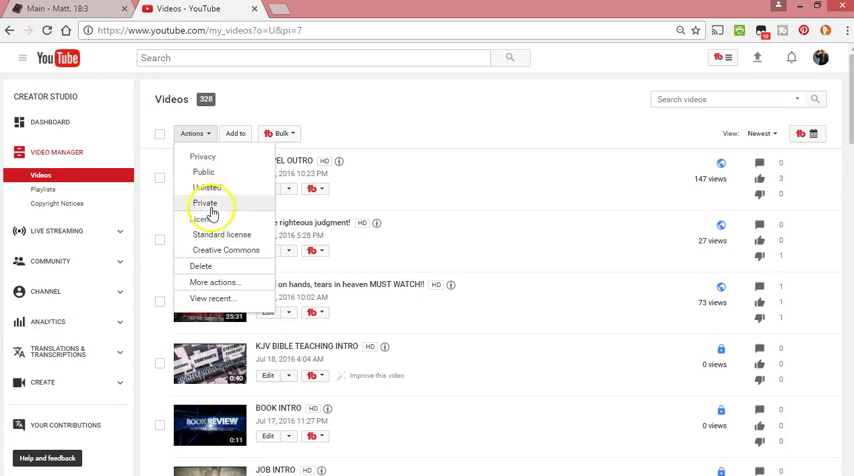
pyautogui.click(201, 266)
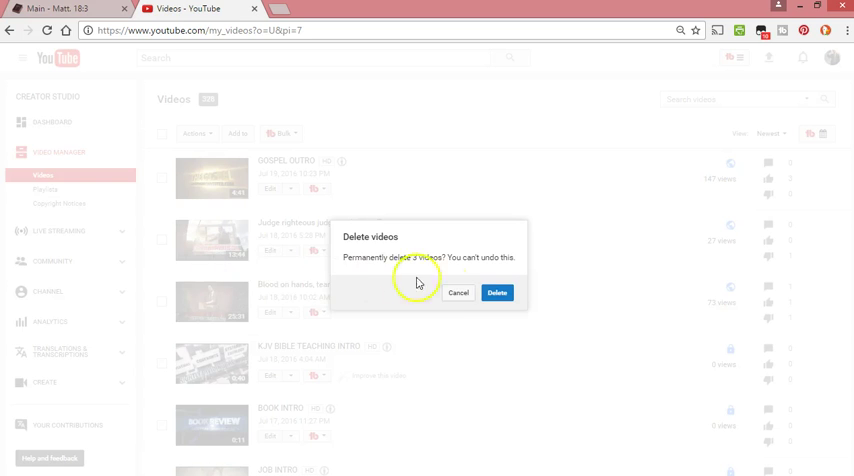
pyautogui.click(459, 292)
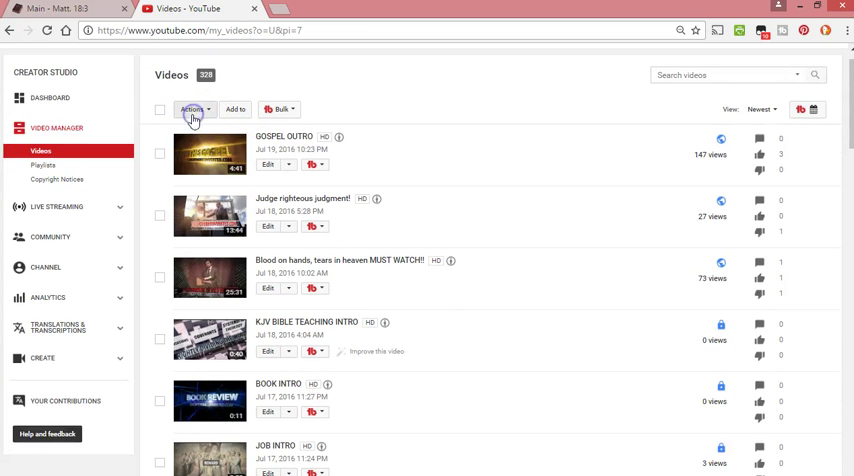
pyautogui.click(191, 109)
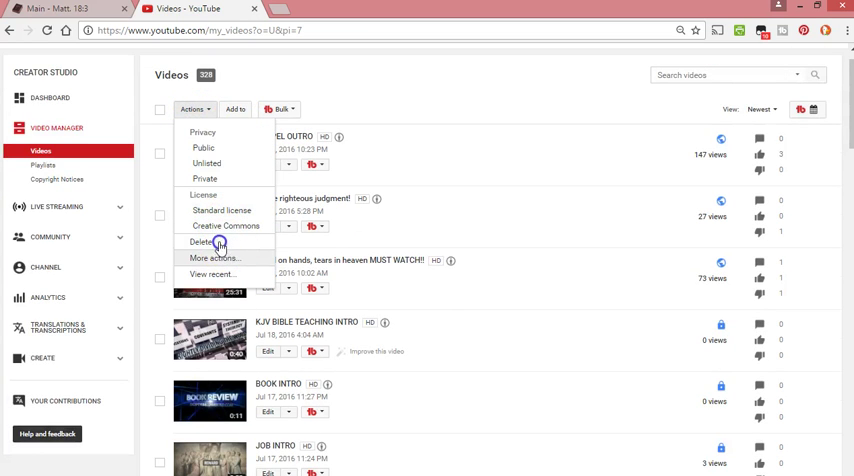
pyautogui.click(199, 242)
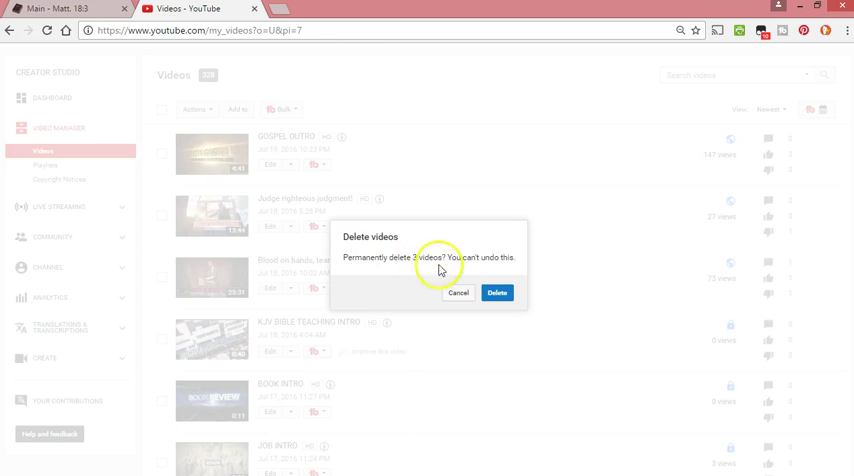
pyautogui.click(497, 293)
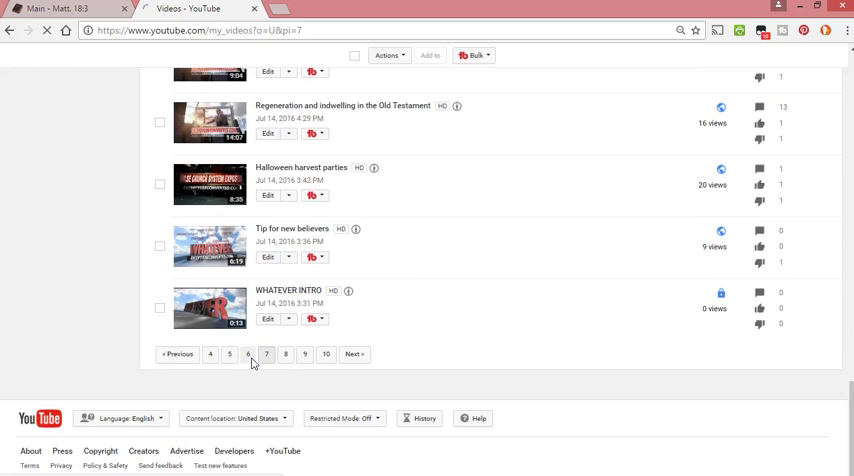
# Go to page 6 of the 325-video list.
pyautogui.click(247, 354)
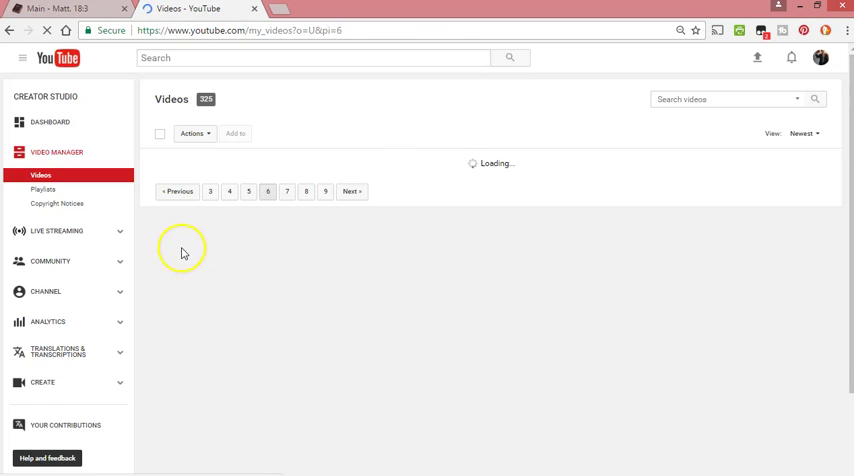
pyautogui.moveTo(330, 340)
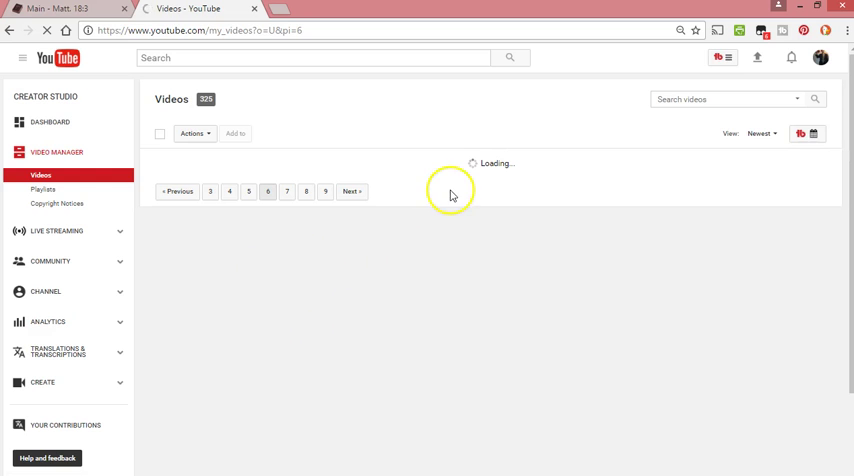
pyautogui.moveTo(411, 285)
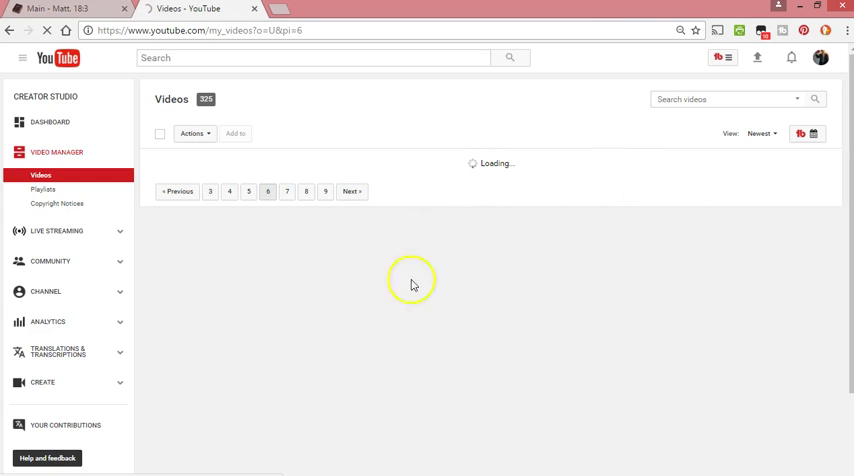
pyautogui.moveTo(424, 183)
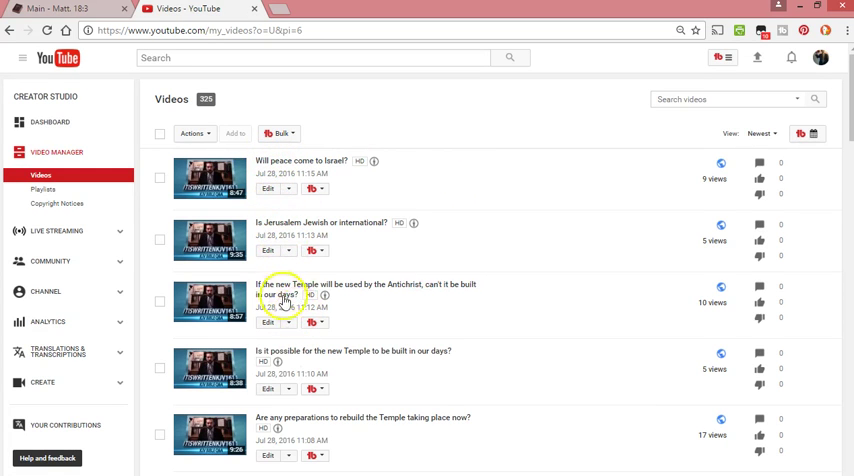
pyautogui.moveTo(300, 289)
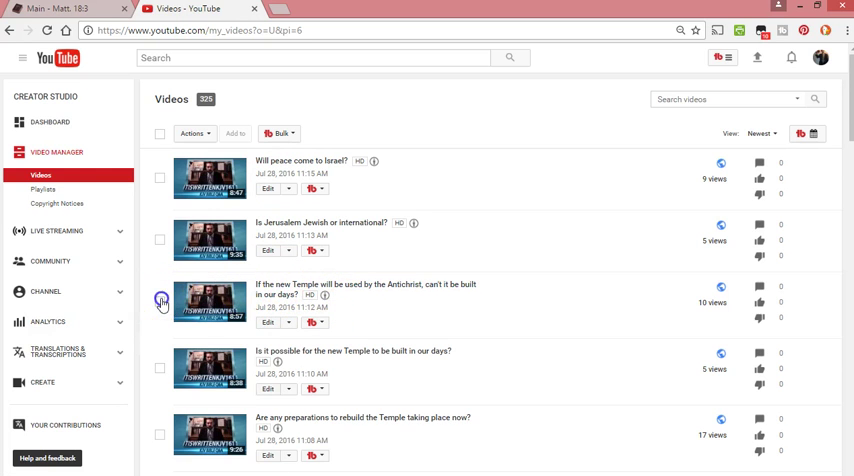
# Tick the Temple and Antichrist, Temple in our days, and Temple service without the Ark videos.
pyautogui.click(160, 301)
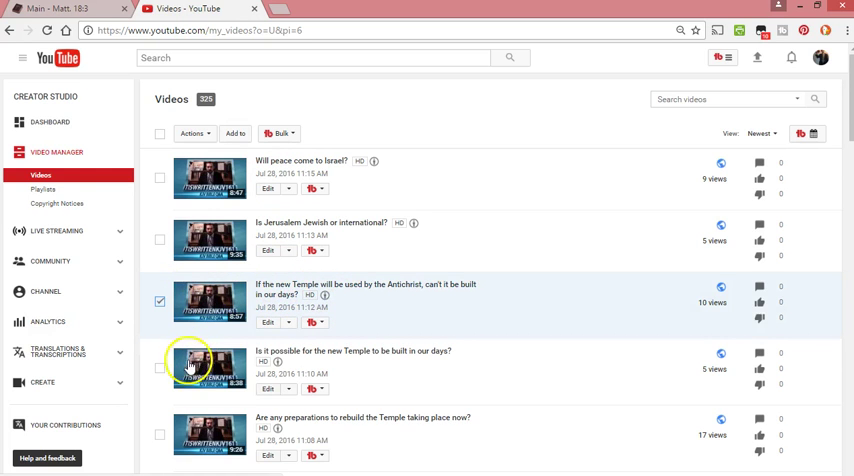
pyautogui.scroll(-3)
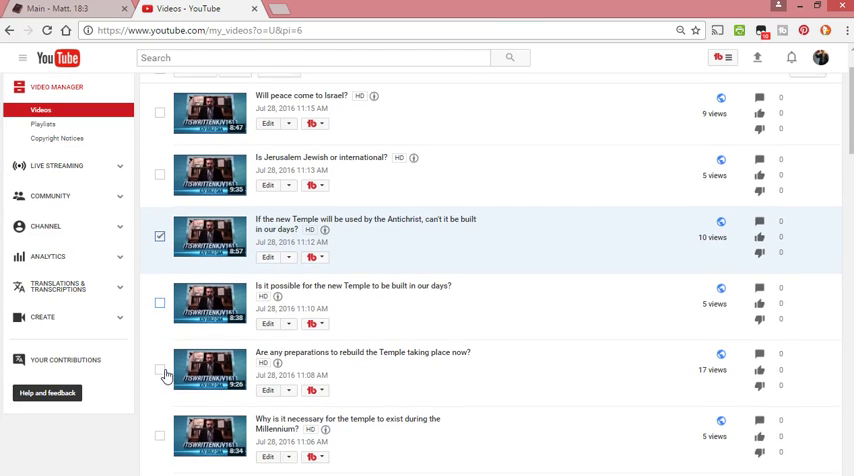
pyautogui.click(159, 301)
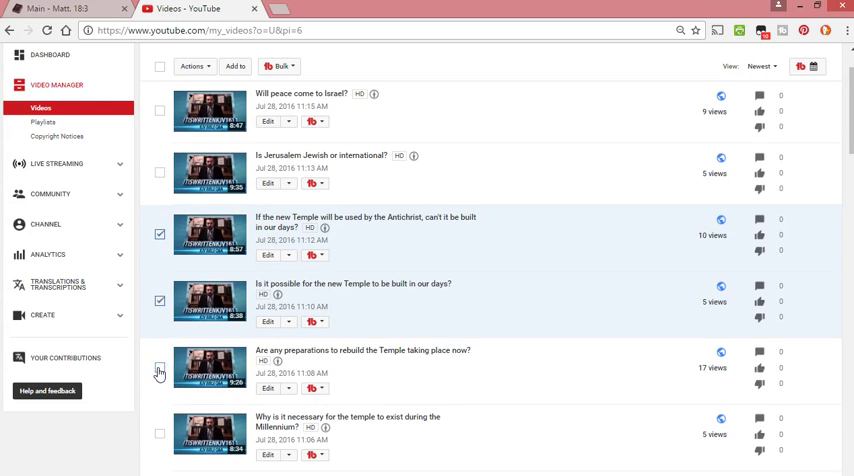
pyautogui.scroll(-3)
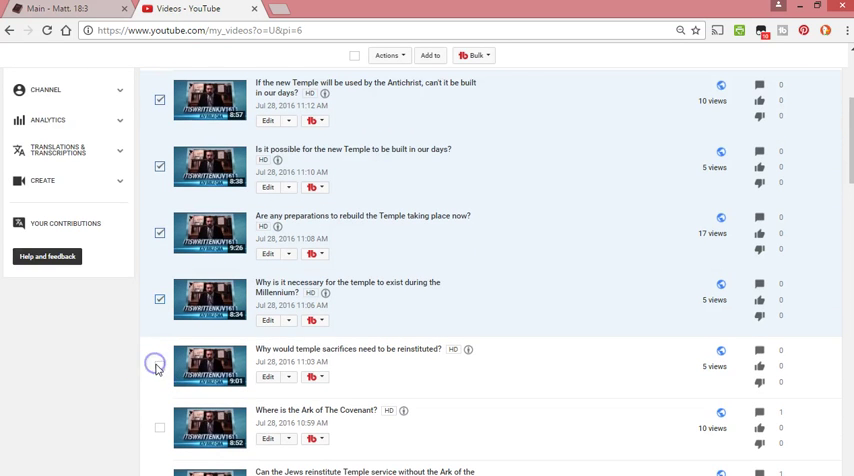
pyautogui.scroll(-3)
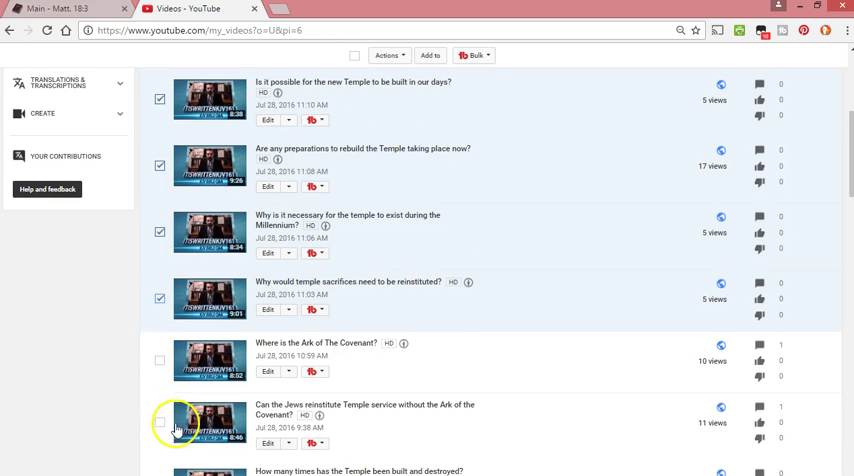
pyautogui.click(159, 427)
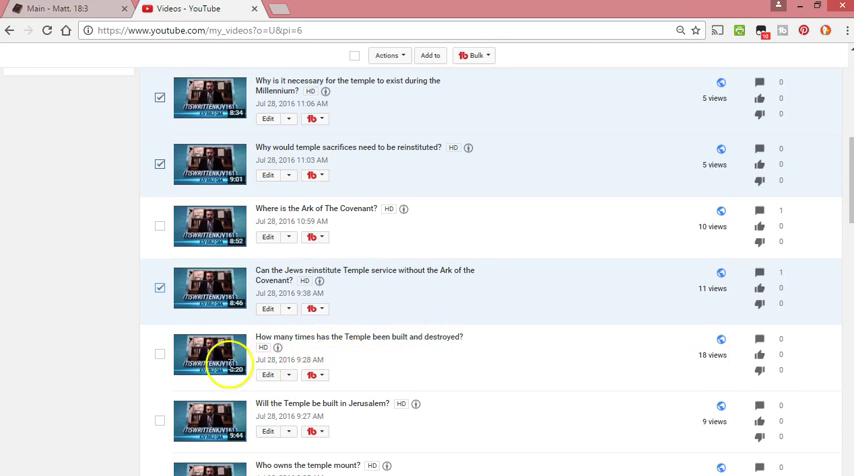
# Tick the land of Israel borders video and review the rest of page 6.
pyautogui.scroll(-3)
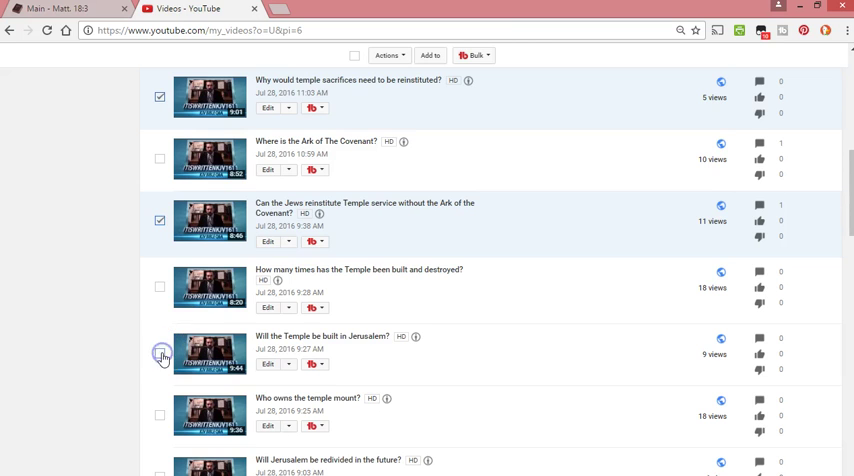
pyautogui.scroll(-3)
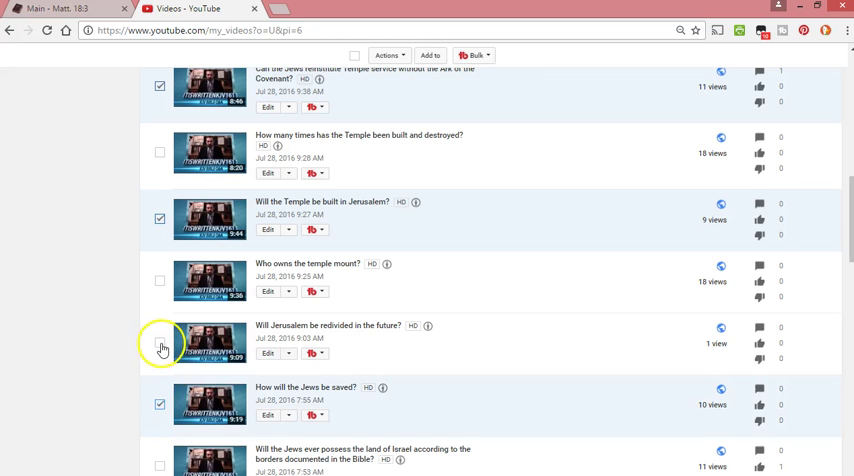
pyautogui.scroll(-3)
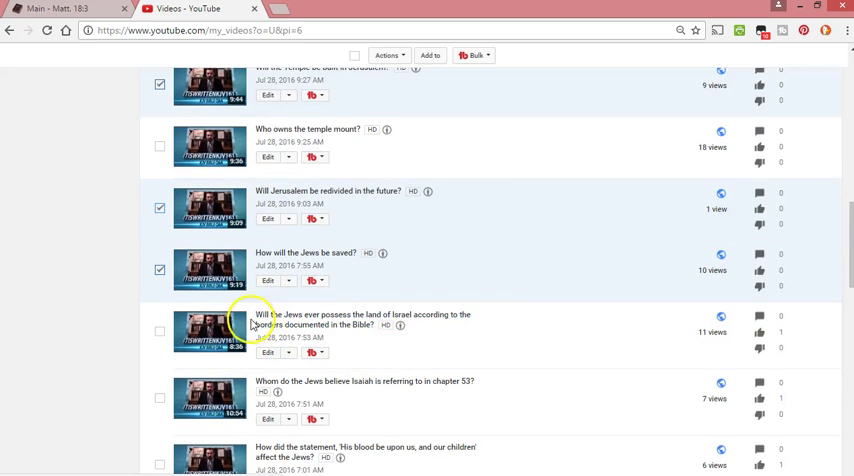
pyautogui.click(159, 331)
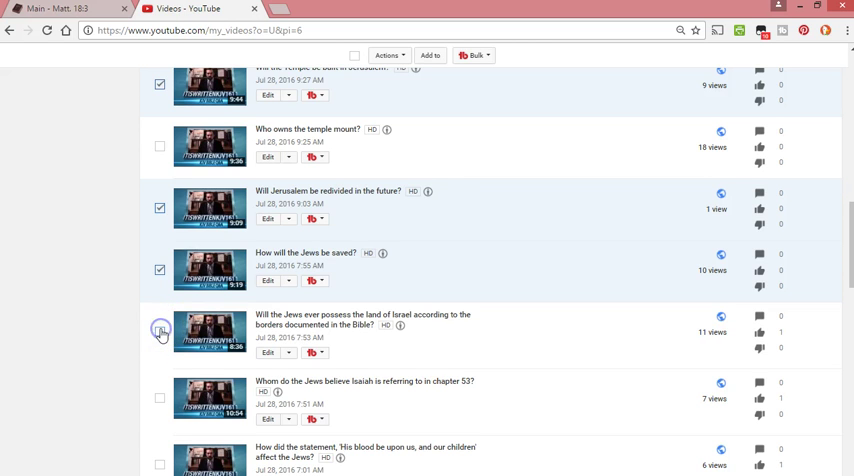
pyautogui.scroll(-3)
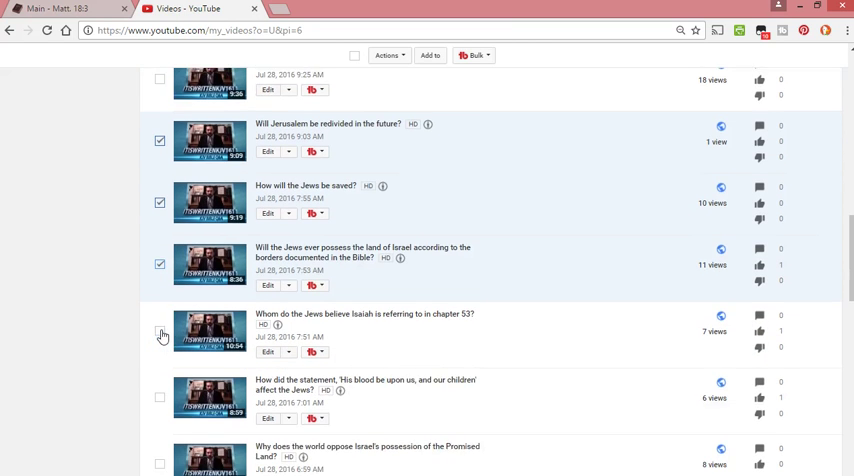
pyautogui.scroll(-3)
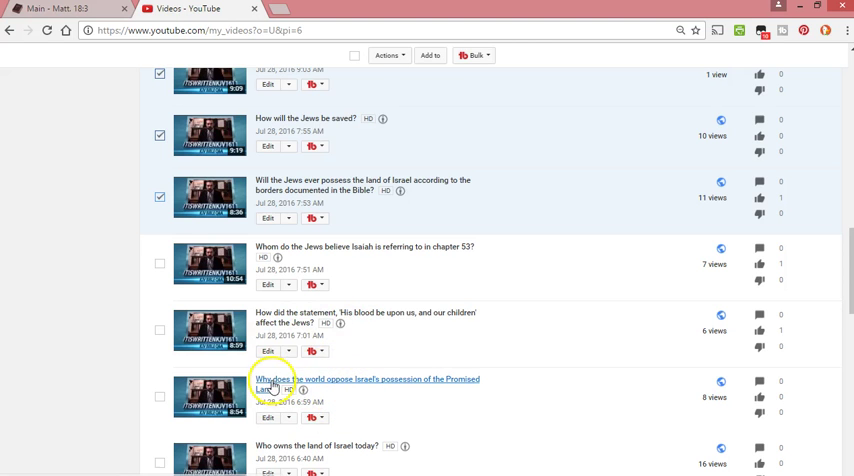
pyautogui.scroll(-3)
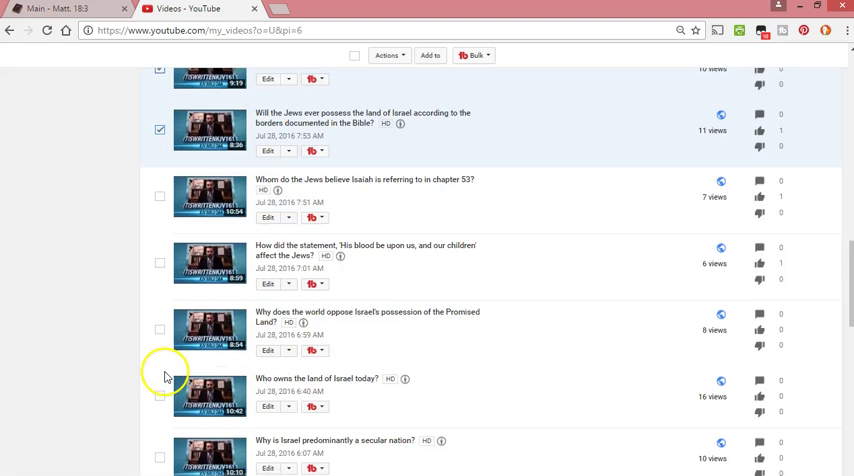
pyautogui.scroll(-3)
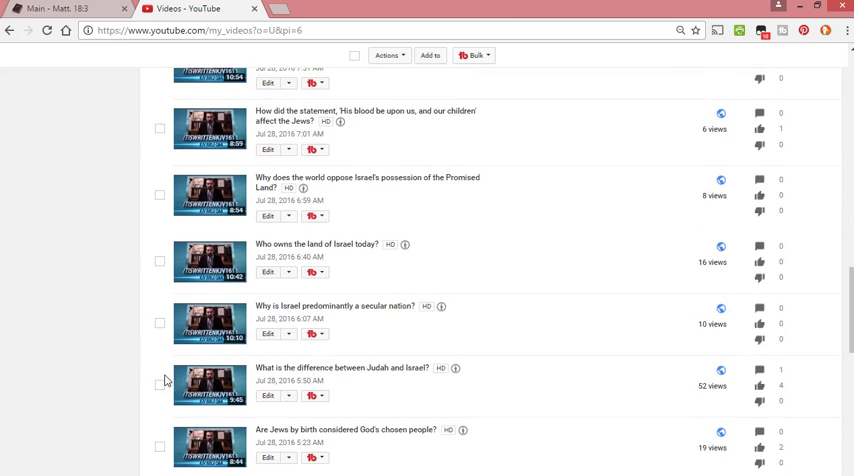
pyautogui.scroll(-3)
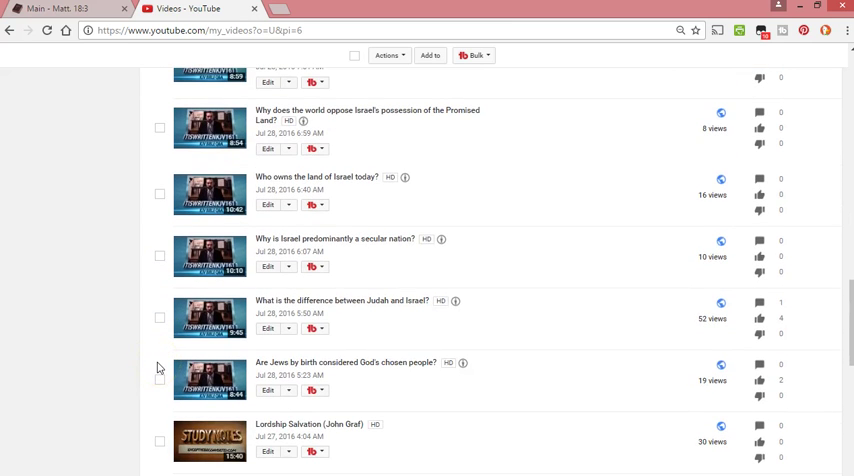
pyautogui.scroll(-3)
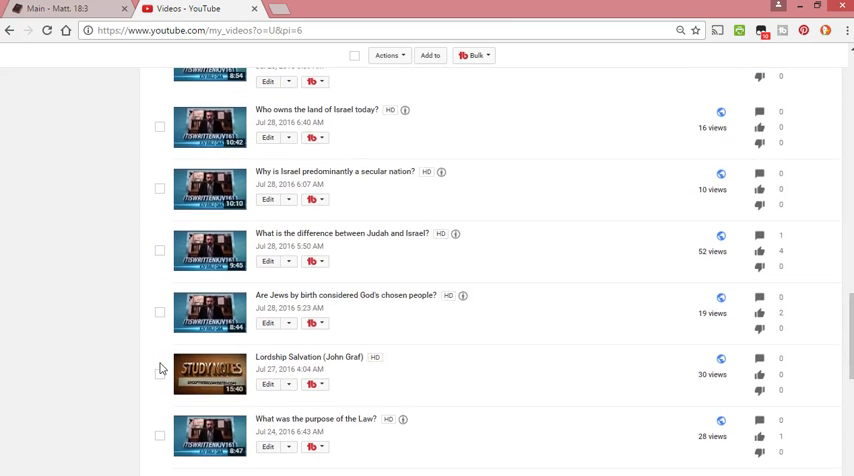
pyautogui.scroll(-3)
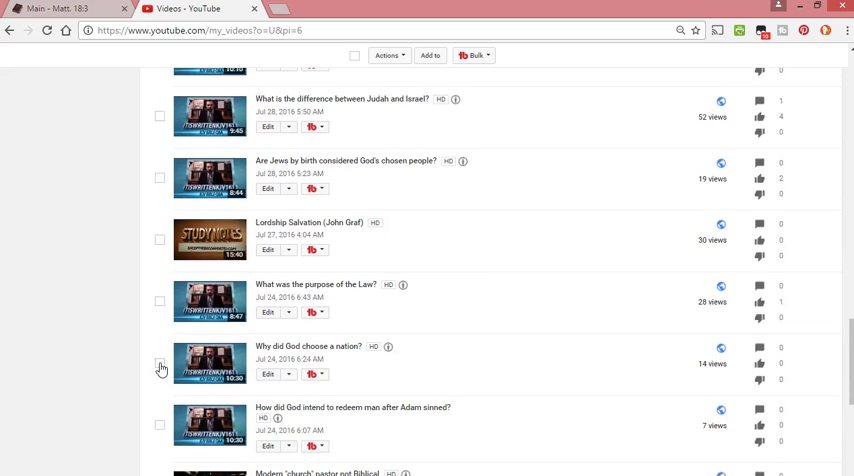
pyautogui.scroll(-3)
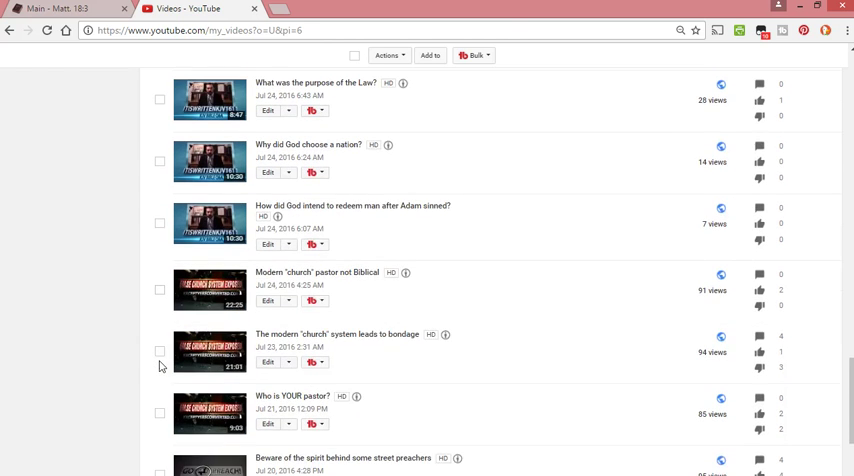
pyautogui.scroll(3)
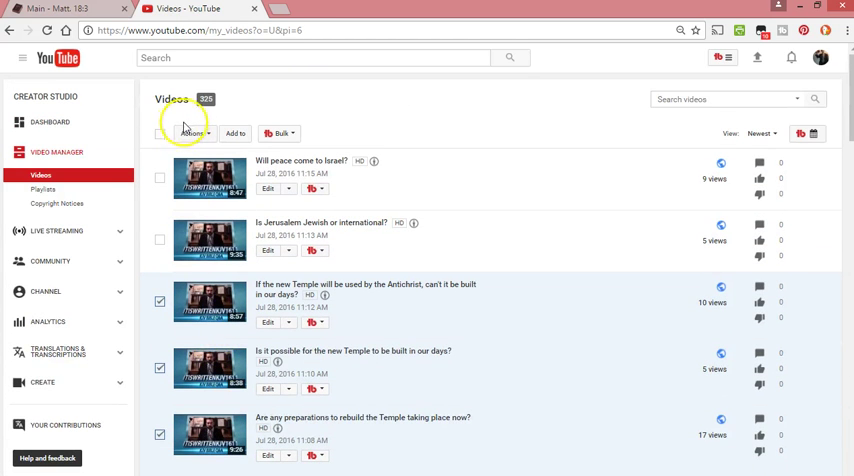
# Delete the ten ticked page-6 videos, retrying after the error, bringing the count to 315.
pyautogui.click(194, 133)
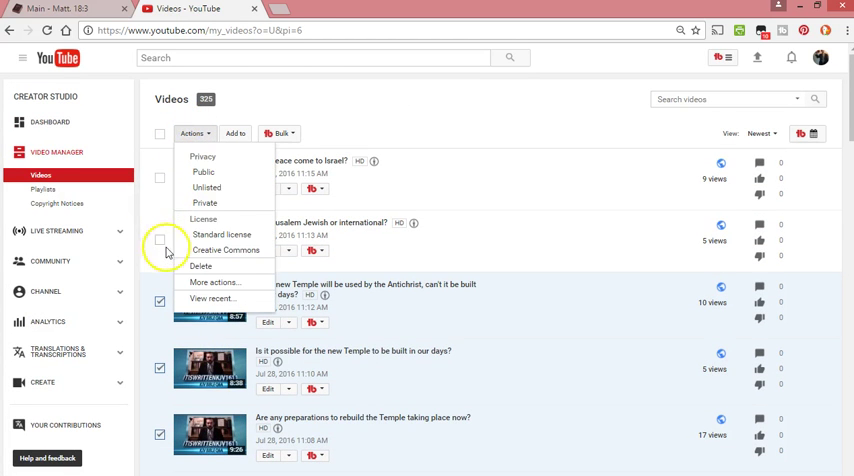
pyautogui.click(201, 266)
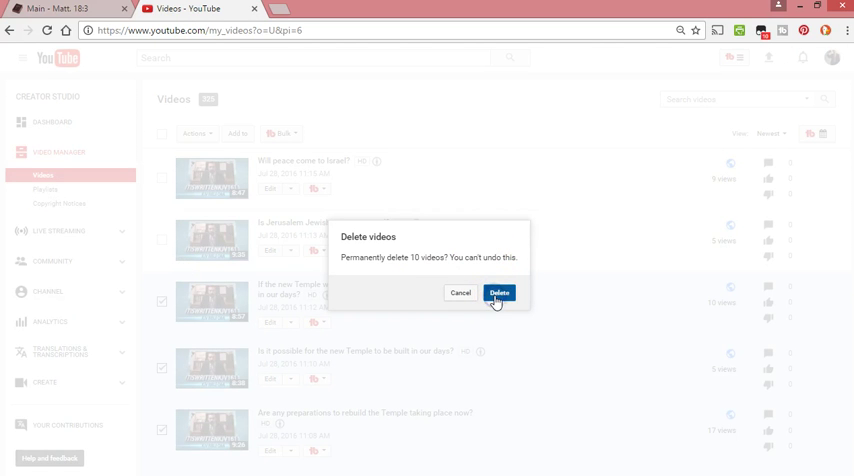
pyautogui.click(498, 293)
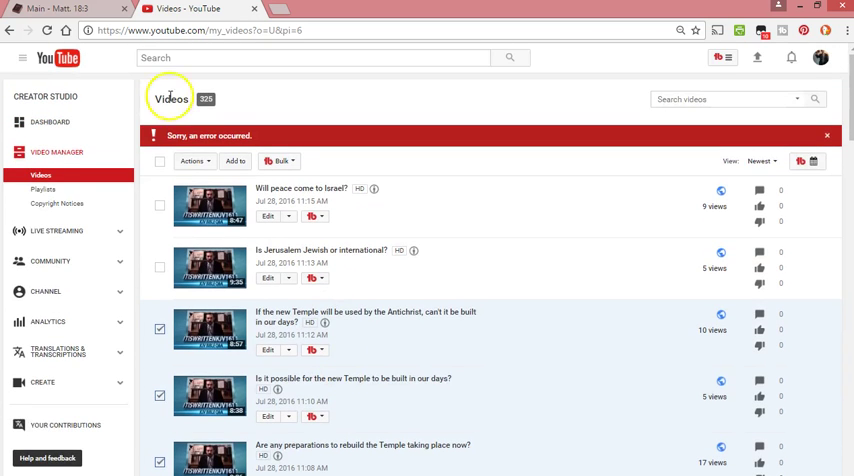
pyautogui.click(194, 161)
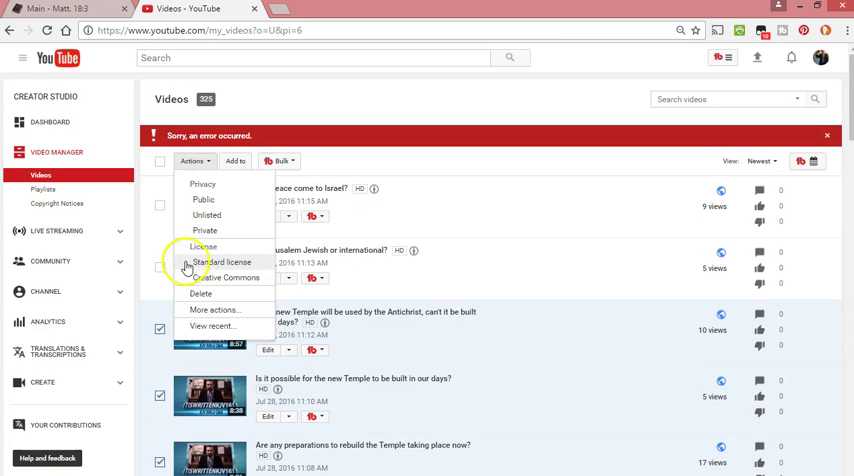
pyautogui.click(201, 294)
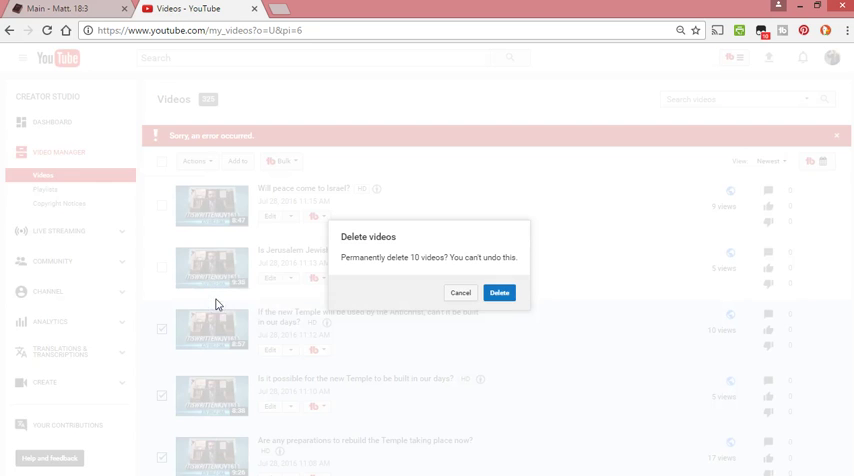
pyautogui.click(500, 292)
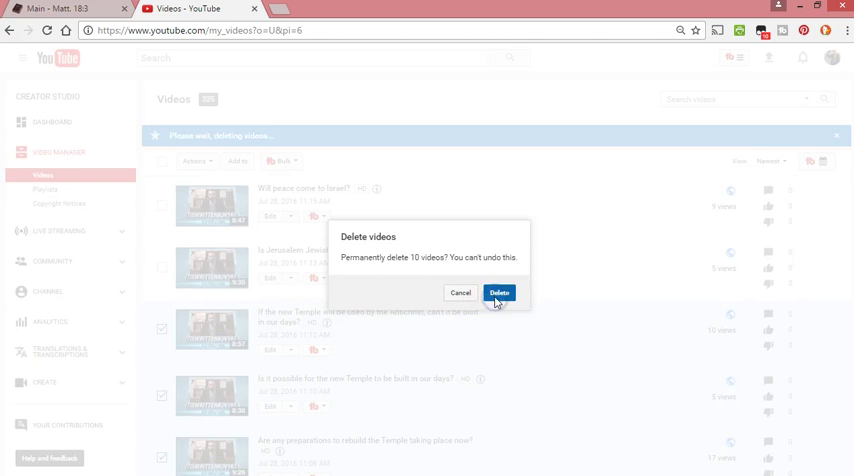
pyautogui.click(500, 292)
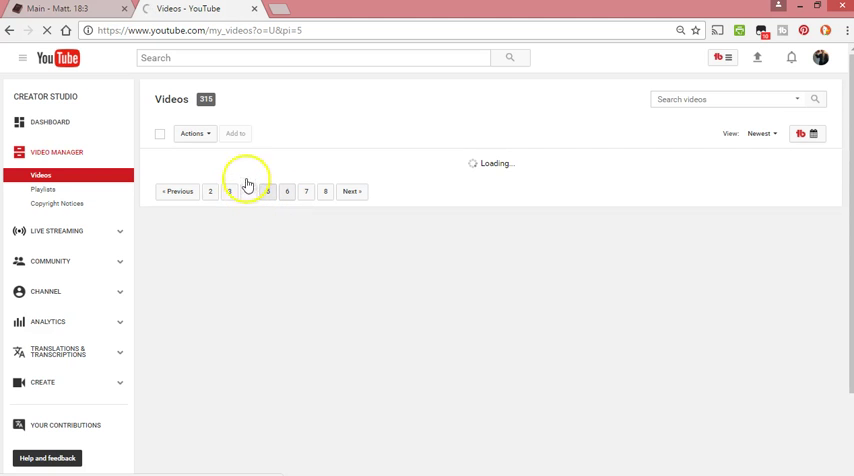
# Open page 5 and tick the 144,000 video for deletion.
pyautogui.click(229, 191)
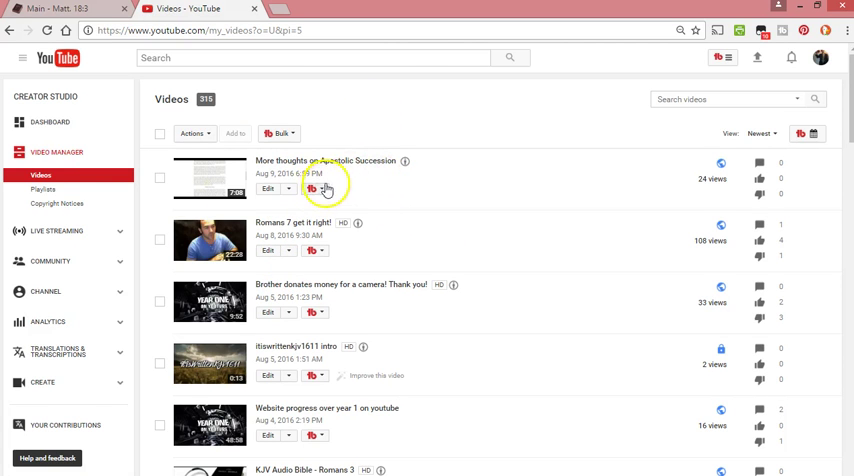
pyautogui.scroll(-3)
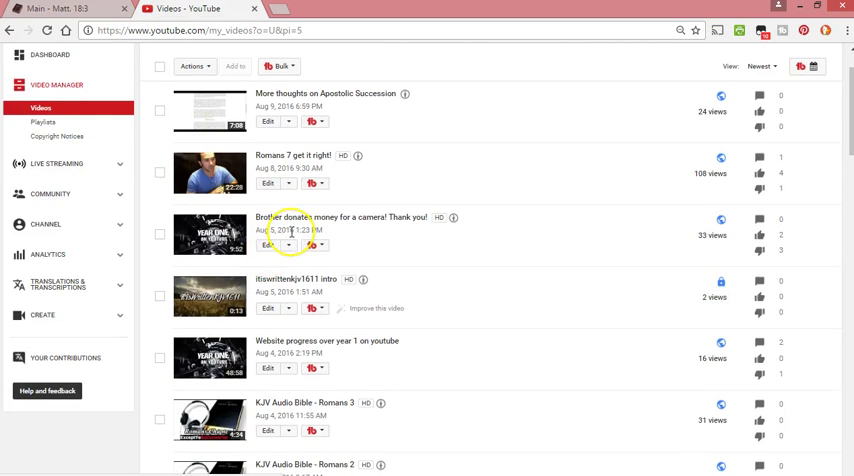
pyautogui.scroll(-3)
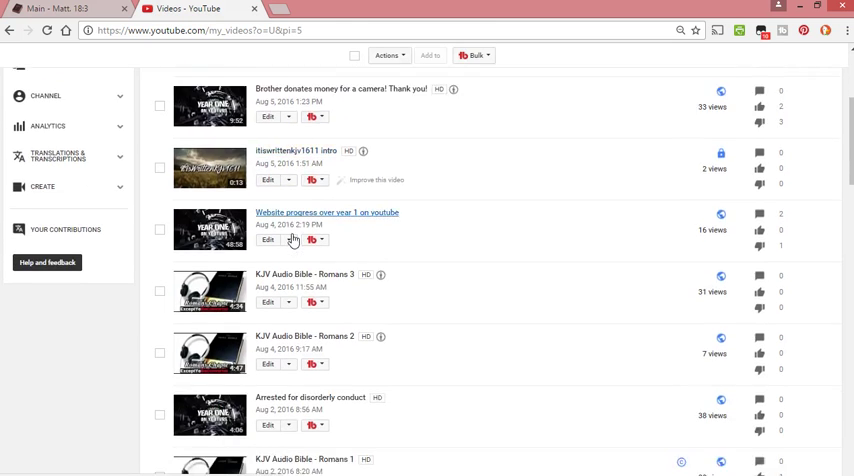
pyautogui.scroll(-3)
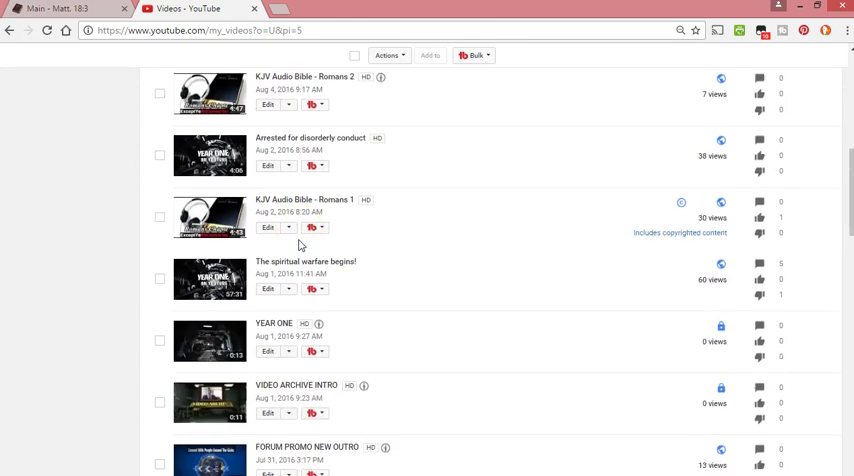
pyautogui.scroll(-3)
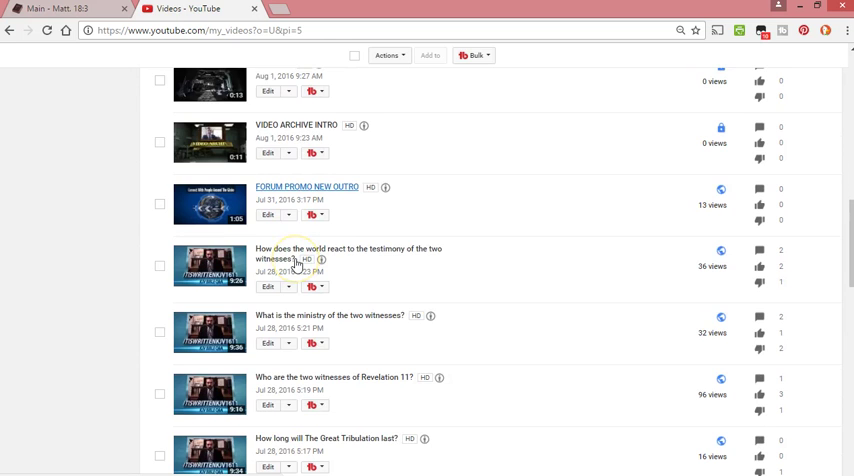
pyautogui.scroll(-3)
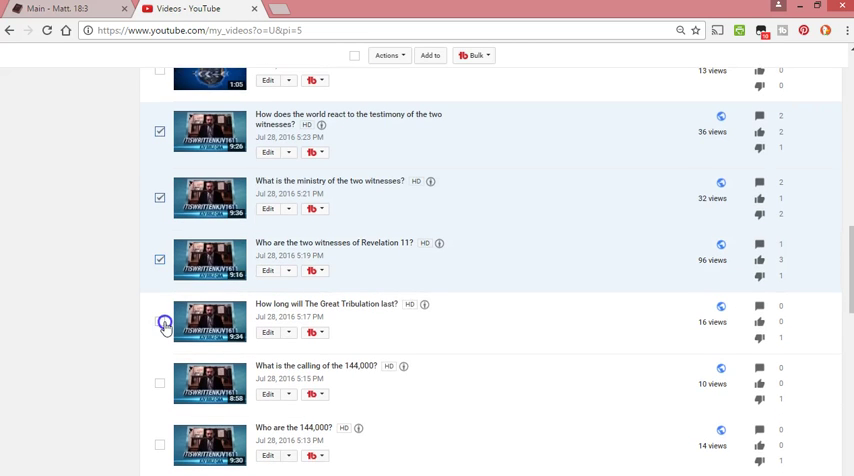
pyautogui.scroll(-3)
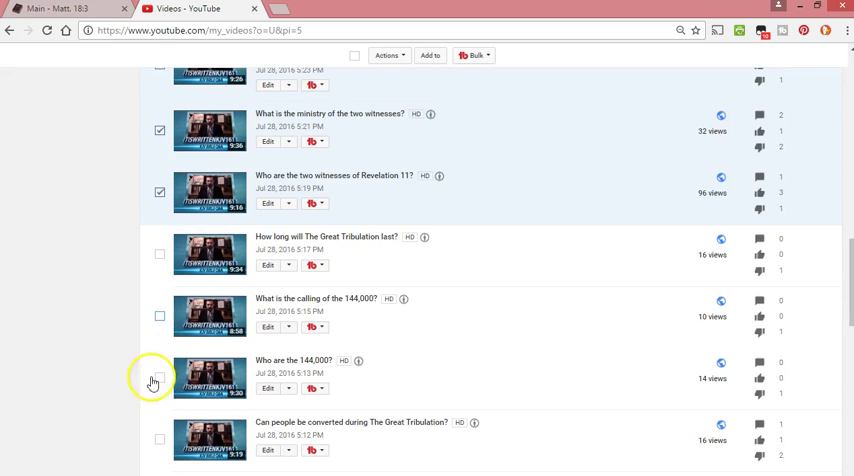
pyautogui.click(159, 378)
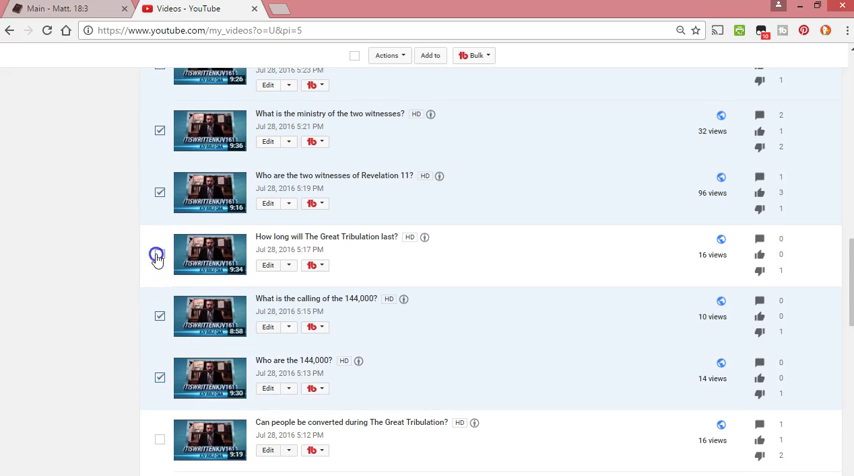
# Tick the Great Tribulation video and review the rest of page 5.
pyautogui.scroll(-3)
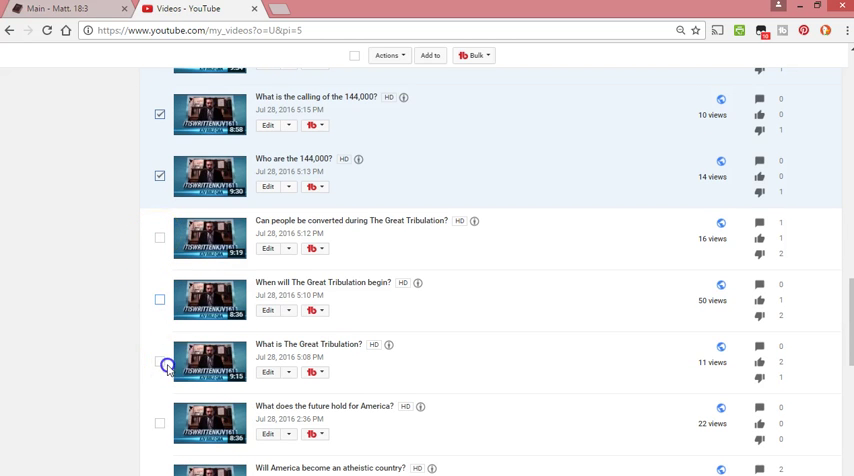
pyautogui.click(159, 299)
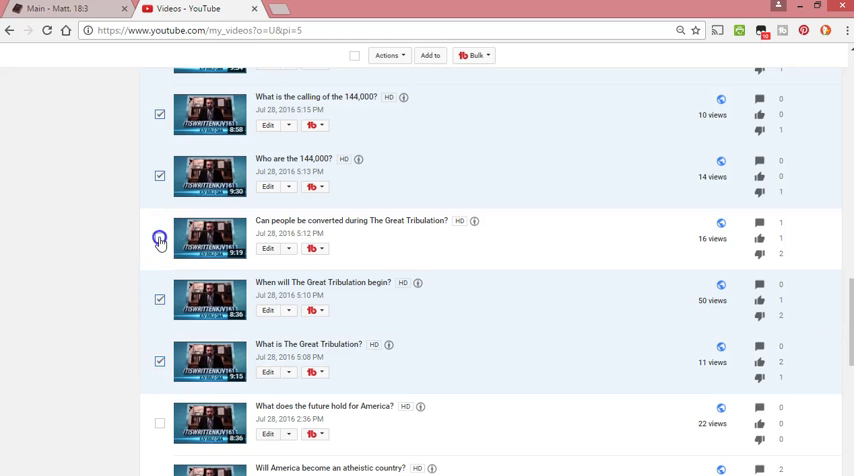
pyautogui.scroll(-3)
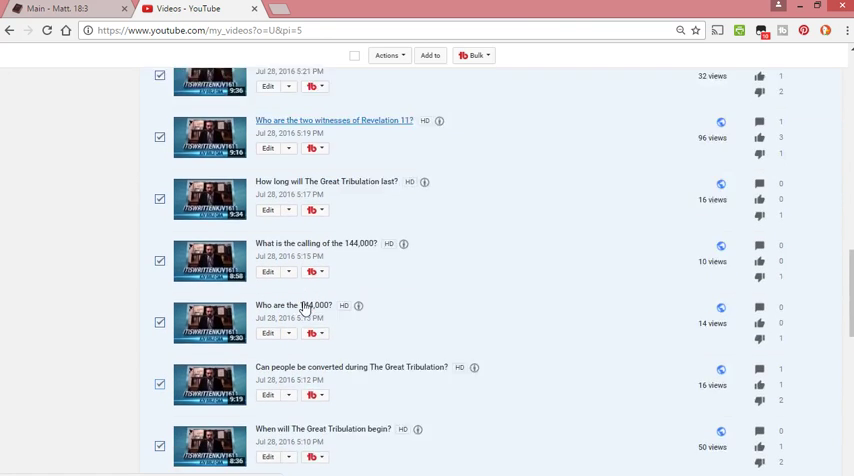
pyautogui.scroll(-3)
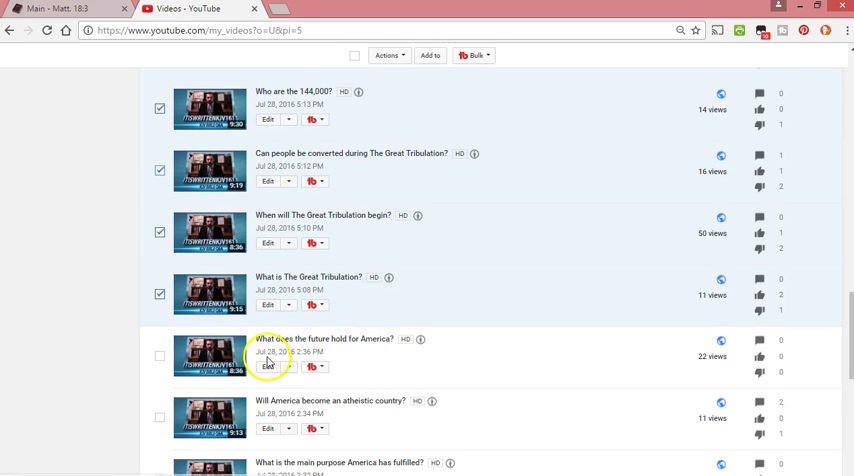
pyautogui.scroll(-3)
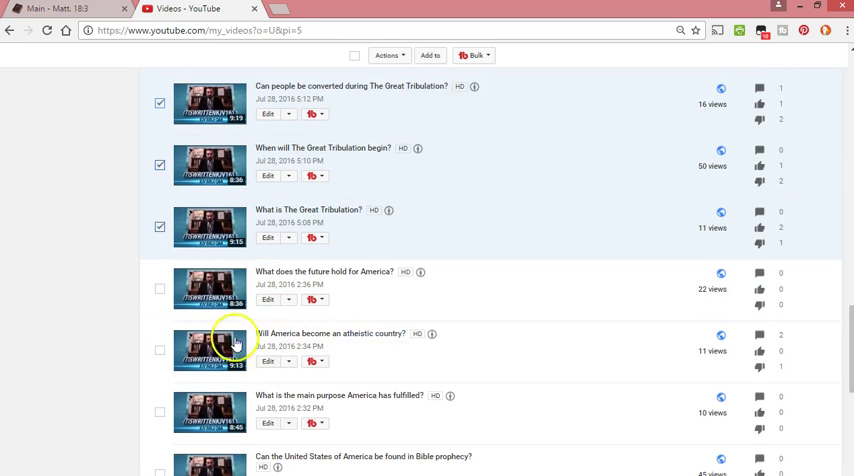
pyautogui.scroll(-3)
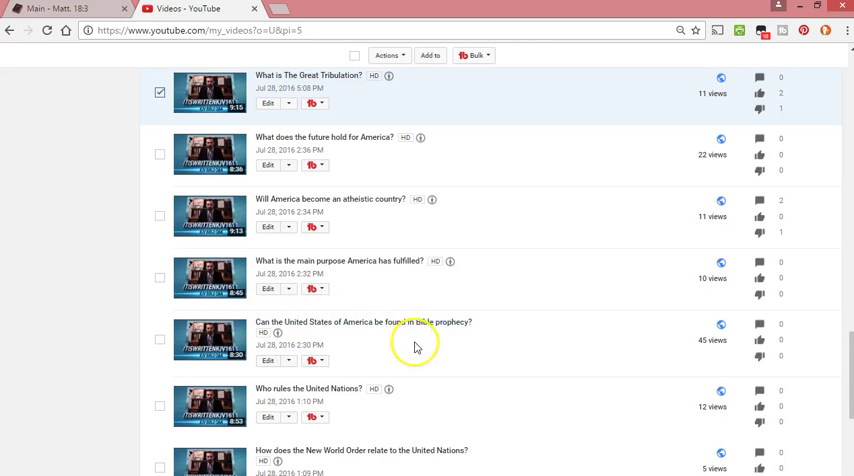
pyautogui.scroll(-3)
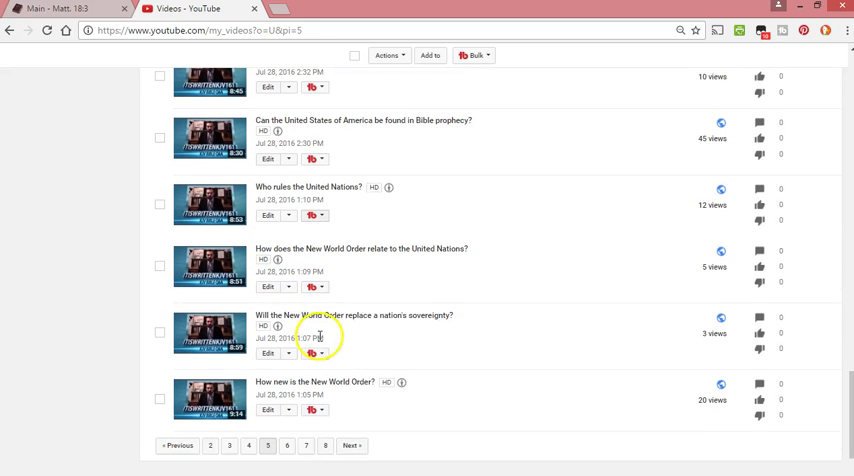
pyautogui.moveTo(336, 338)
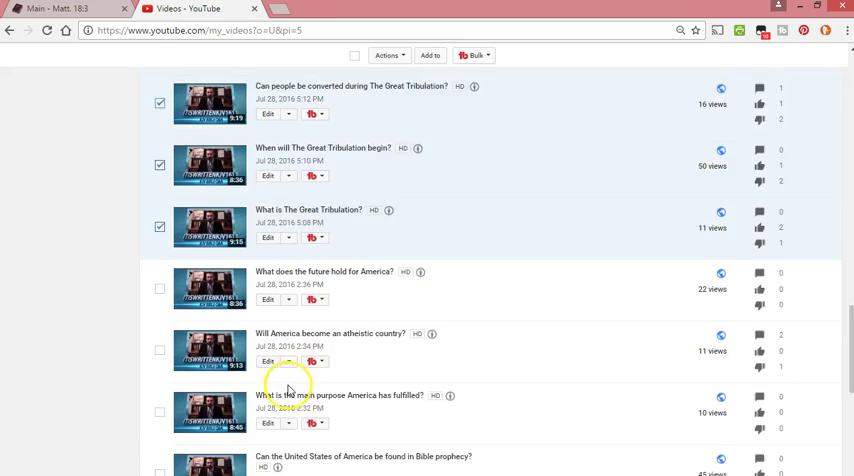
pyautogui.scroll(-3)
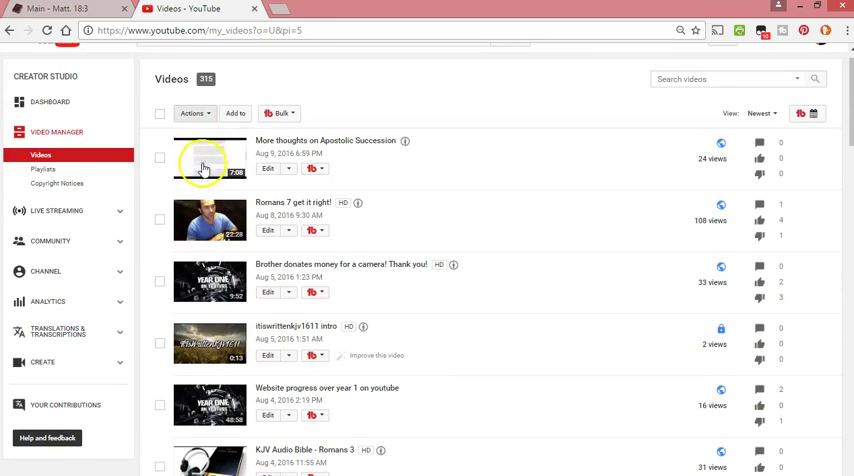
# Delete the nine ticked page-5 videos via Actions > Delete and confirm.
pyautogui.click(194, 133)
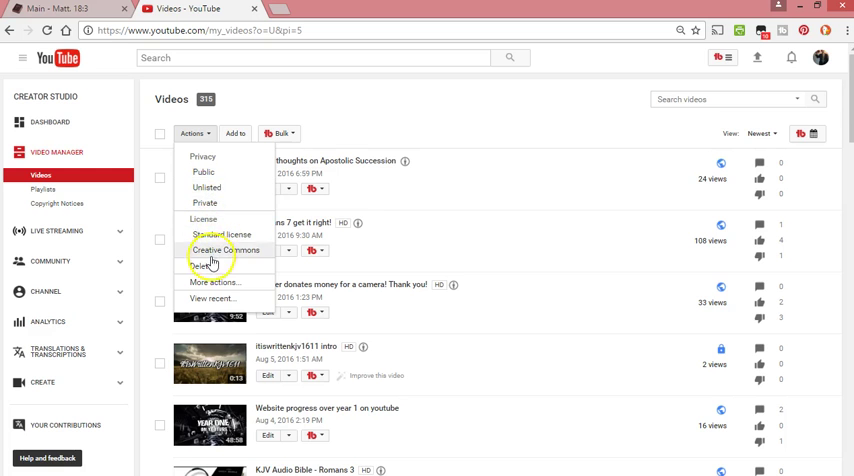
pyautogui.click(204, 267)
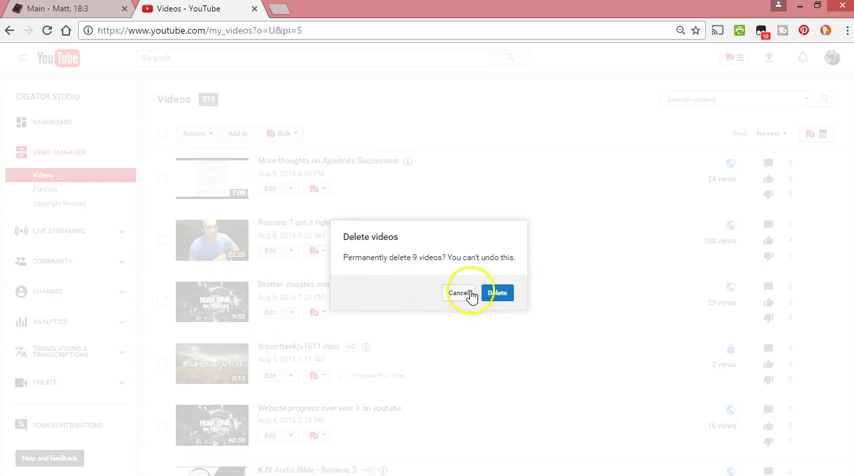
pyautogui.click(497, 292)
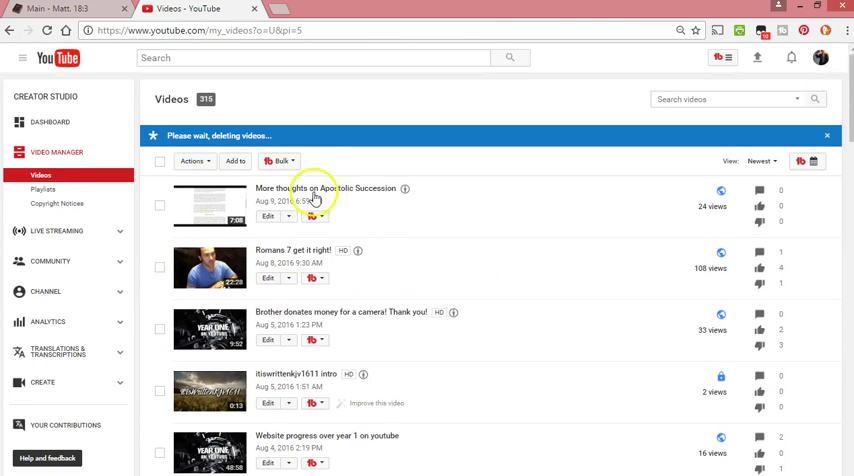
pyautogui.scroll(-3)
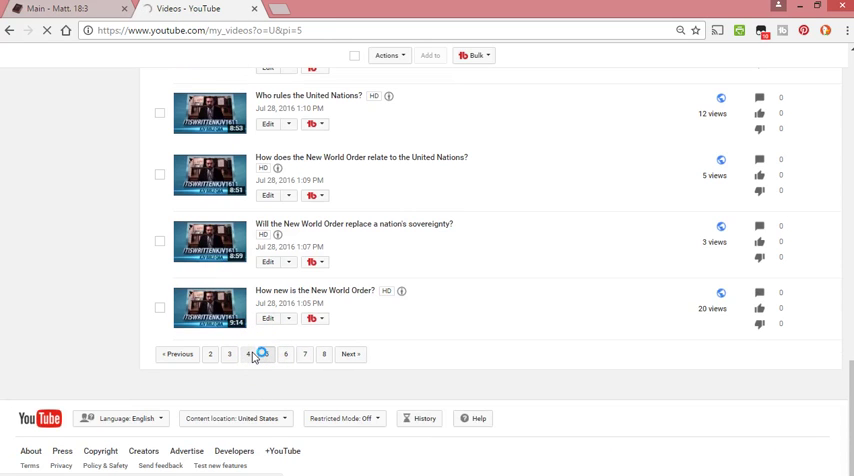
# Open page 4 of the video list.
pyautogui.click(267, 354)
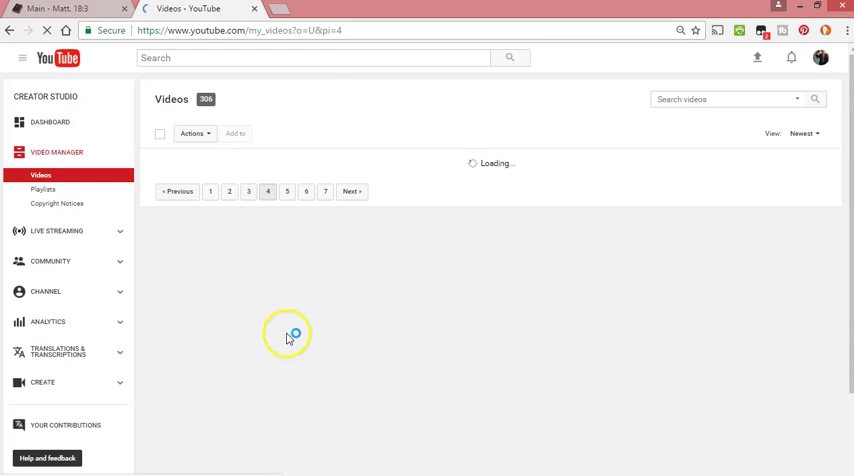
pyautogui.moveTo(220, 262)
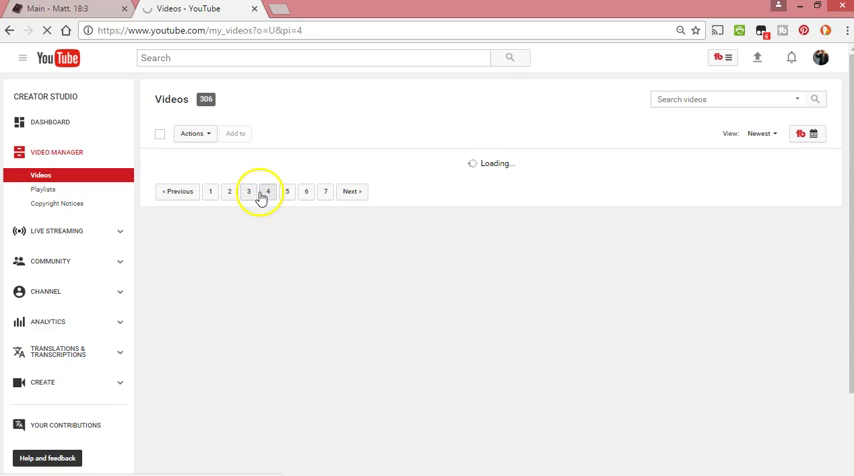
pyautogui.click(268, 191)
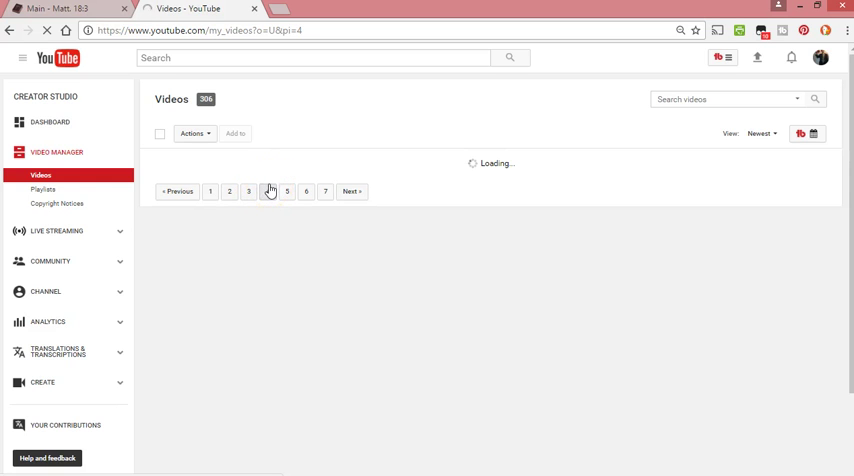
pyautogui.click(269, 191)
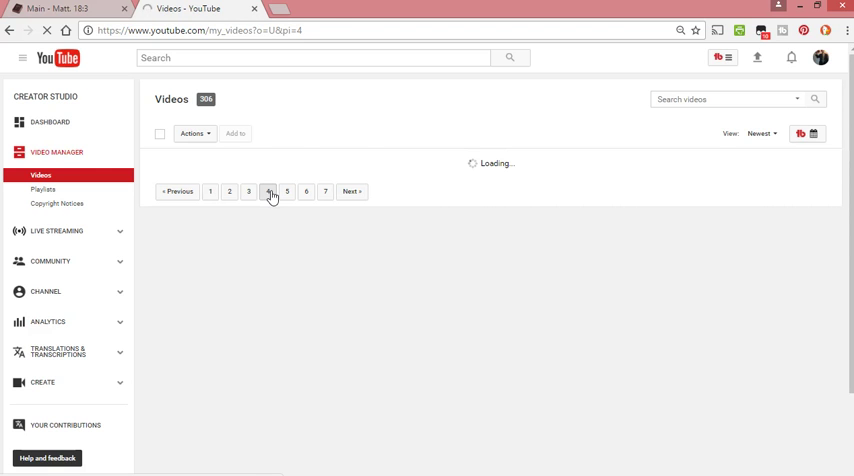
pyautogui.click(270, 191)
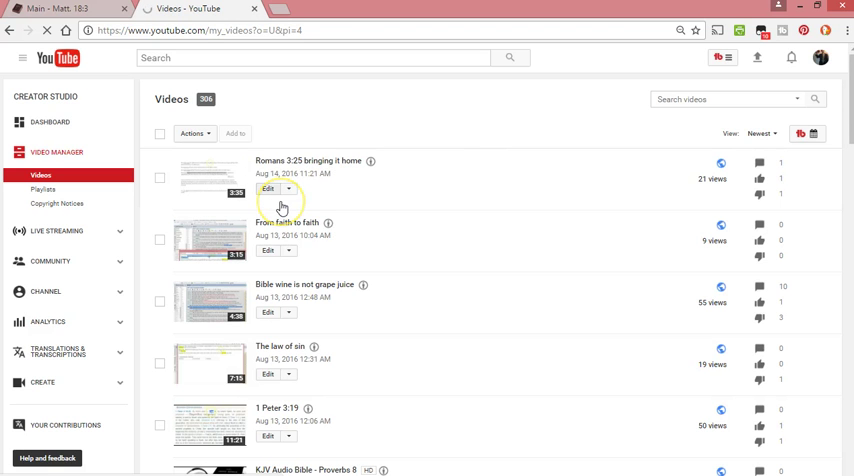
# Tick both Forum Tutorial videos, including the avatar-in-signature one.
pyautogui.click(158, 133)
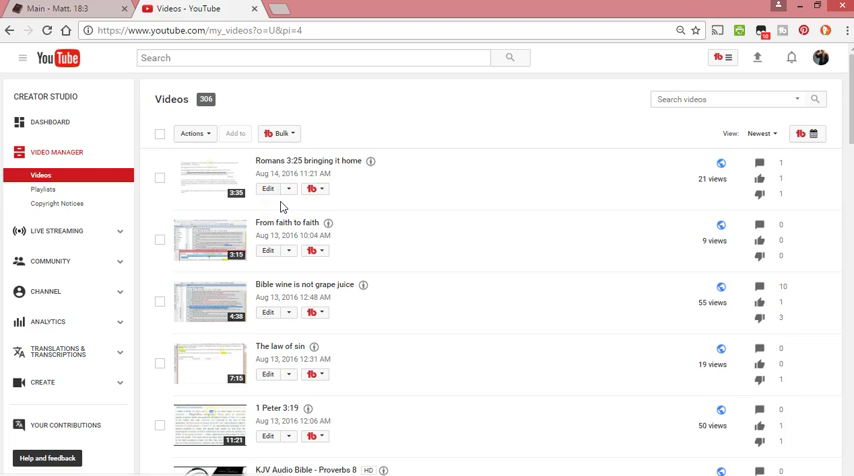
pyautogui.scroll(-3)
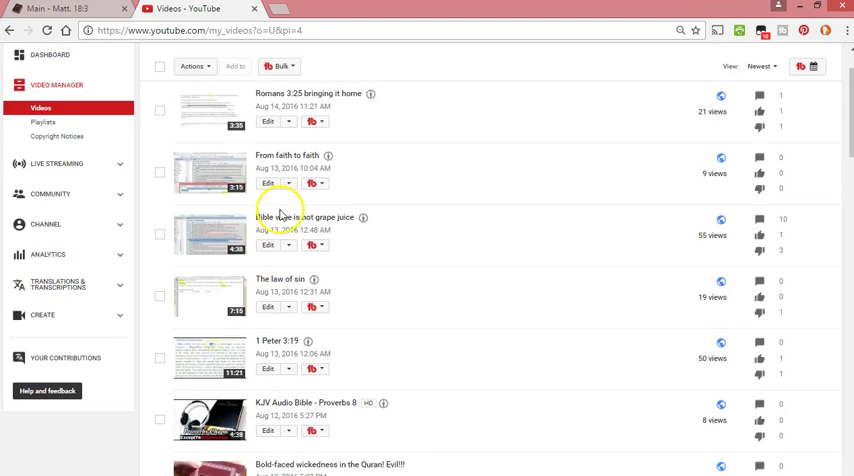
pyautogui.scroll(-3)
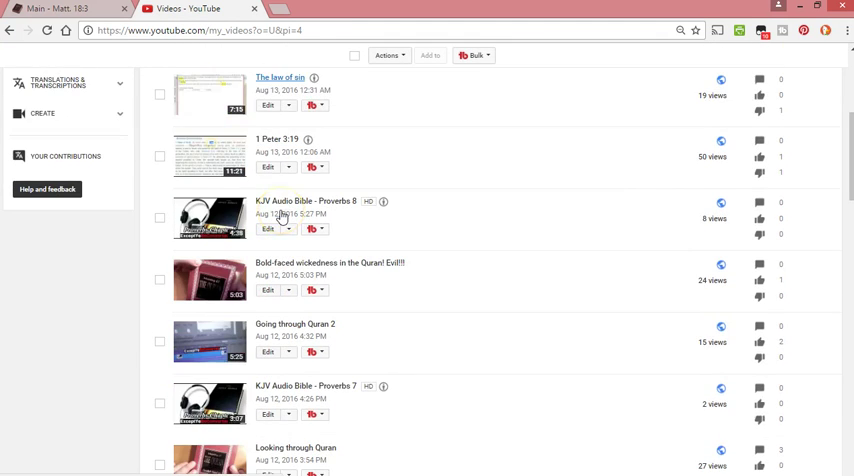
pyautogui.scroll(-3)
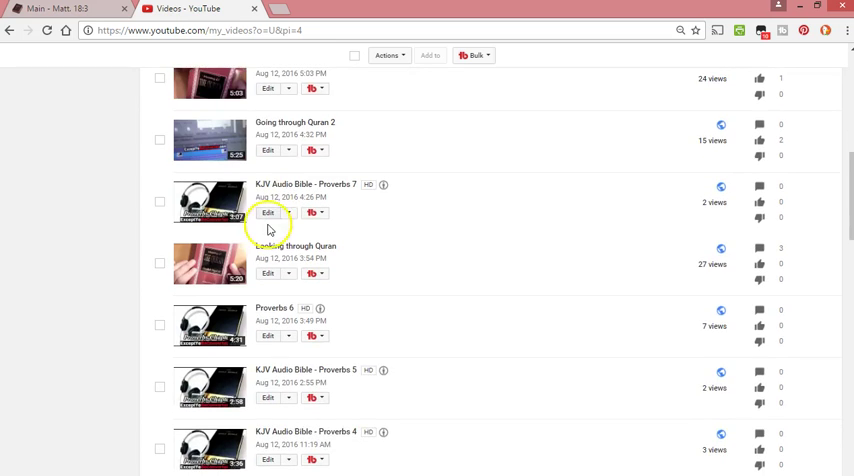
pyautogui.scroll(-3)
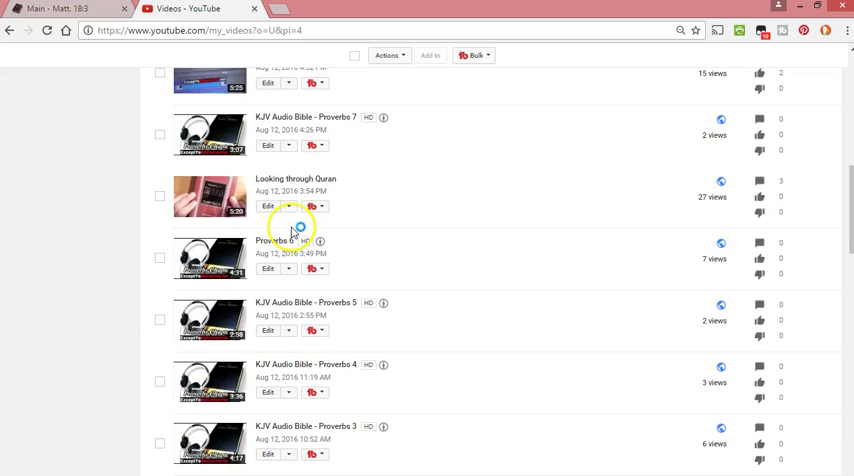
pyautogui.scroll(-3)
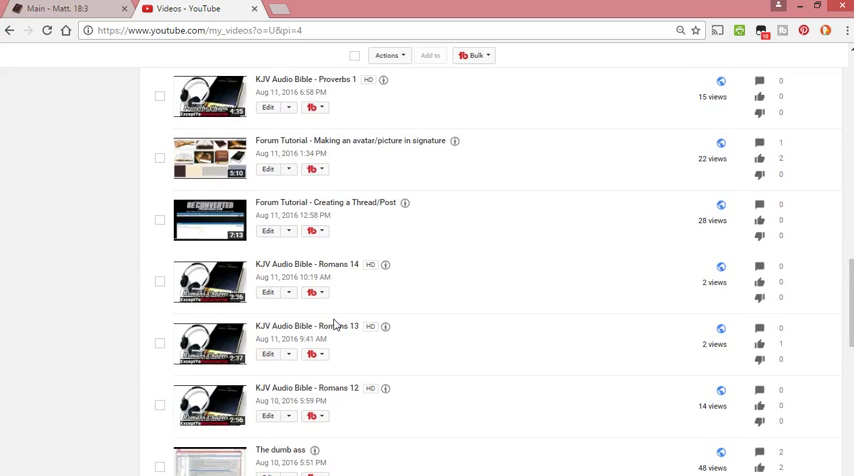
pyautogui.scroll(-3)
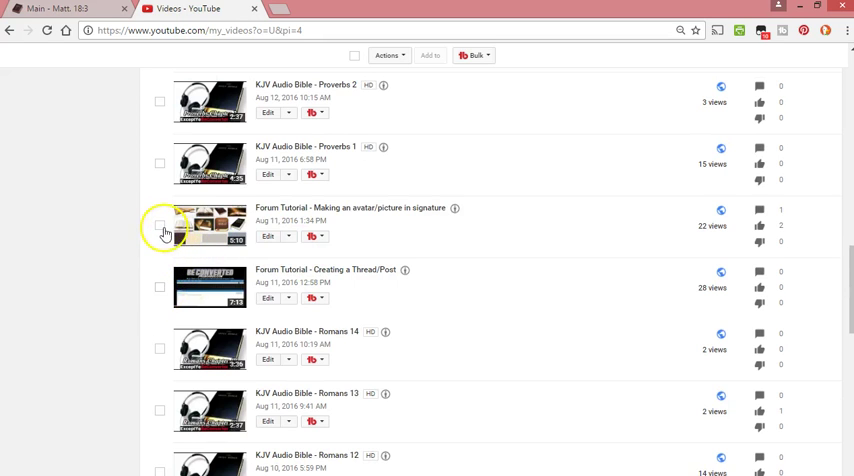
pyautogui.click(159, 225)
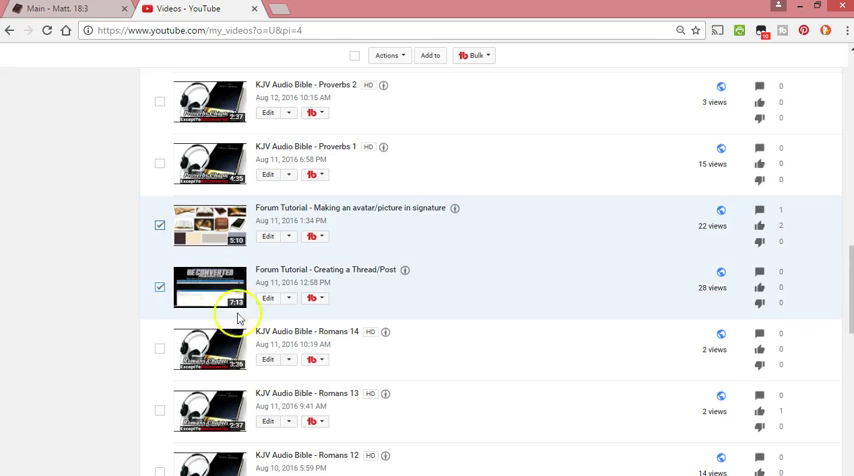
pyautogui.scroll(-3)
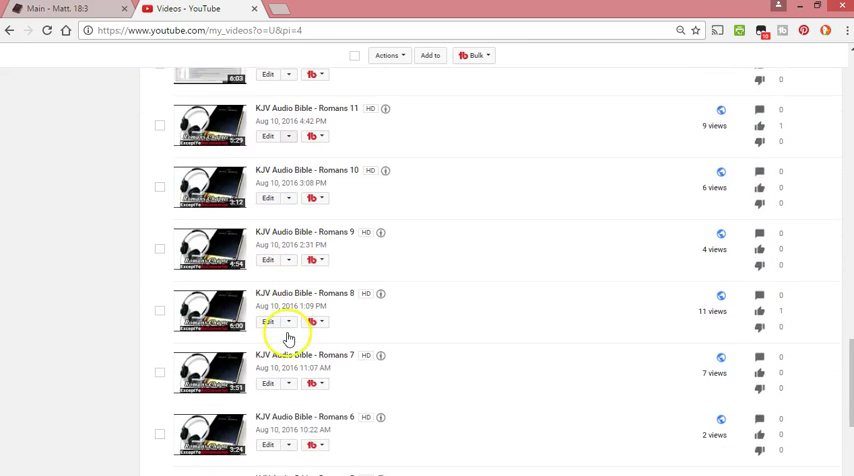
pyautogui.scroll(-3)
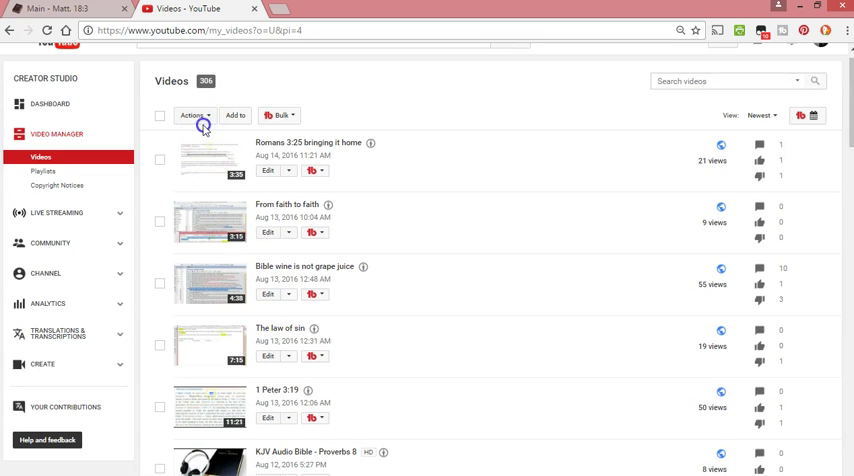
# Permanently delete the two ticked Forum Tutorial videos.
pyautogui.click(191, 115)
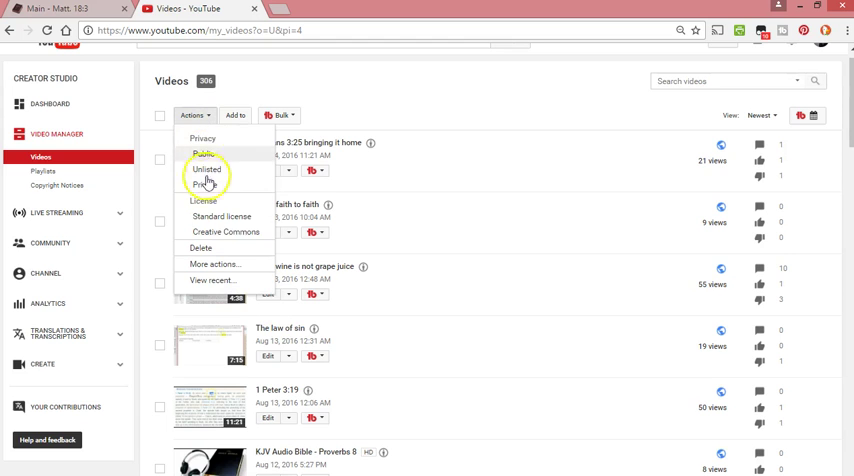
pyautogui.click(200, 247)
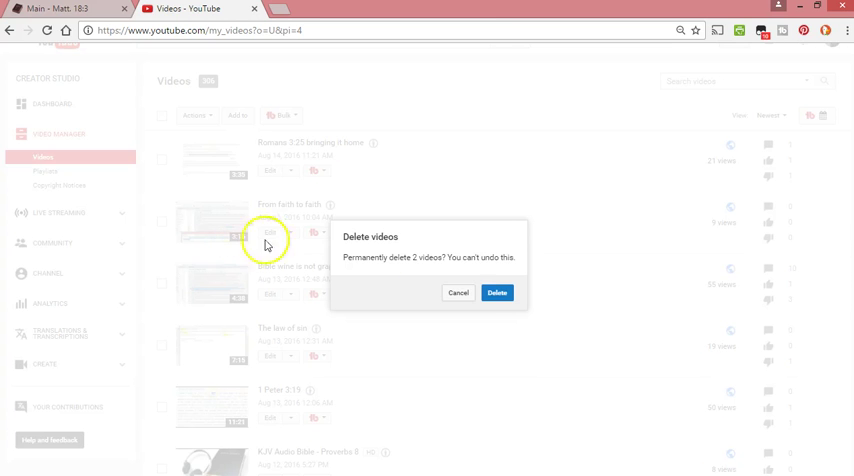
pyautogui.click(497, 293)
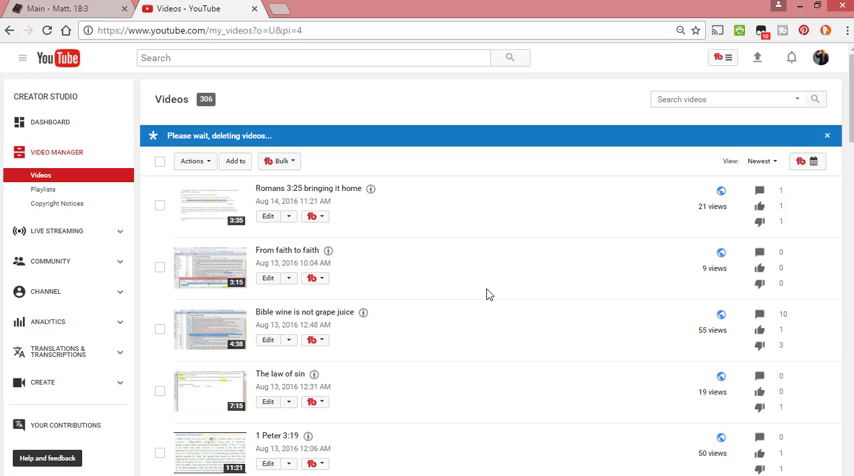
pyautogui.scroll(-3)
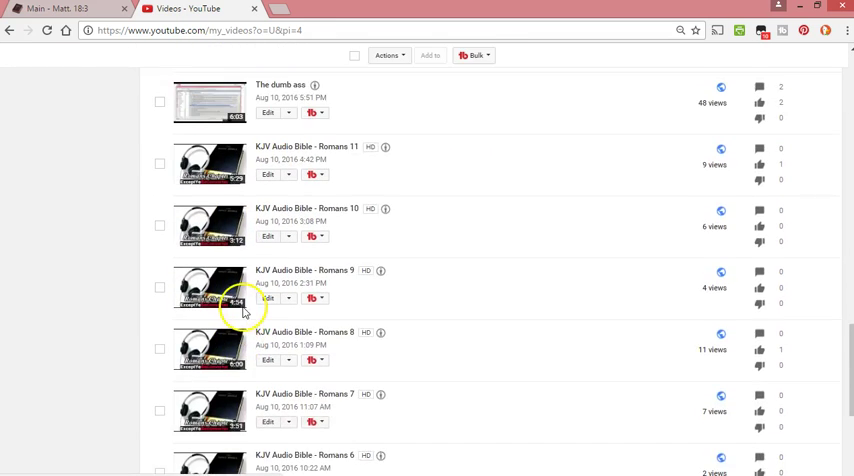
pyautogui.scroll(-3)
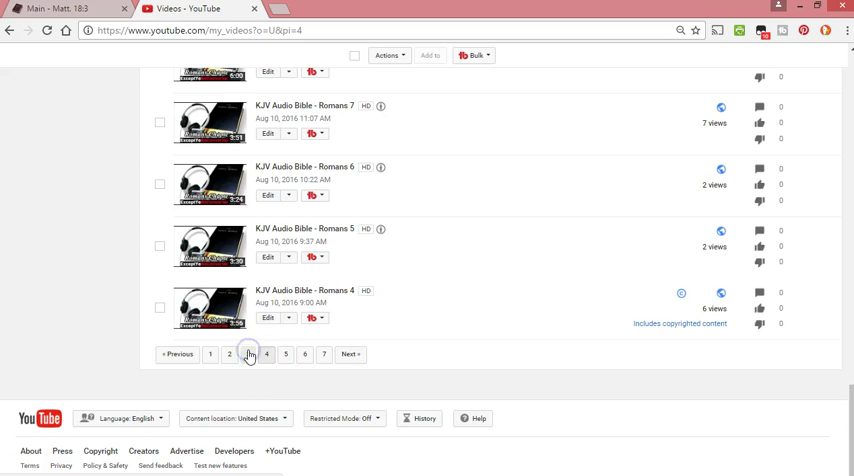
# Open page 3 and scroll through it to tick 'Set post default to preview'.
pyautogui.click(246, 354)
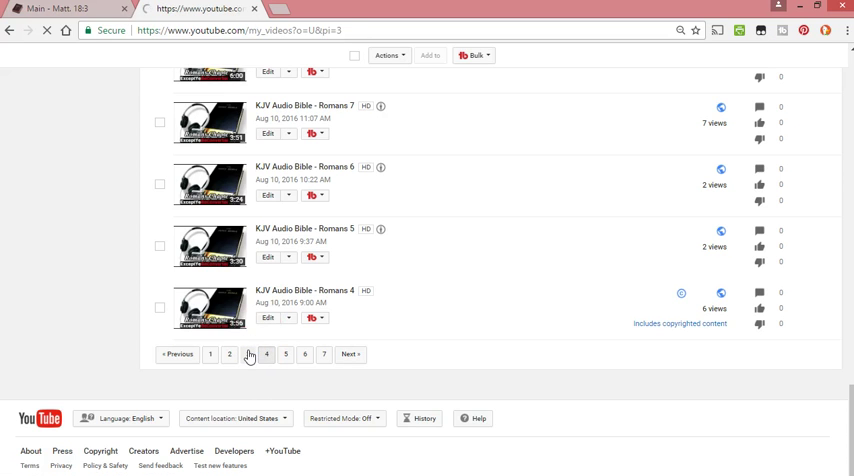
pyautogui.click(248, 354)
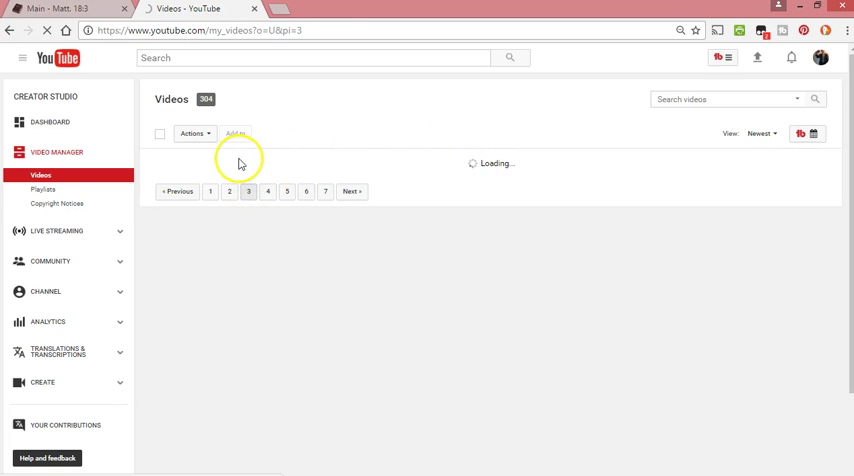
pyautogui.moveTo(456, 189)
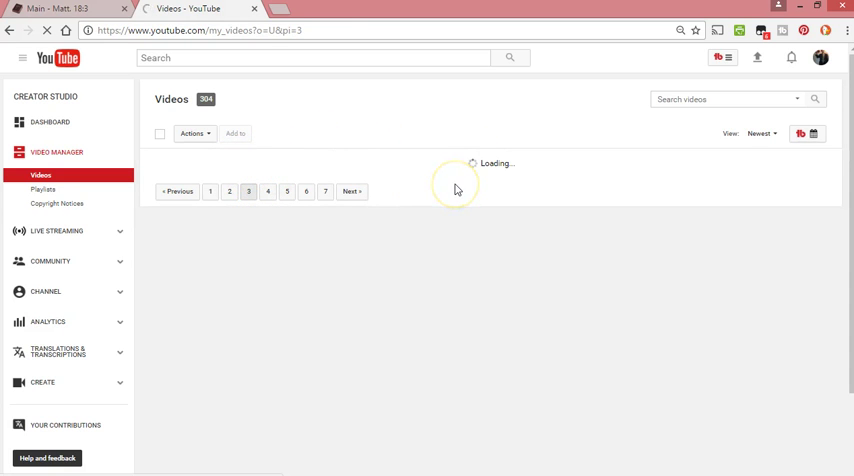
pyautogui.moveTo(560, 277)
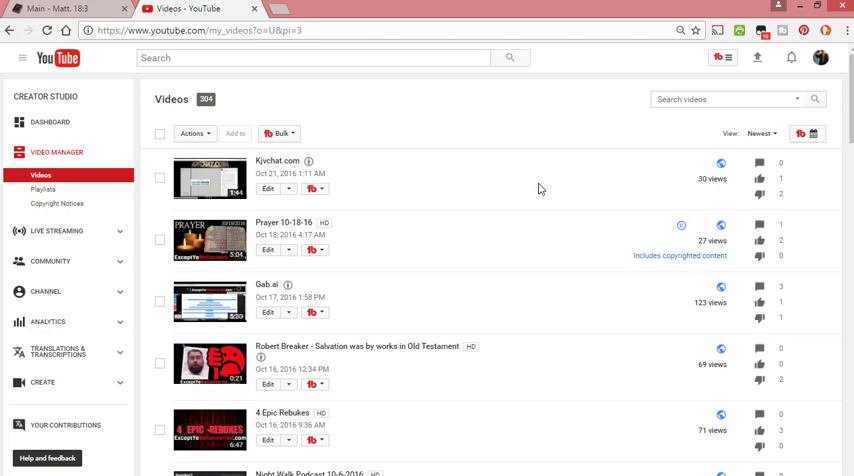
pyautogui.moveTo(241, 228)
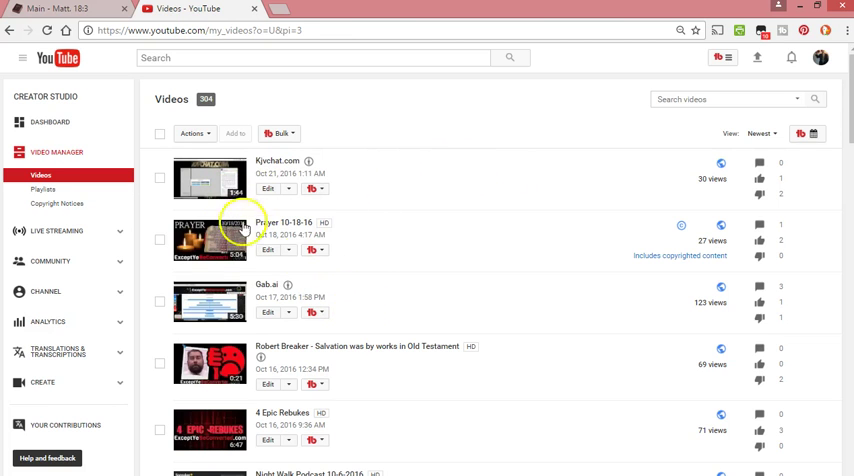
pyautogui.scroll(-3)
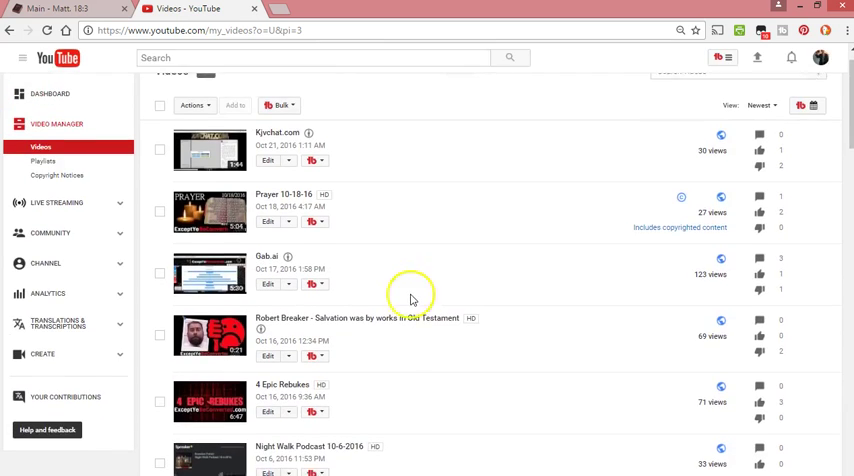
pyautogui.scroll(-3)
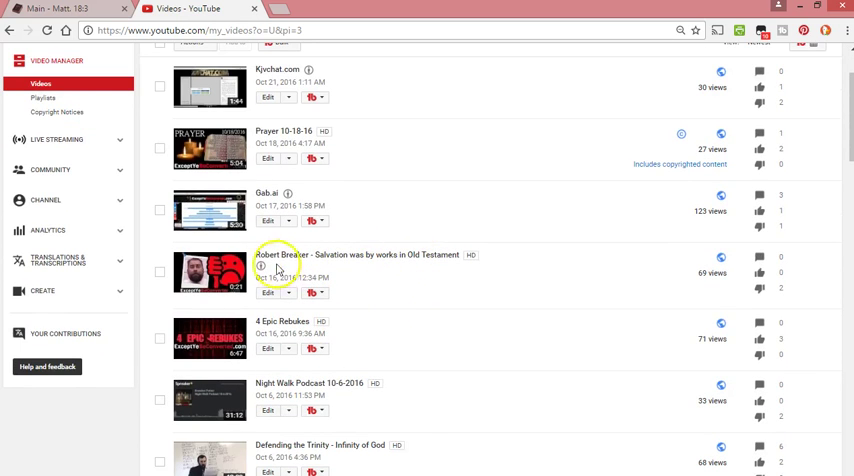
pyautogui.scroll(-3)
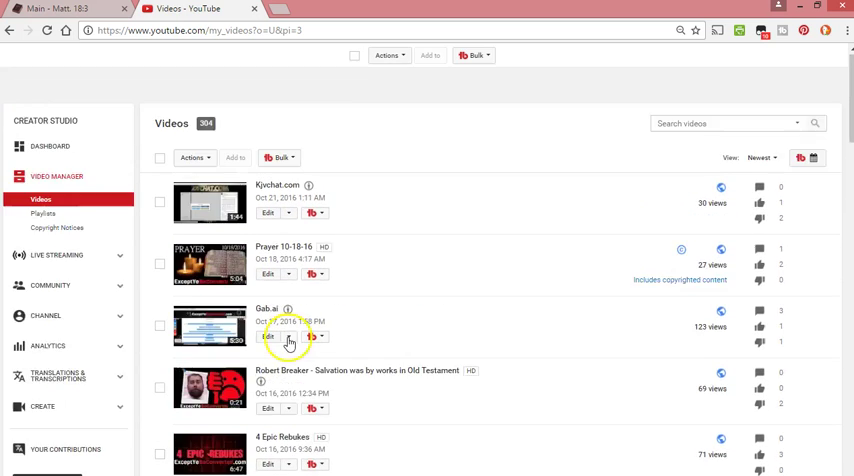
pyautogui.scroll(-3)
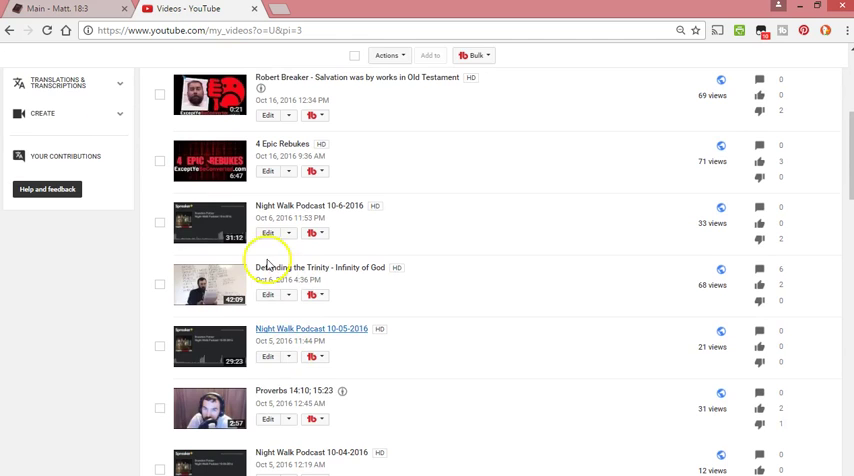
pyautogui.moveTo(330, 327)
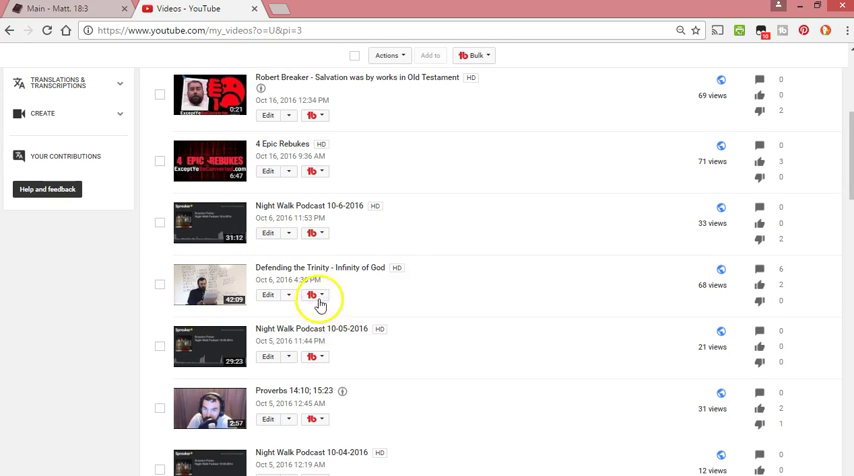
pyautogui.scroll(-3)
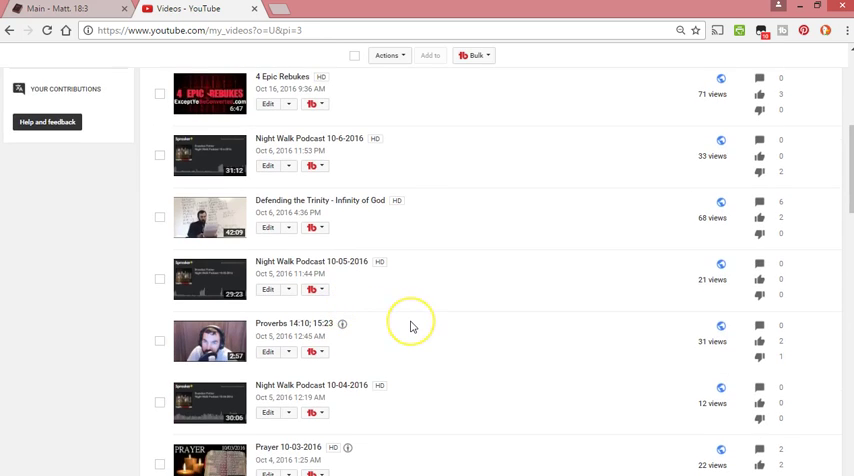
pyautogui.scroll(-3)
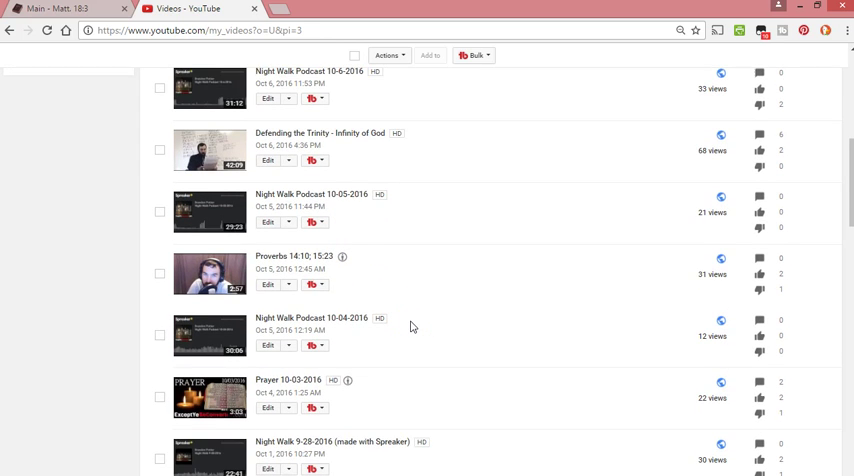
pyautogui.scroll(-3)
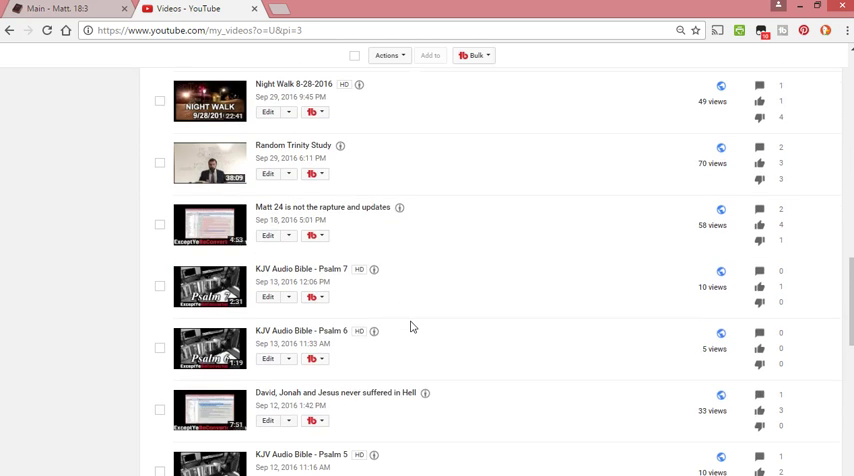
pyautogui.scroll(-3)
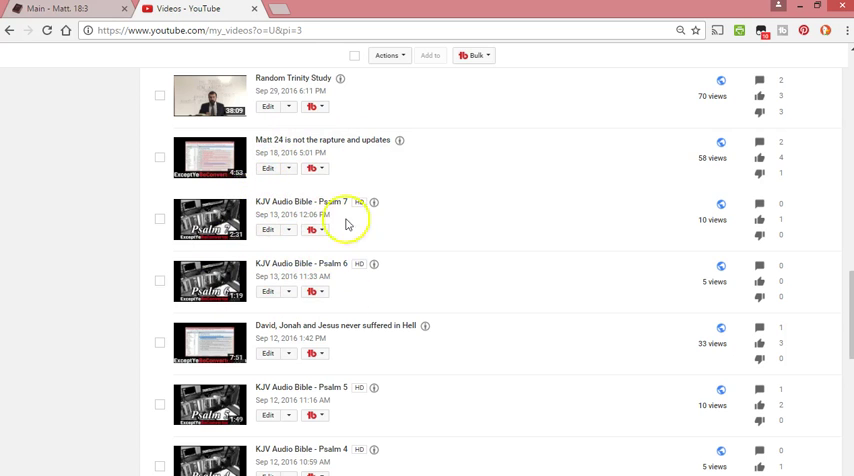
pyautogui.scroll(-3)
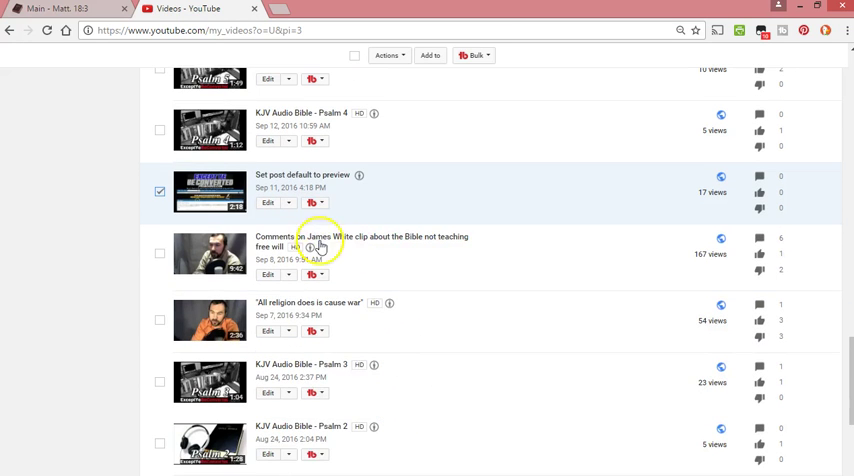
pyautogui.scroll(-3)
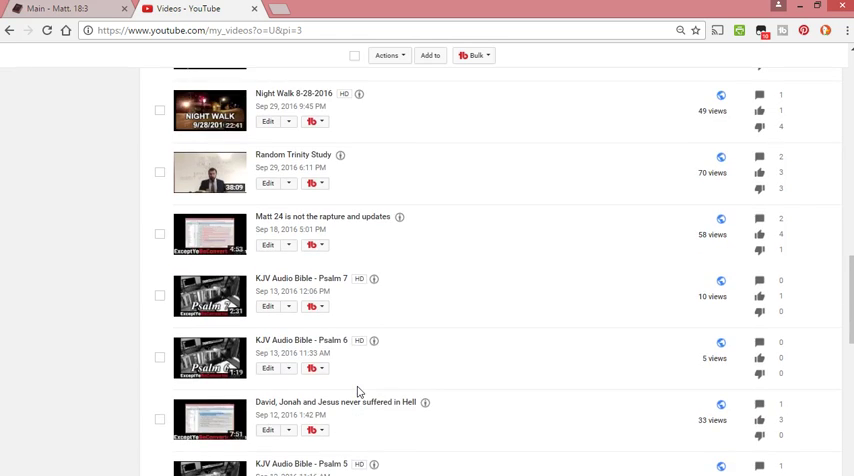
pyautogui.scroll(-3)
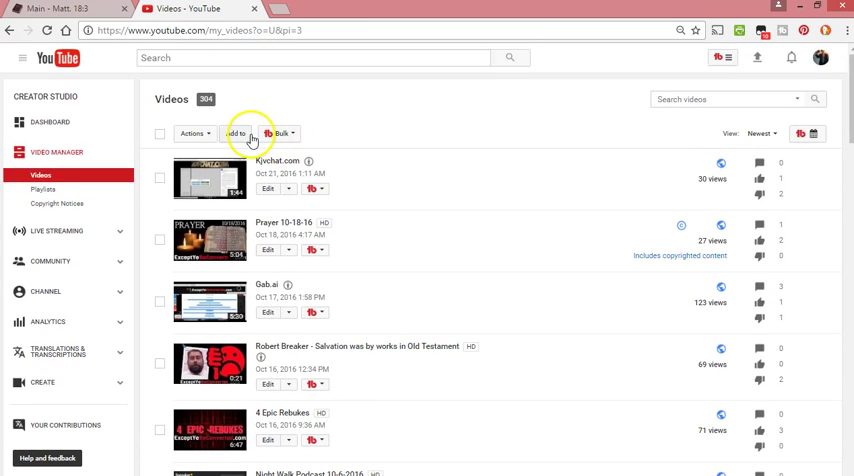
# Delete the ticked 'Set post default to preview' video via Actions > Delete and confirm.
pyautogui.click(192, 133)
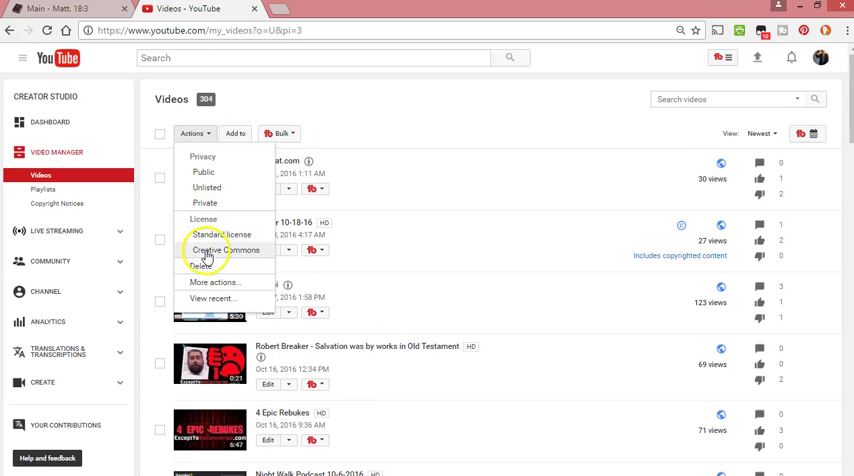
pyautogui.click(202, 266)
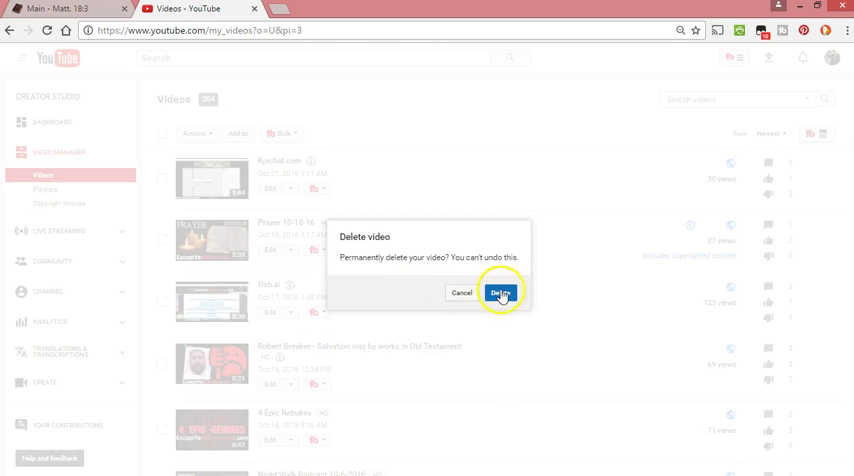
pyautogui.click(501, 292)
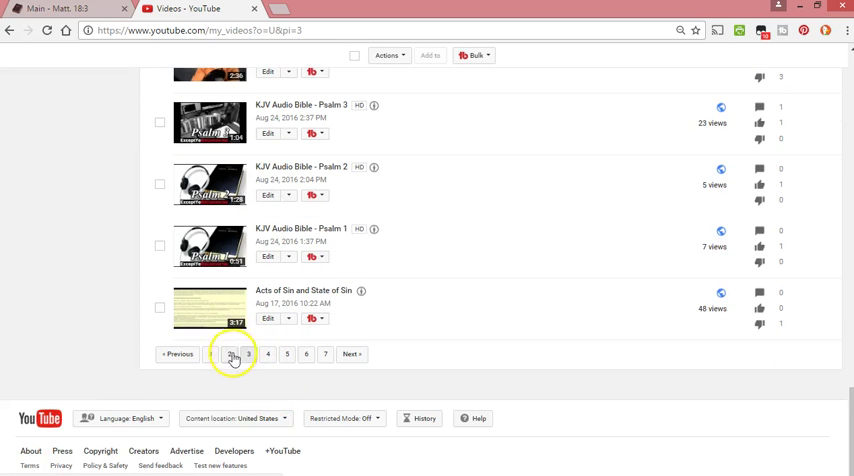
# Open page 2 and scroll from 'Cotton candy easy believism' down to Nov 6, 2016 uploads.
pyautogui.click(229, 354)
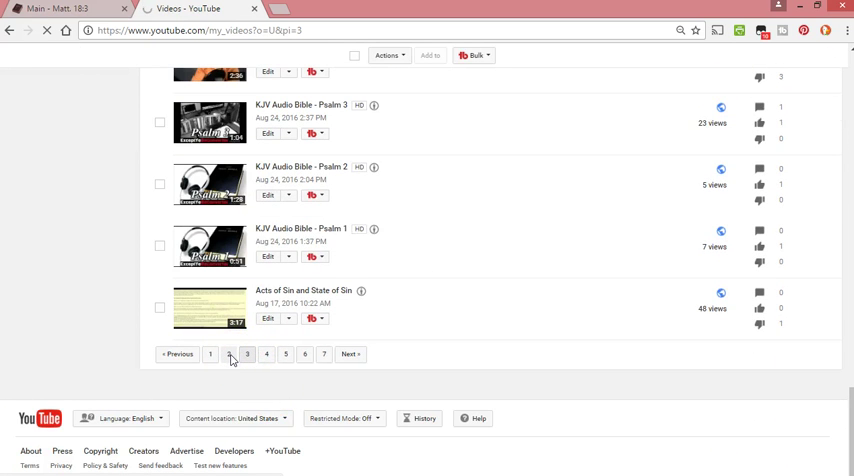
pyautogui.click(229, 354)
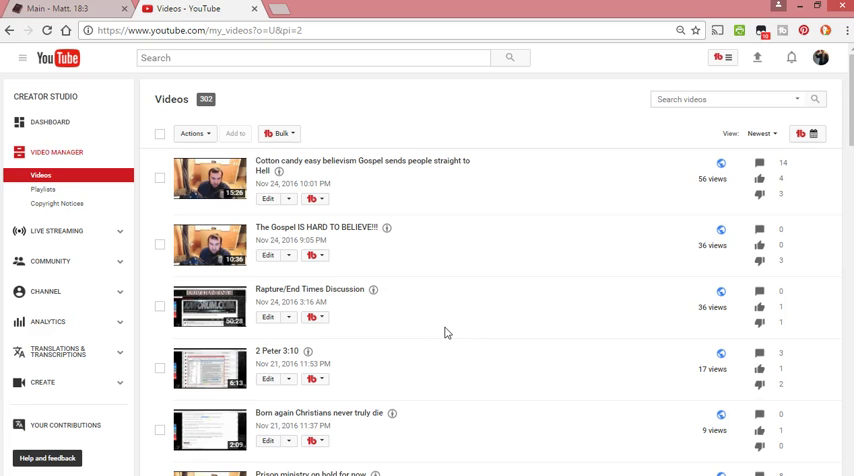
pyautogui.scroll(-3)
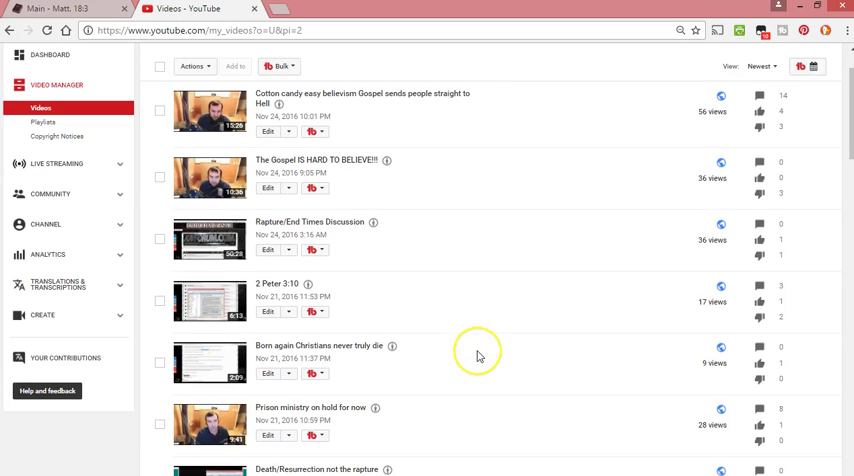
pyautogui.moveTo(478, 356)
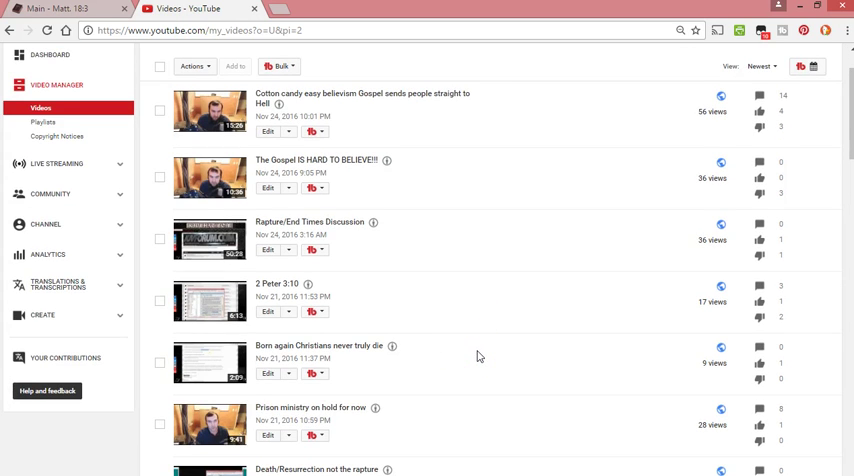
pyautogui.scroll(-3)
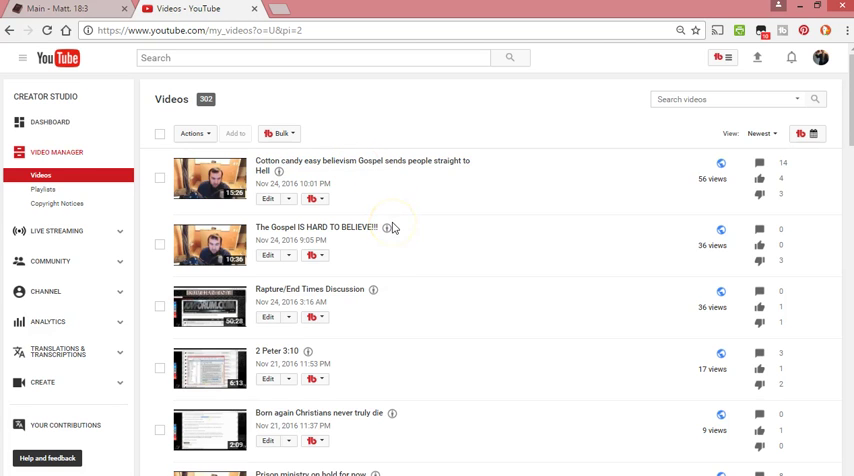
pyautogui.scroll(-3)
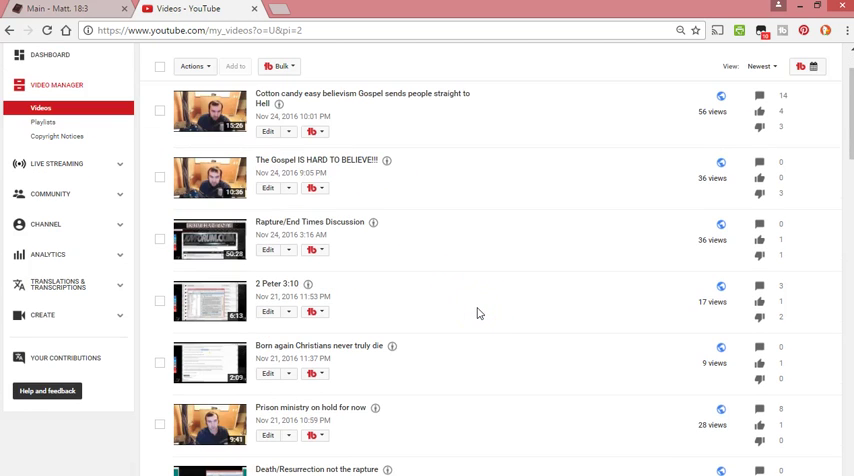
pyautogui.scroll(-3)
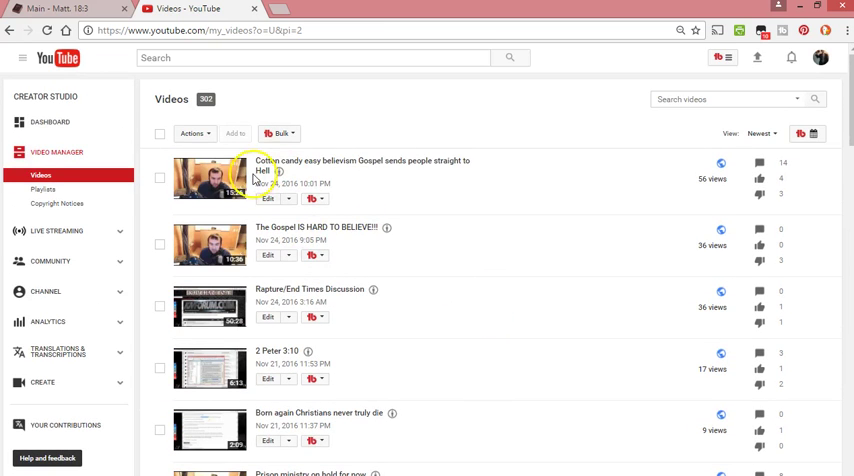
pyautogui.moveTo(324, 315)
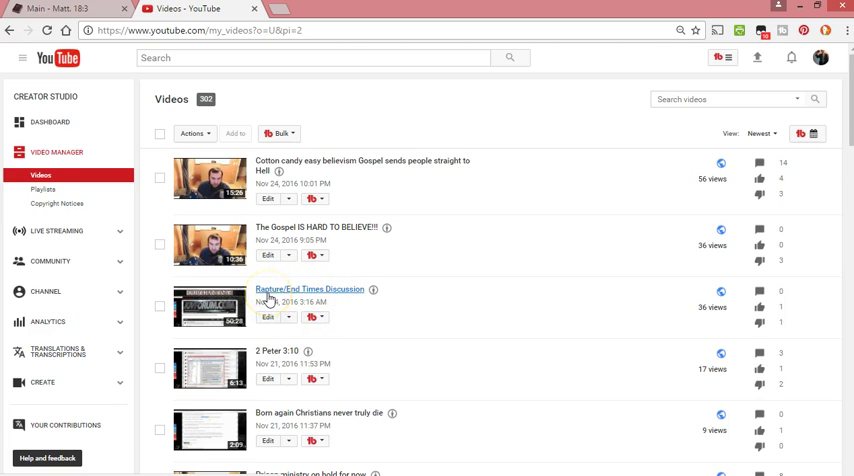
pyautogui.scroll(-3)
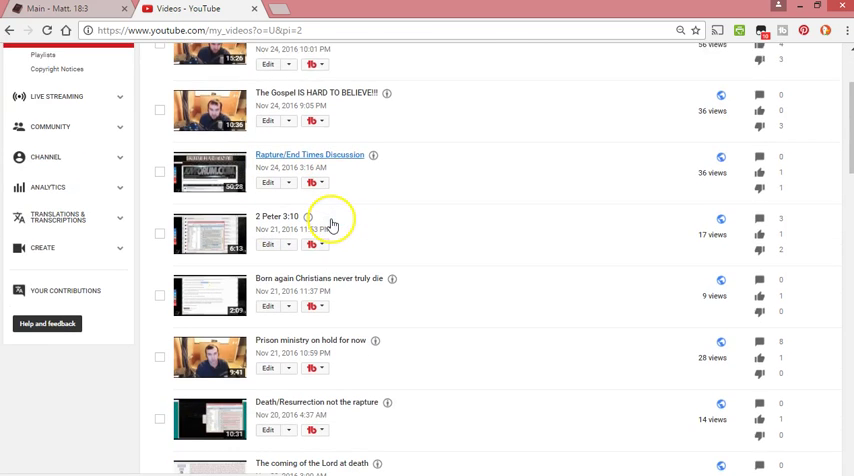
pyautogui.scroll(-3)
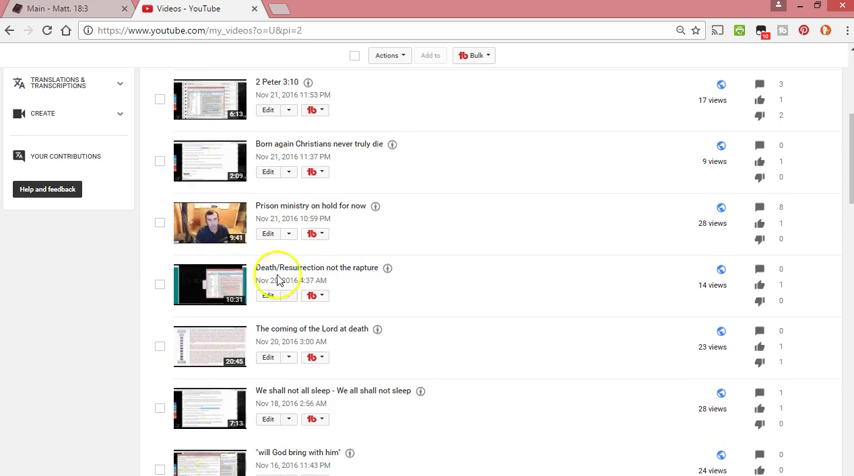
pyautogui.scroll(-3)
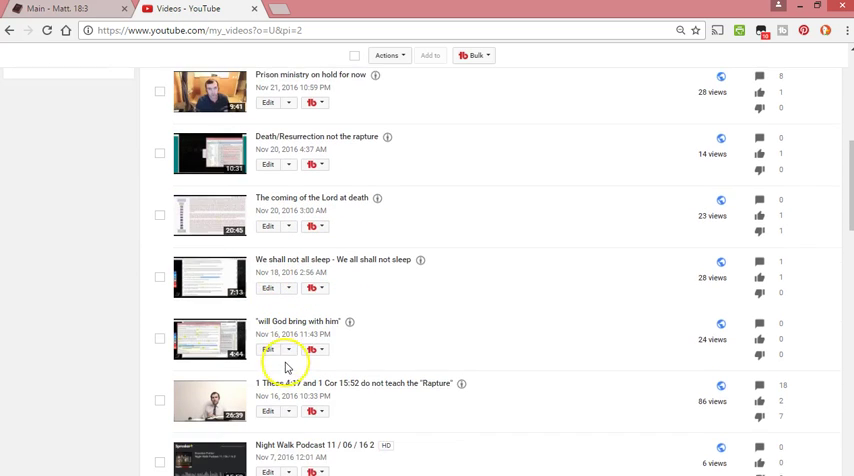
pyautogui.scroll(-3)
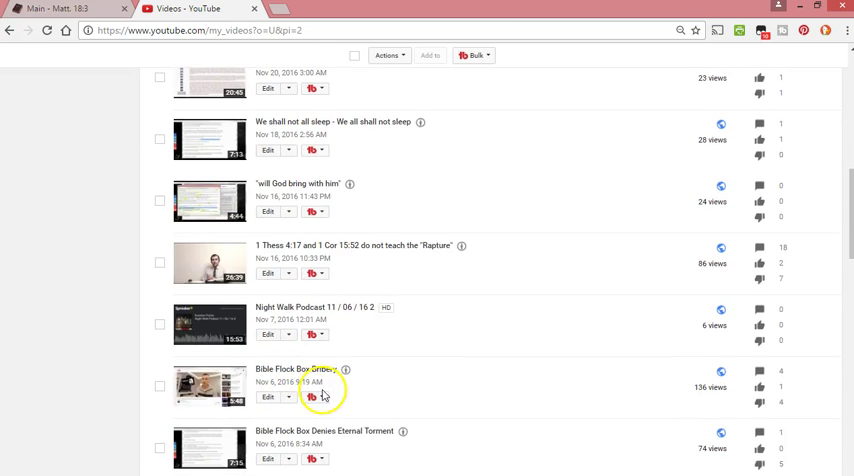
pyautogui.scroll(-3)
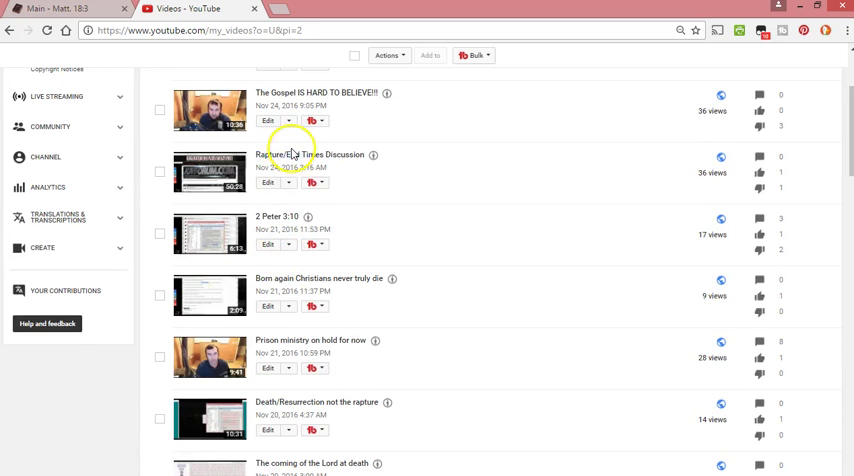
pyautogui.scroll(-3)
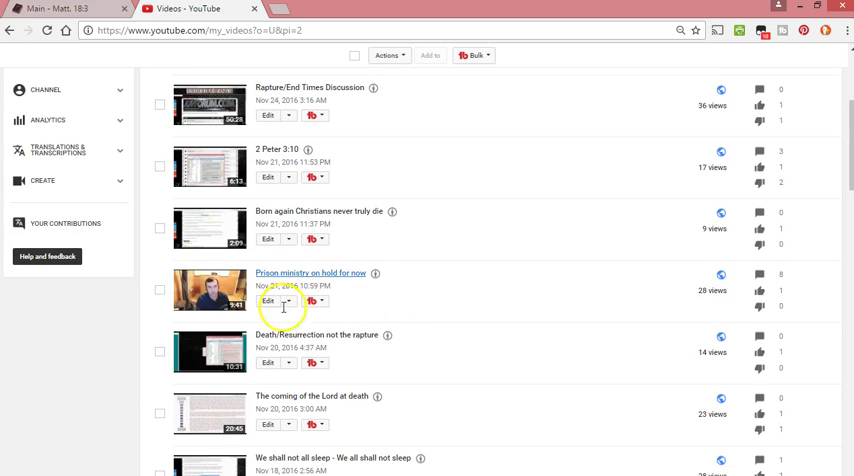
pyautogui.scroll(-3)
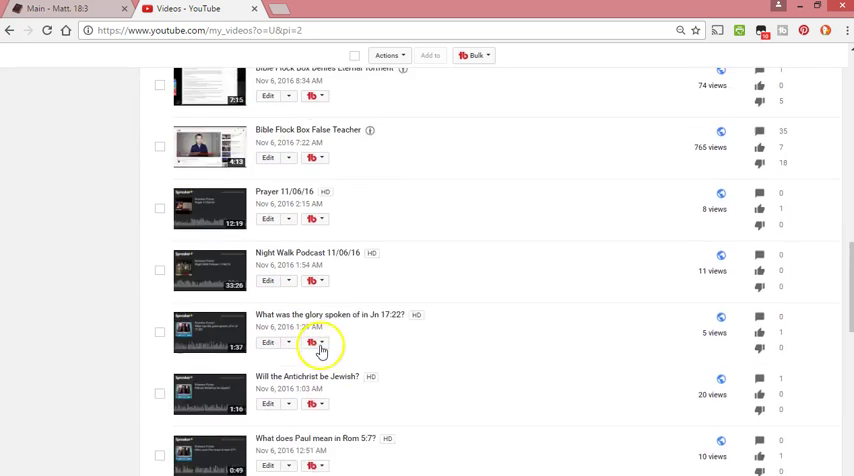